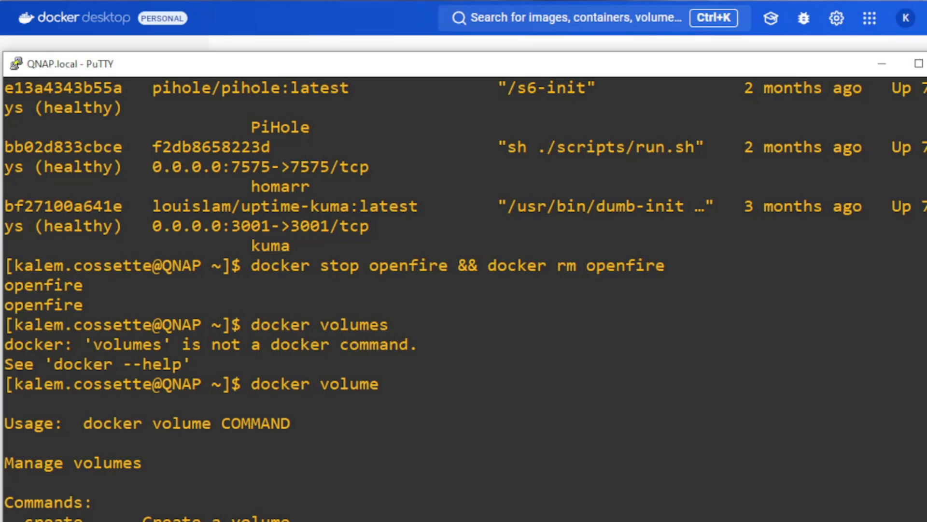
pyautogui.moveTo(788, 66)
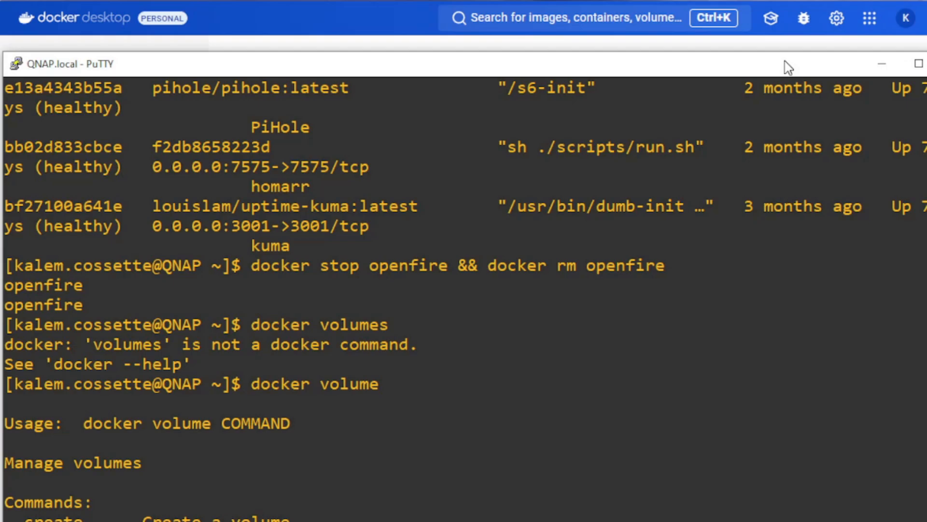
pyautogui.moveTo(840, 83)
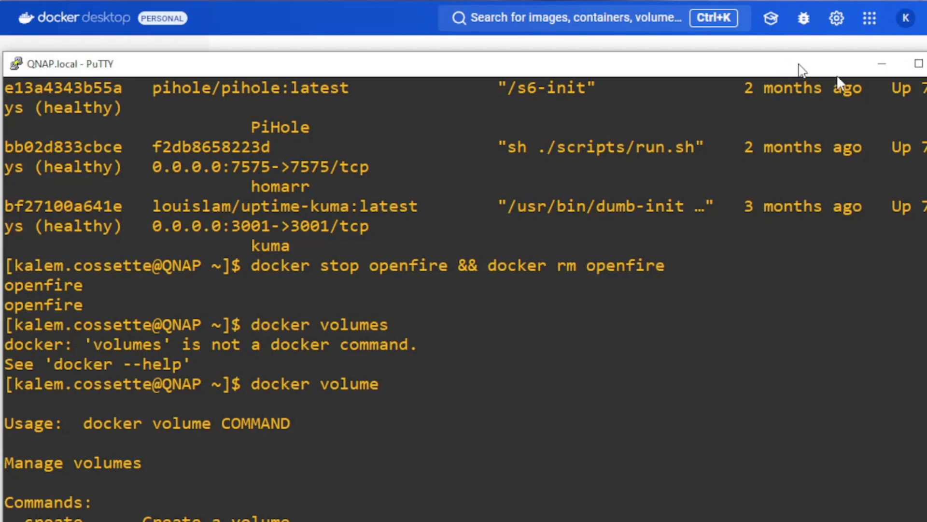
pyautogui.moveTo(842, 83)
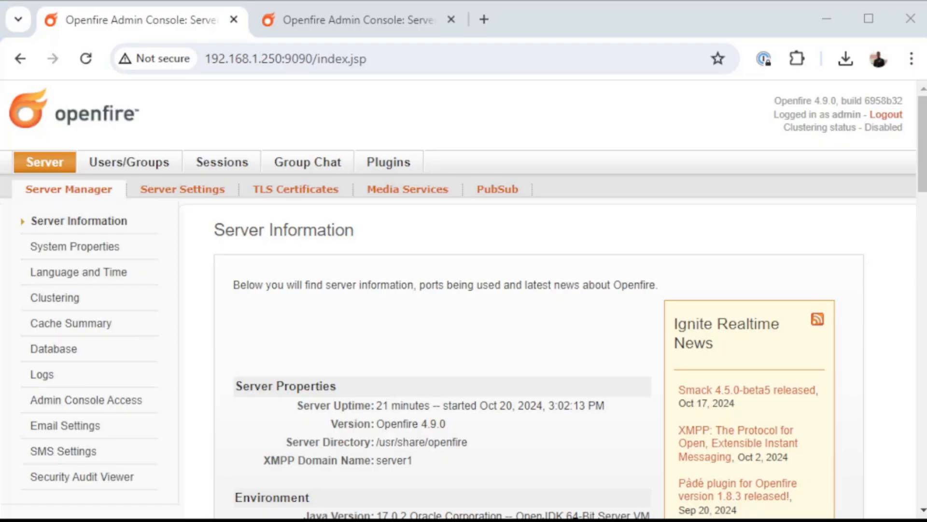
pyautogui.click(354, 19)
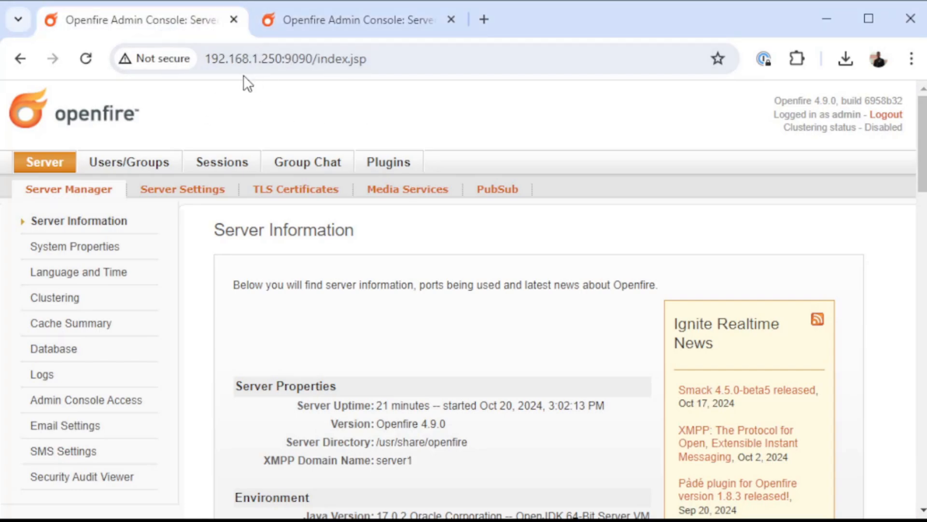
pyautogui.doubleClick(397, 459)
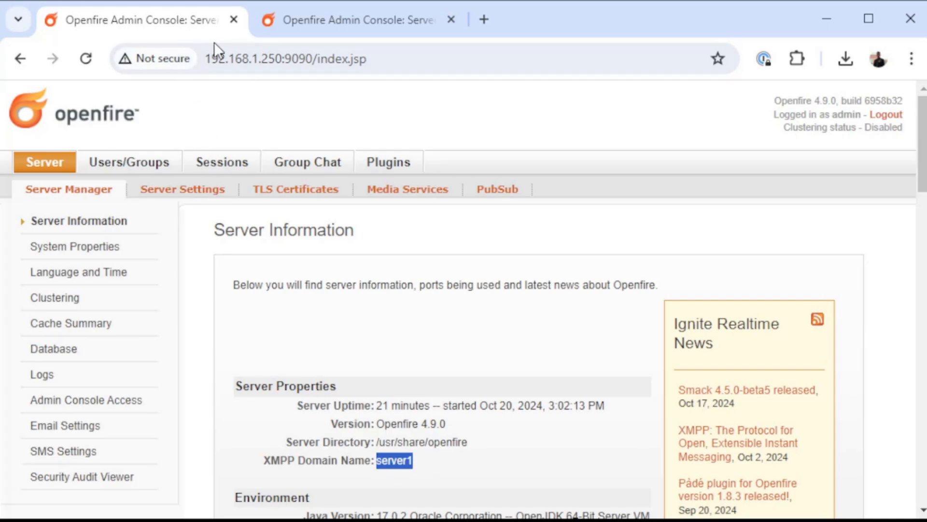
pyautogui.click(360, 20)
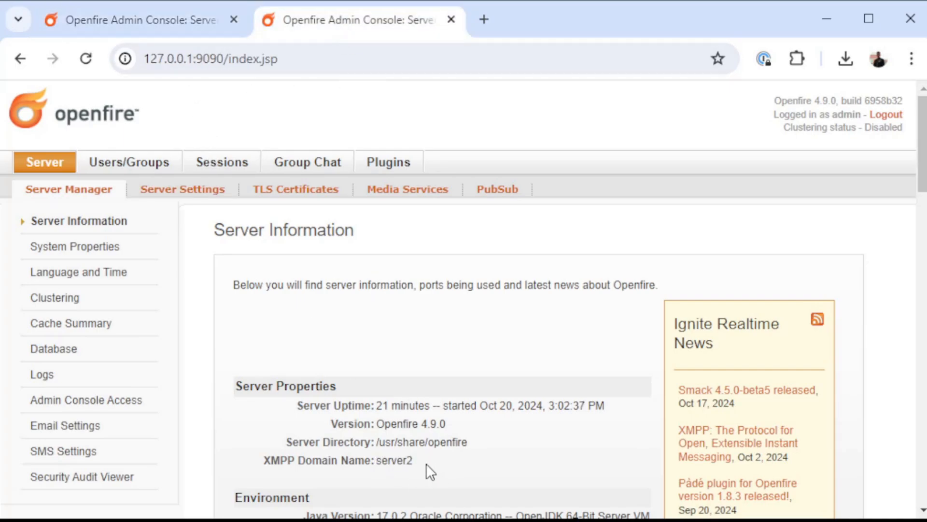
pyautogui.doubleClick(393, 459)
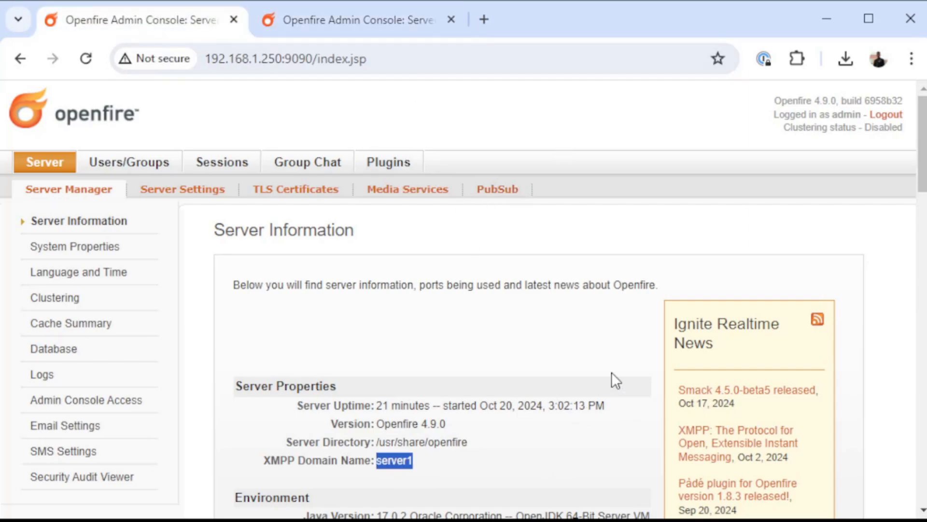
pyautogui.moveTo(618, 399)
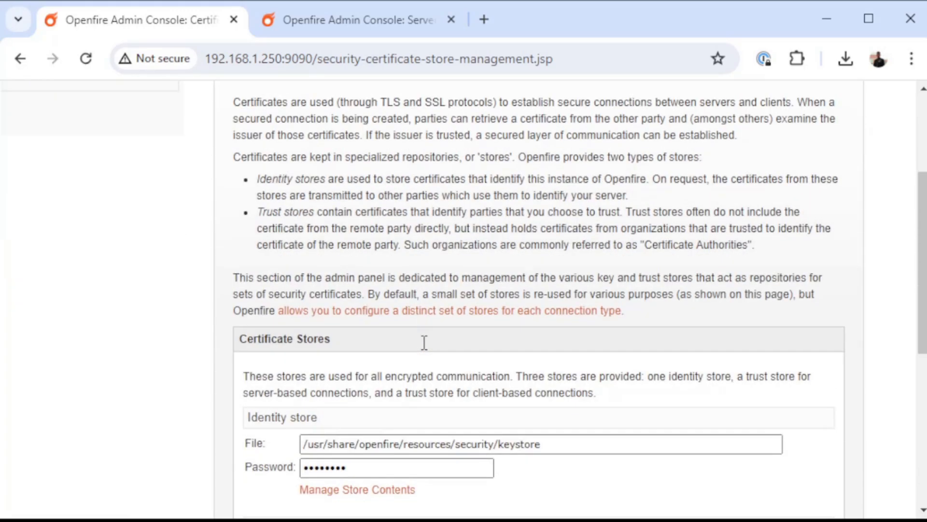
pyautogui.scroll(-3)
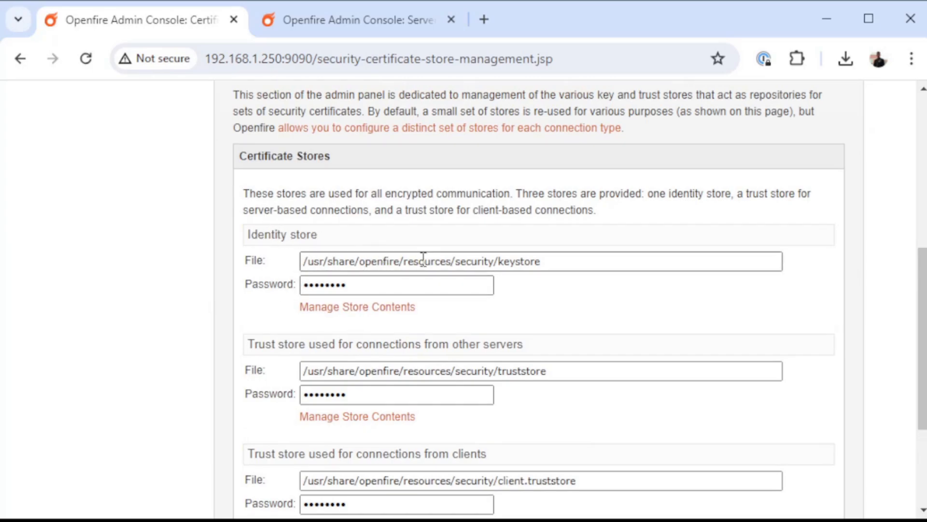
pyautogui.moveTo(469, 453)
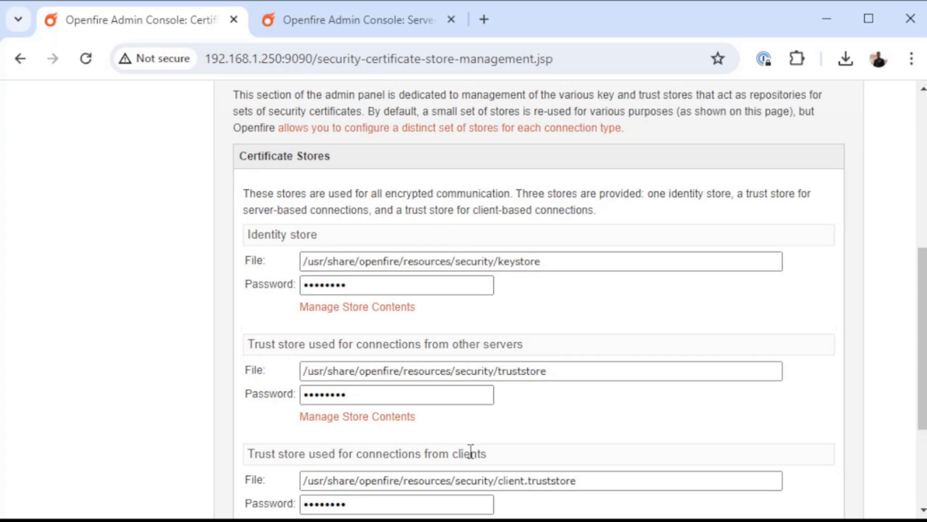
pyautogui.moveTo(408, 339)
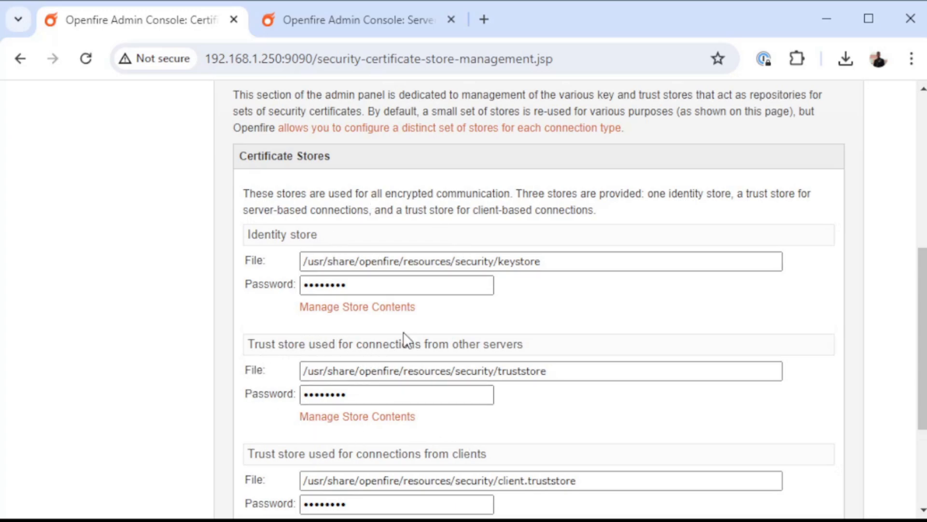
pyautogui.click(396, 394)
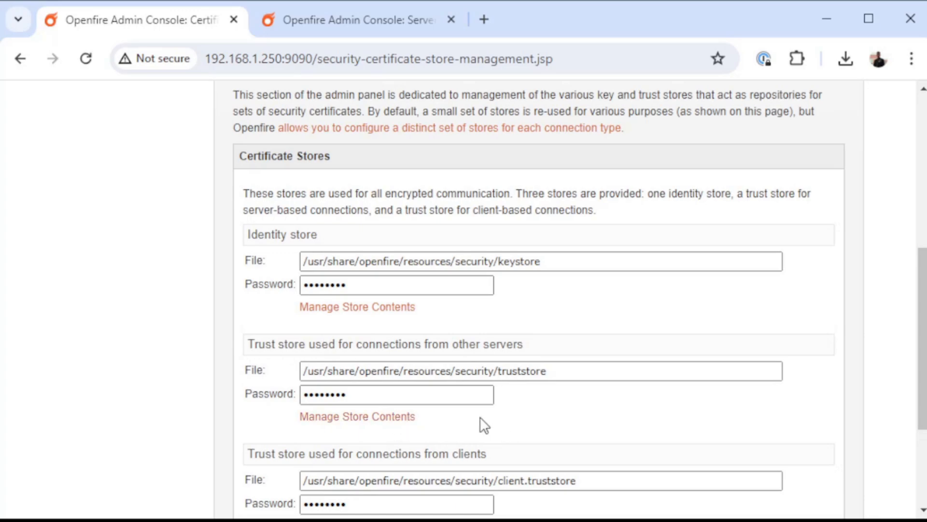
pyautogui.moveTo(358, 416)
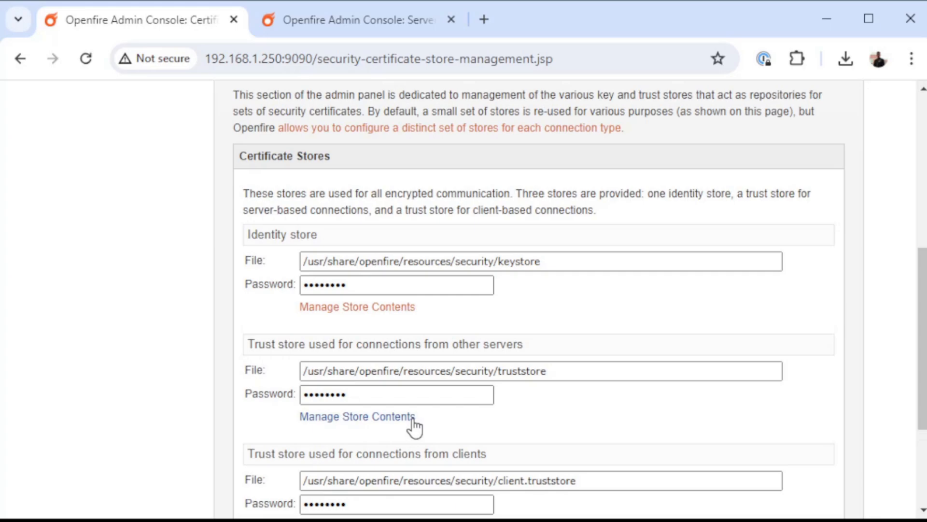
pyautogui.scroll(-3)
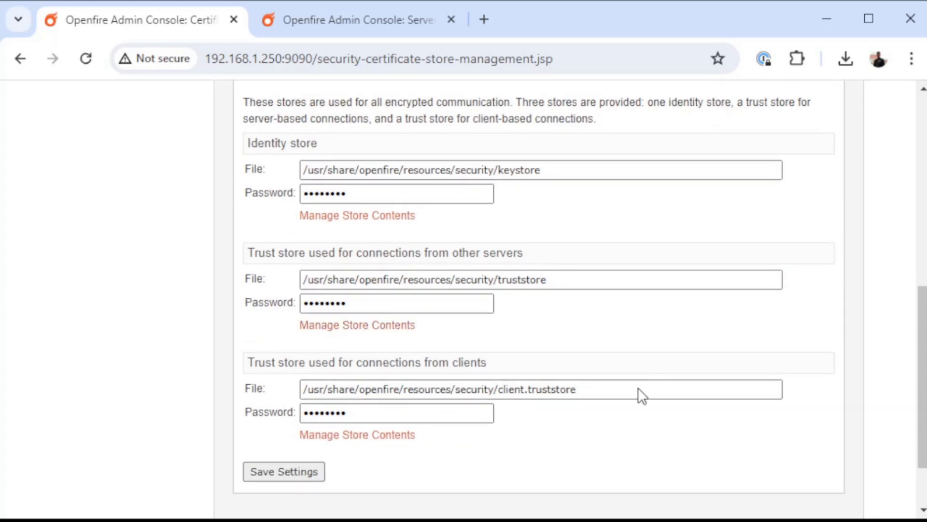
pyautogui.moveTo(396, 383)
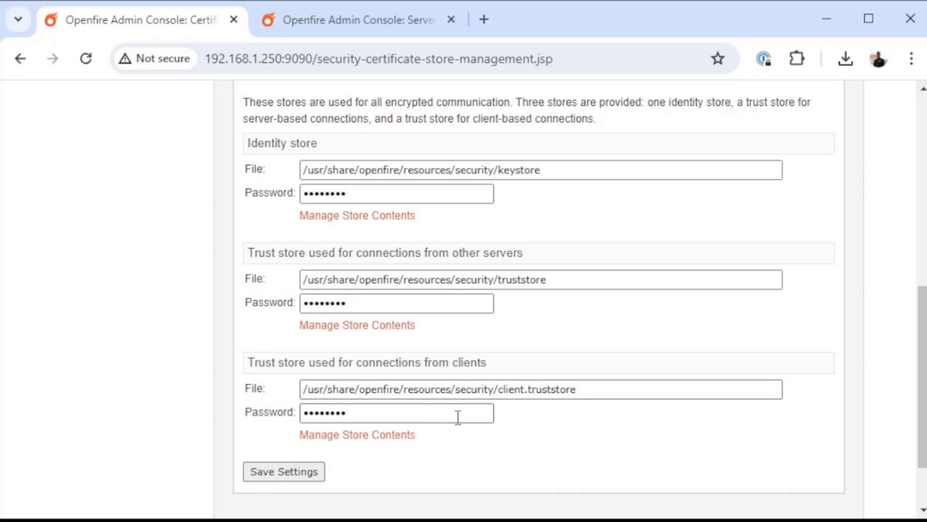
pyautogui.moveTo(525, 345)
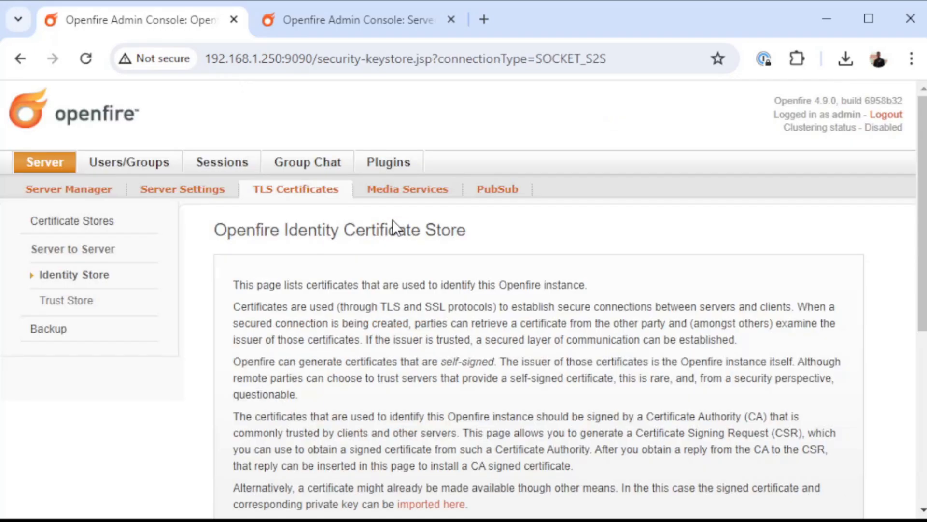
# Scroll through the *.server1 self-signed RSA certificate details in the identity store.
pyautogui.scroll(-3)
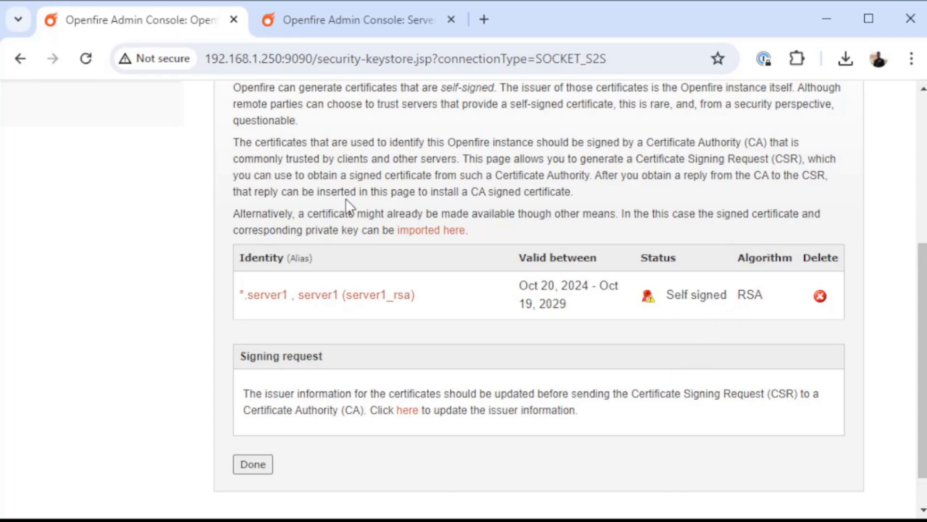
pyautogui.moveTo(349, 230)
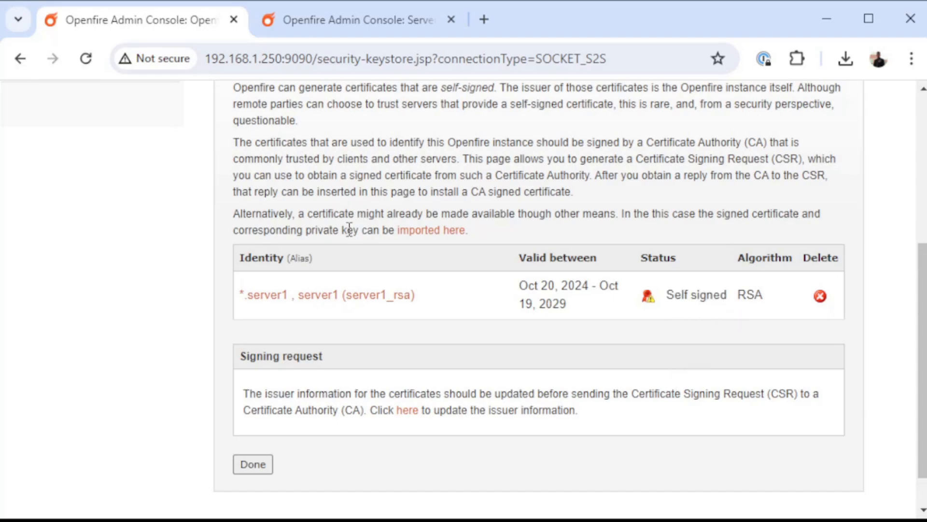
pyautogui.moveTo(78, 256)
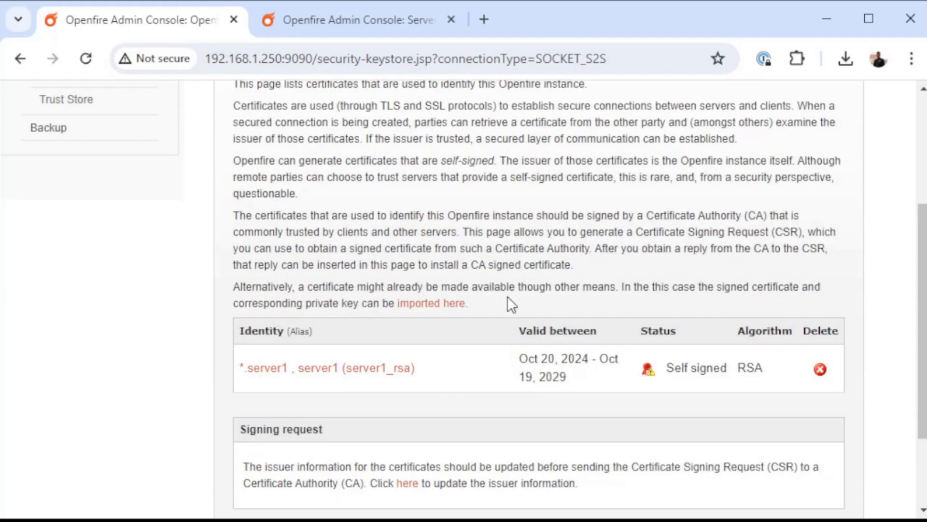
pyautogui.scroll(-3)
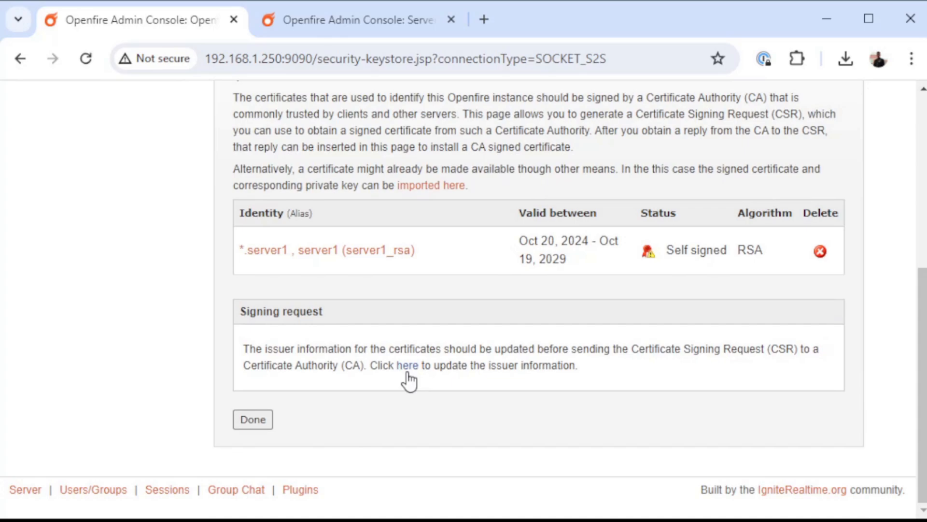
pyautogui.moveTo(428, 381)
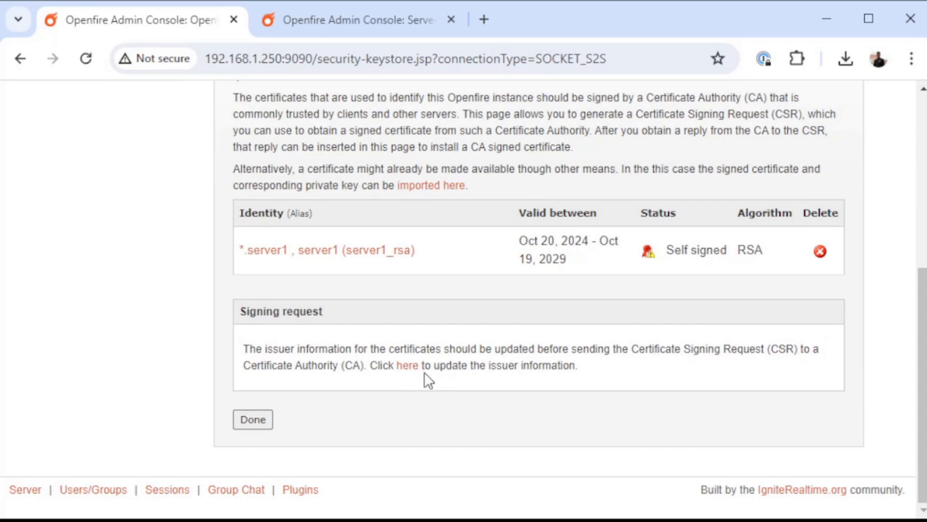
pyautogui.moveTo(407, 365)
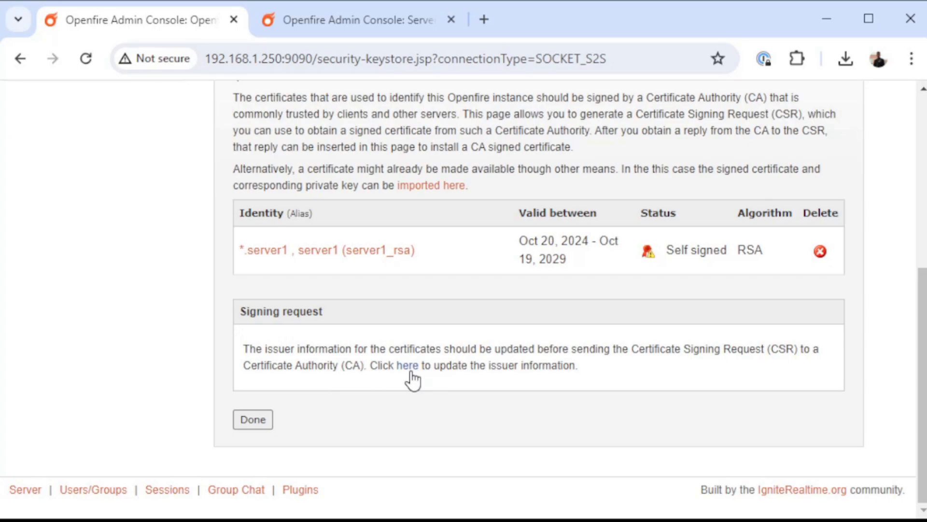
pyautogui.moveTo(668, 262)
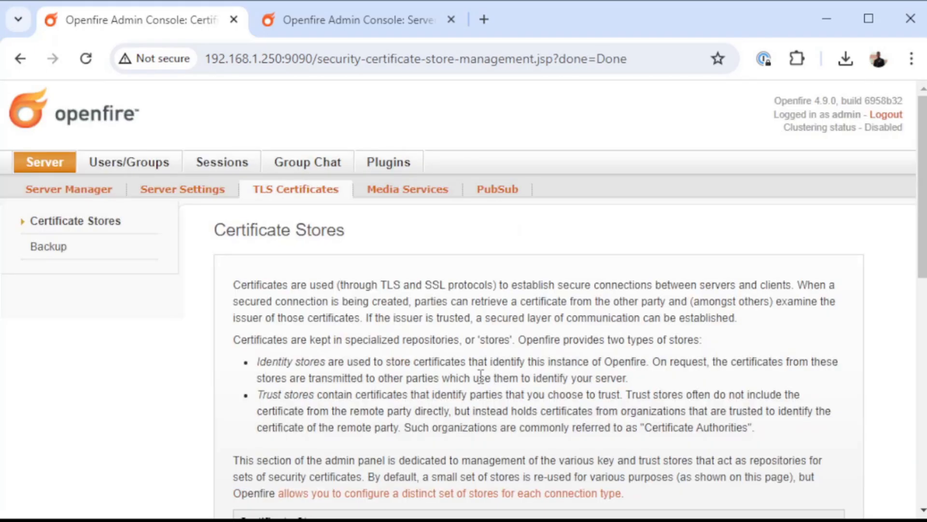
pyautogui.scroll(-3)
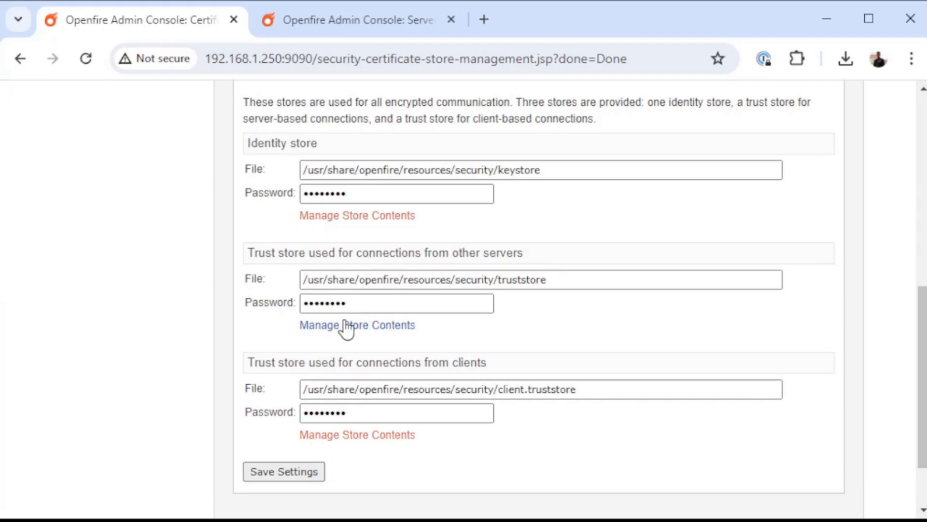
pyautogui.click(358, 325)
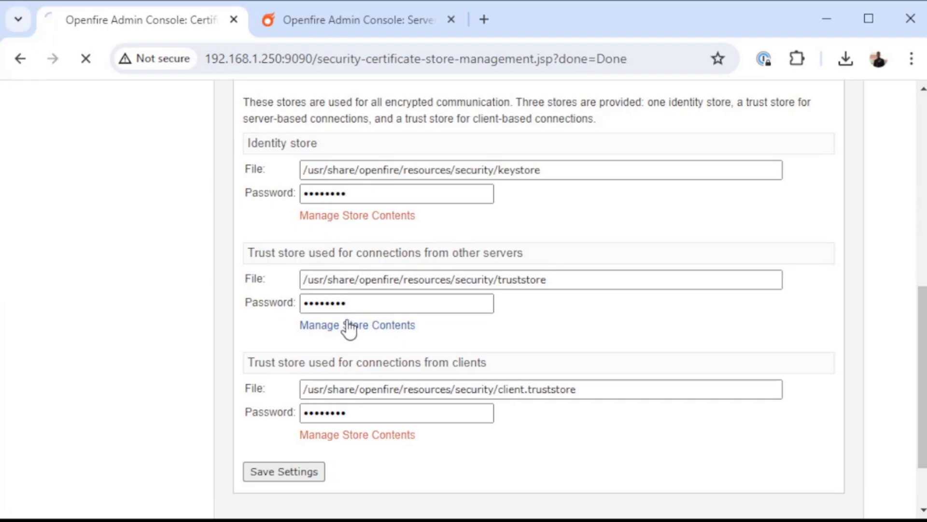
pyautogui.click(357, 324)
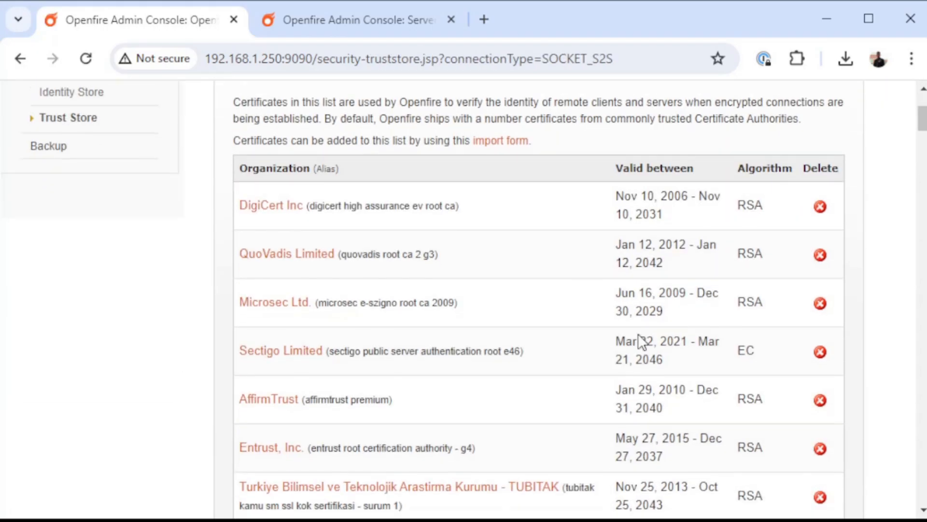
pyautogui.scroll(-3)
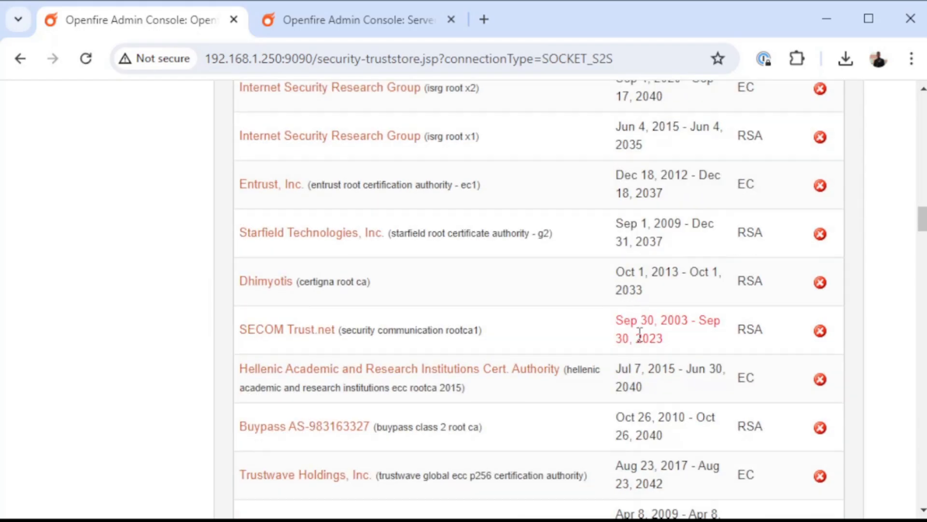
pyautogui.scroll(-3)
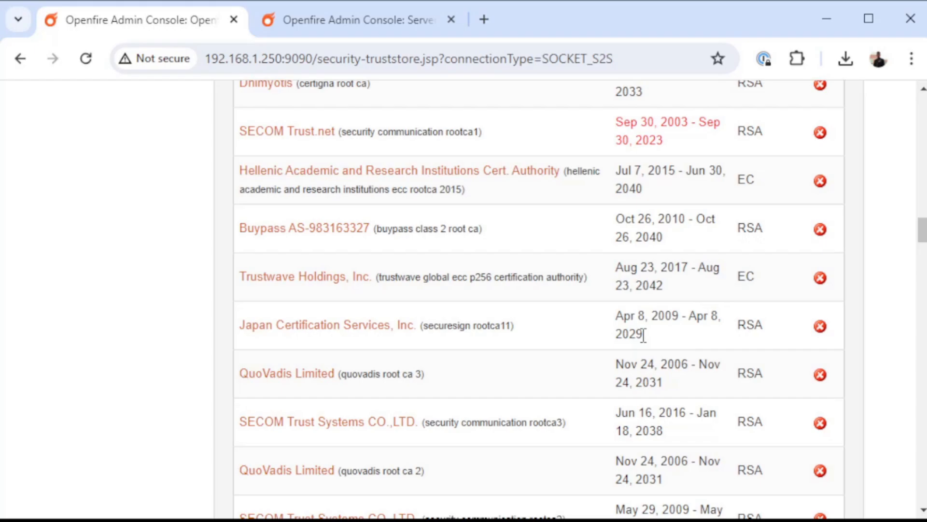
pyautogui.scroll(-3)
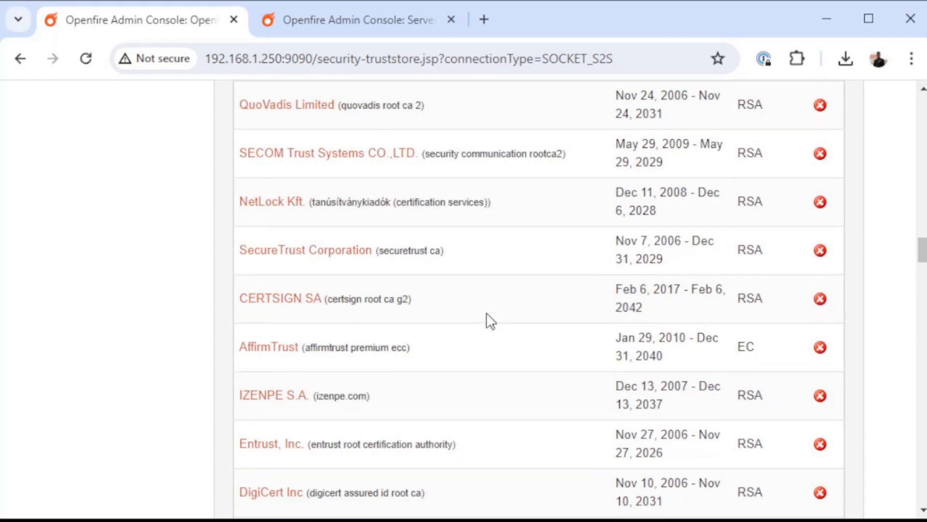
pyautogui.scroll(-3)
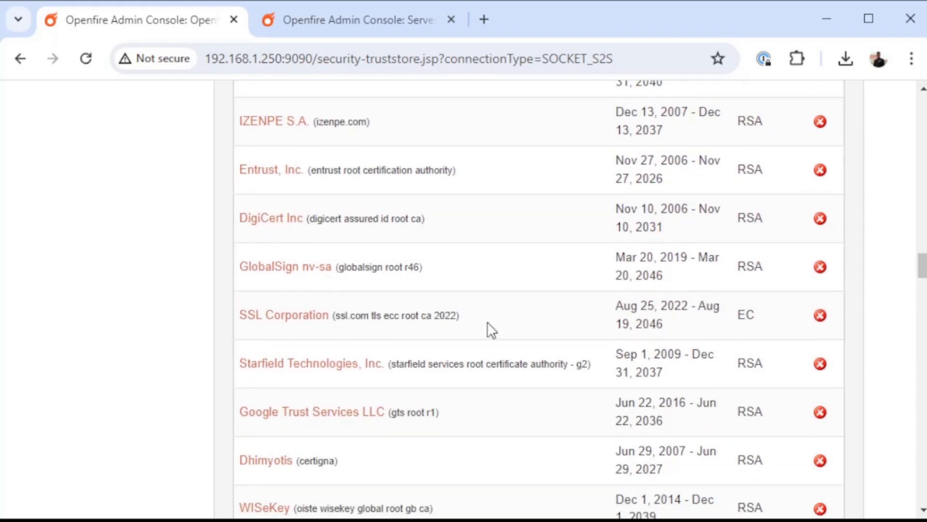
pyautogui.scroll(-3)
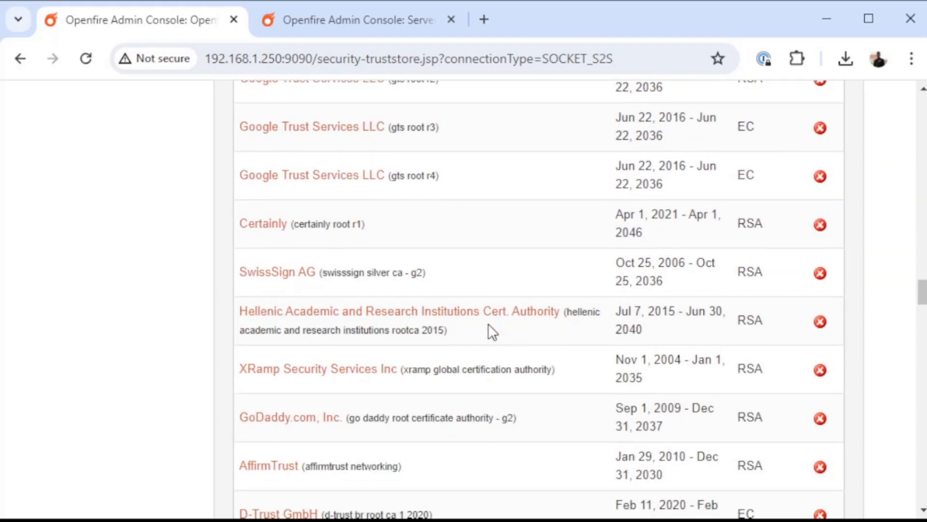
pyautogui.scroll(-3)
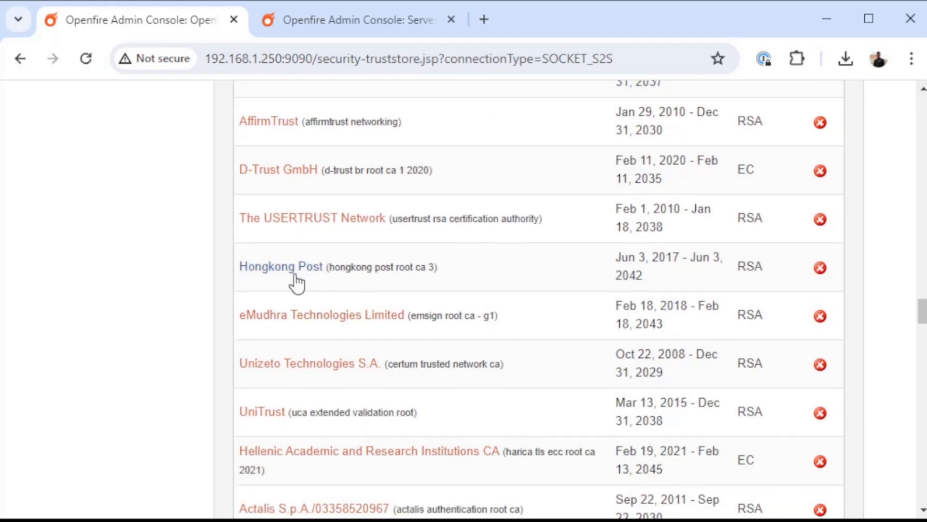
pyautogui.scroll(-3)
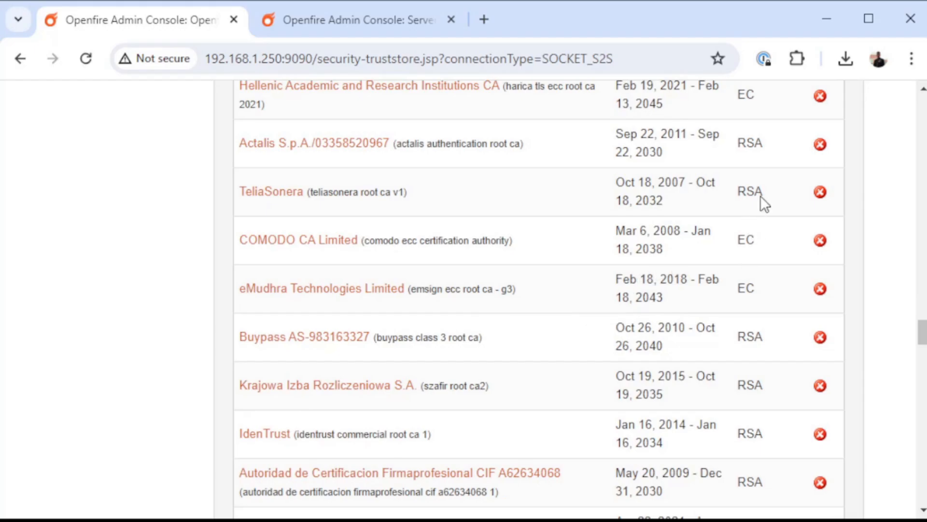
pyautogui.scroll(-3)
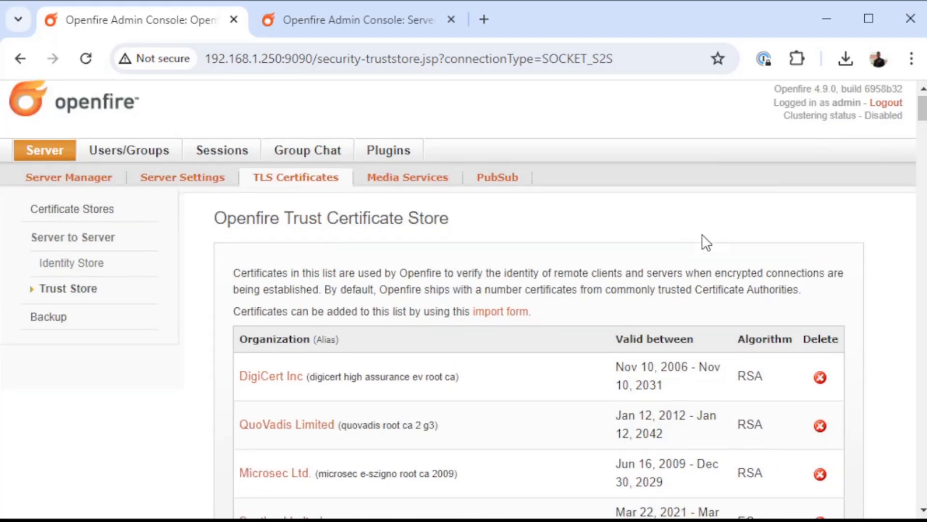
pyautogui.scroll(-3)
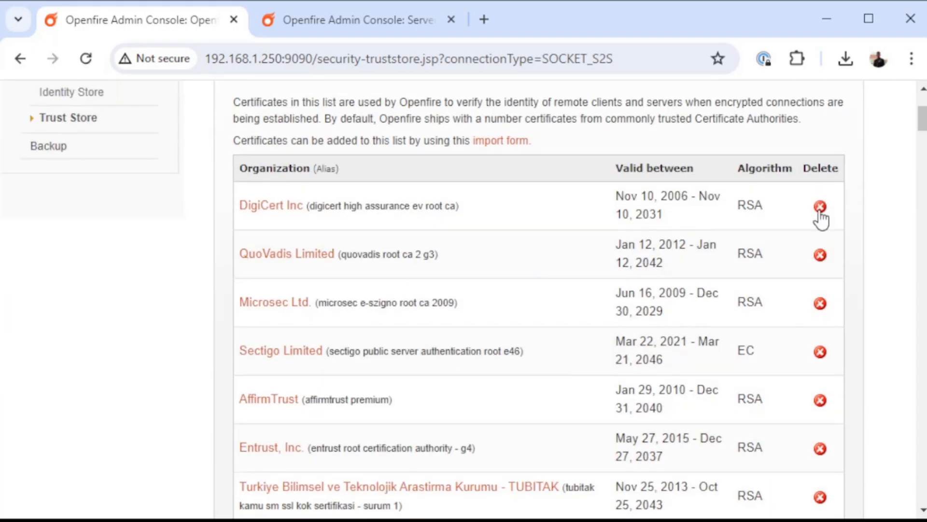
# Delete the DigiCert and QuoVadis CA certificates from server1's server-to-server trust store.
pyautogui.click(820, 205)
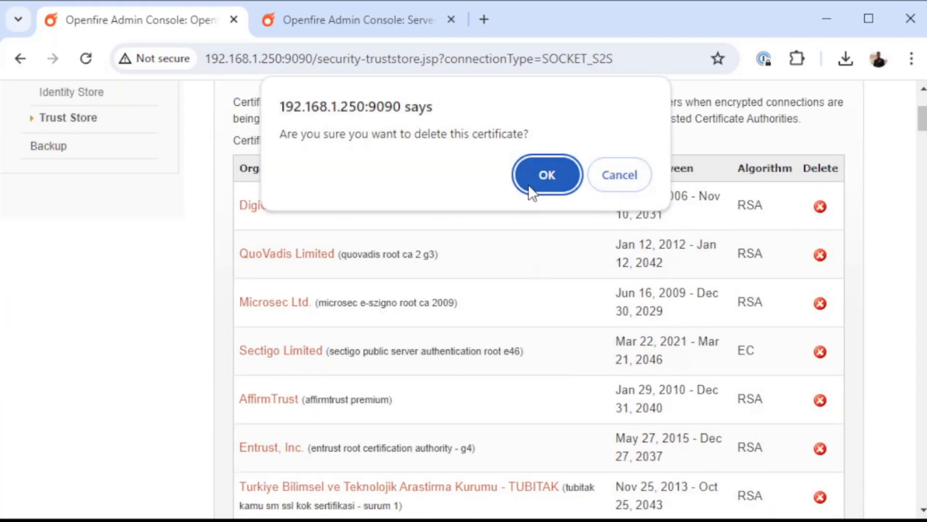
pyautogui.click(546, 175)
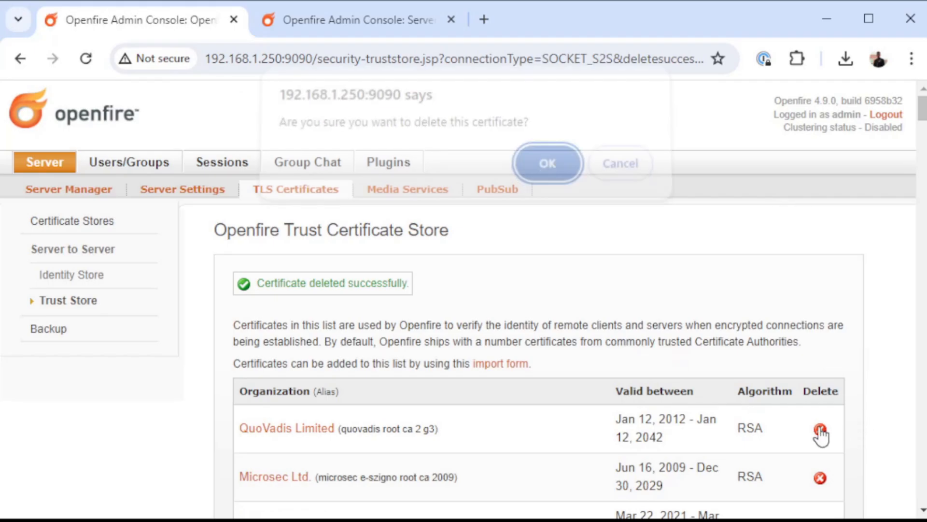
pyautogui.click(546, 162)
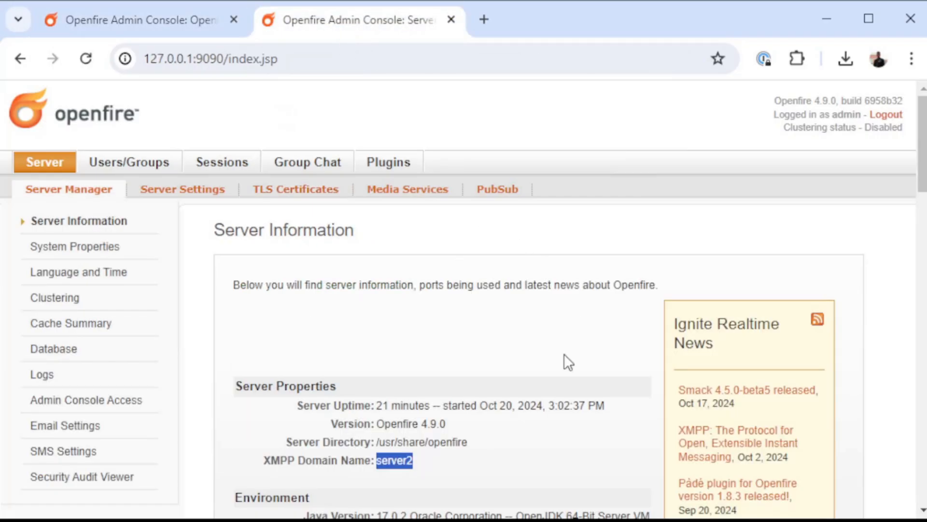
# Empty server2's server-to-server trust store of certificates, then return to server1's console.
pyautogui.click(296, 188)
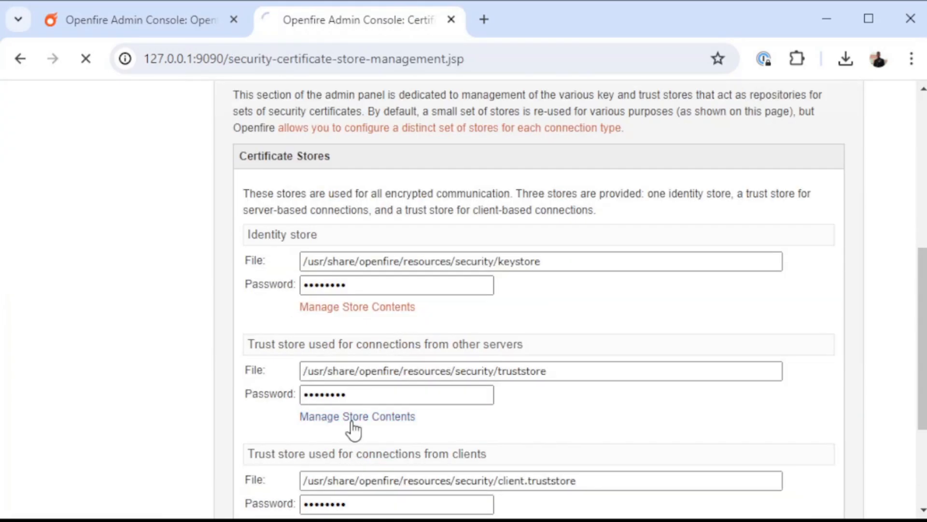
pyautogui.click(820, 389)
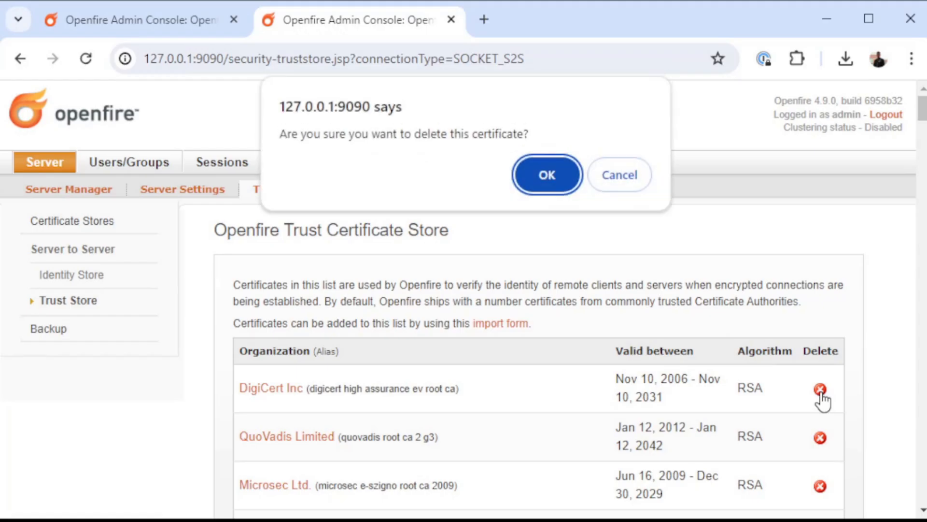
pyautogui.click(544, 173)
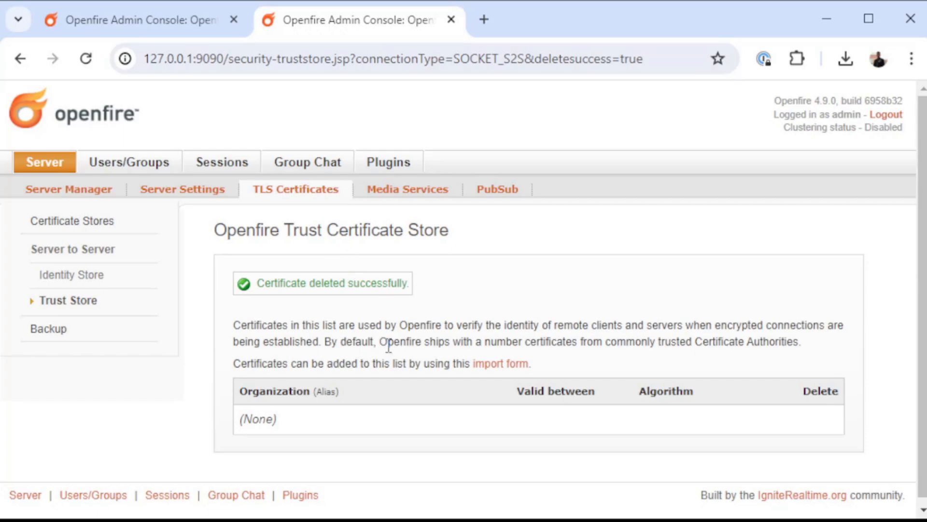
pyautogui.click(136, 20)
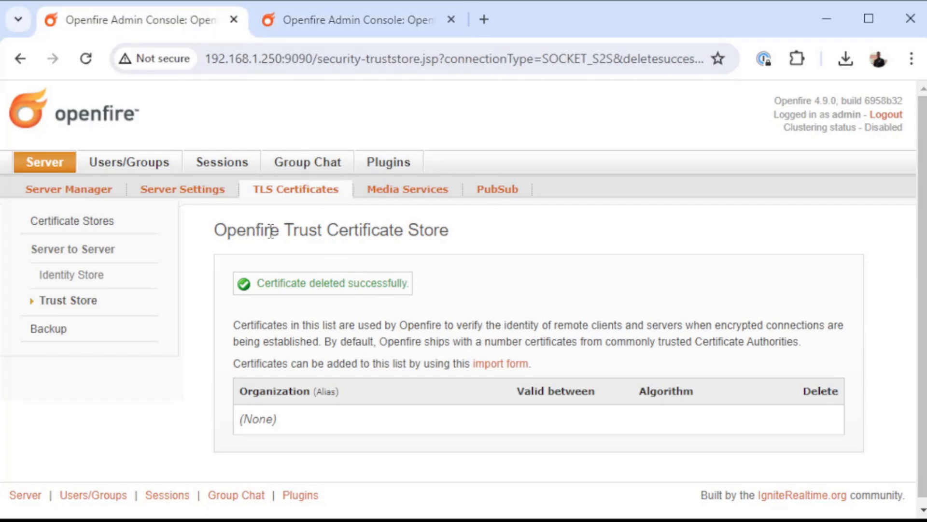
pyautogui.moveTo(222, 165)
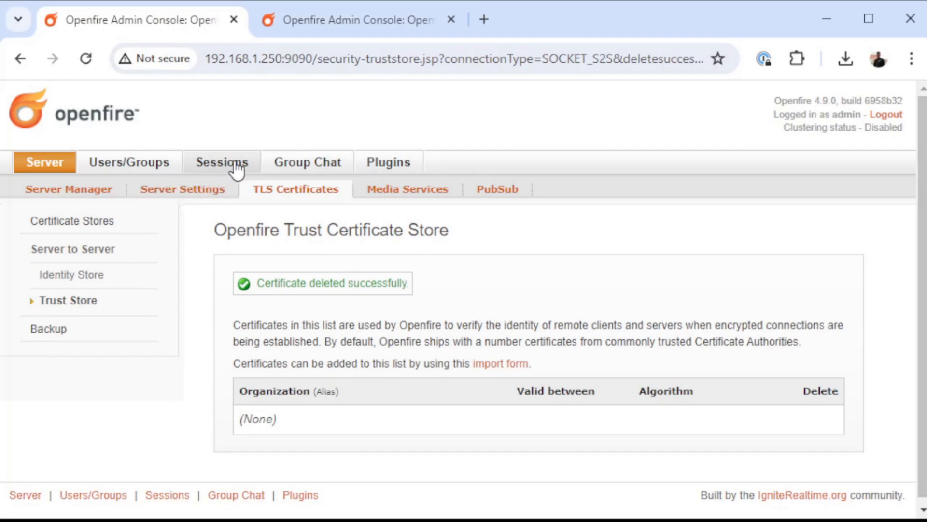
# Run the S2S connection test from server1 against XMPP domain server2.
pyautogui.click(222, 162)
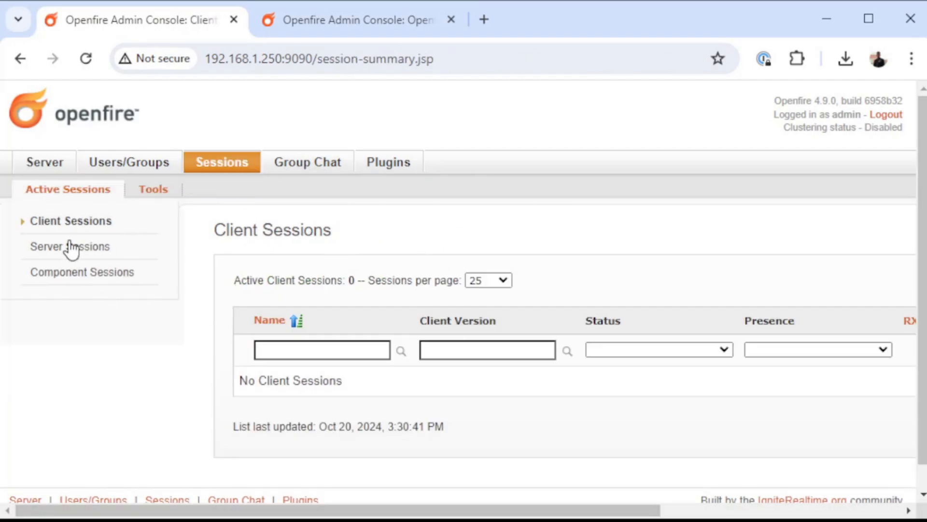
pyautogui.click(152, 189)
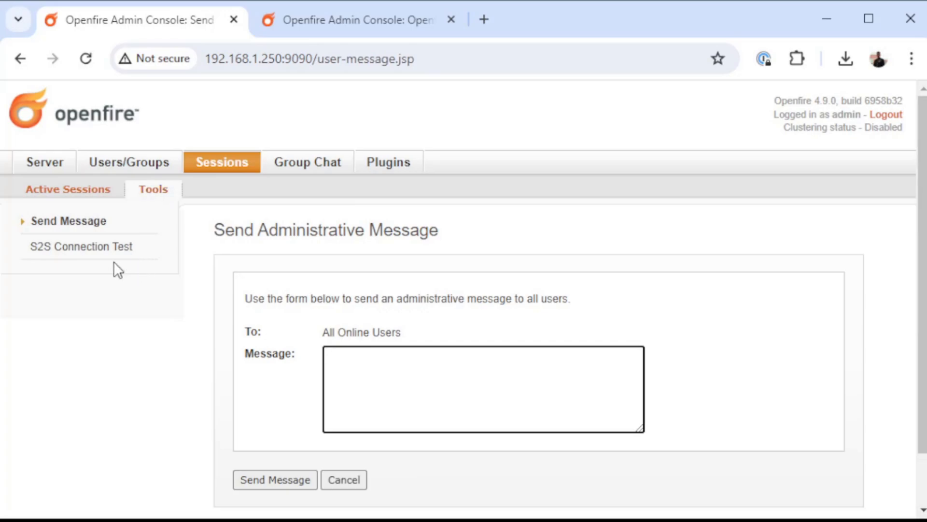
pyautogui.click(82, 247)
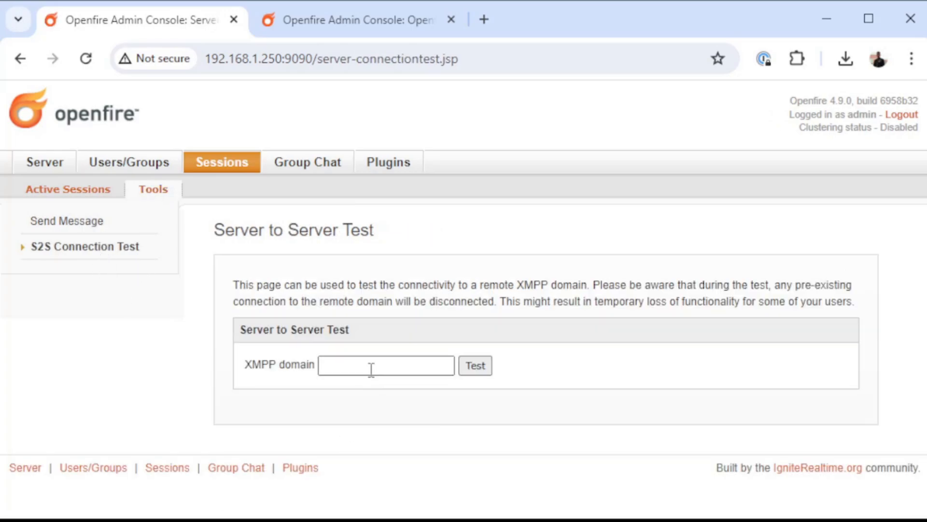
pyautogui.click(386, 365)
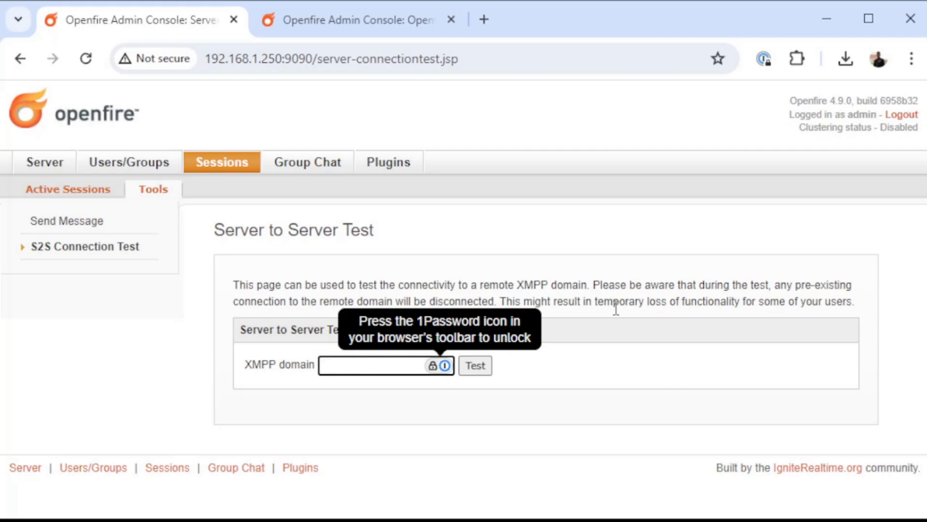
pyautogui.write('server')
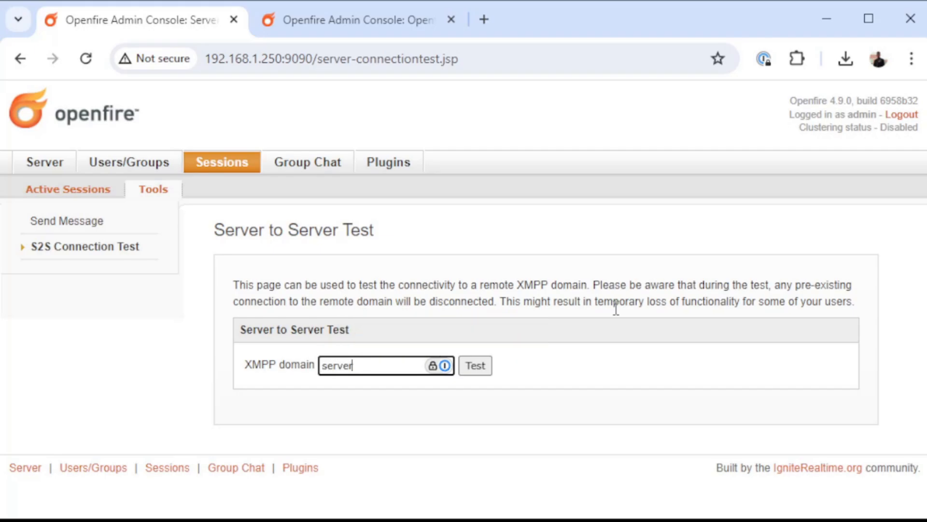
pyautogui.click(474, 365)
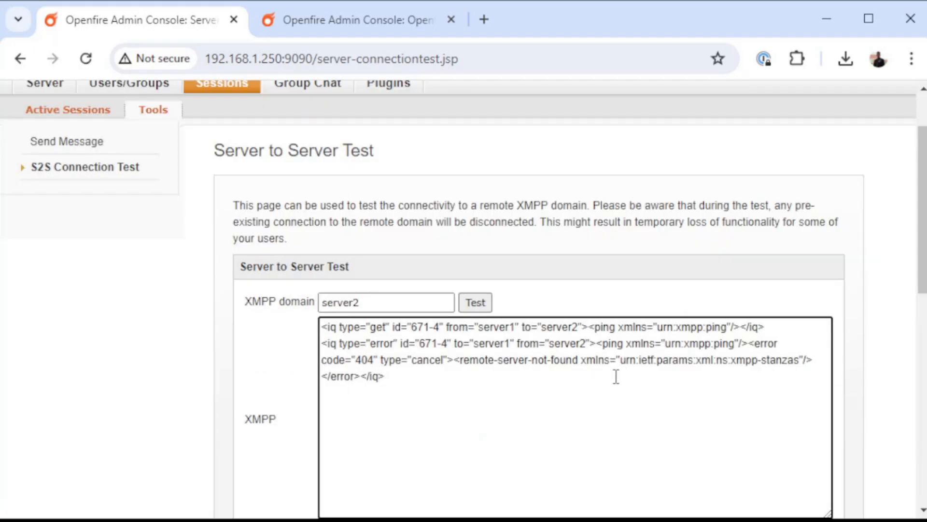
pyautogui.moveTo(511, 335)
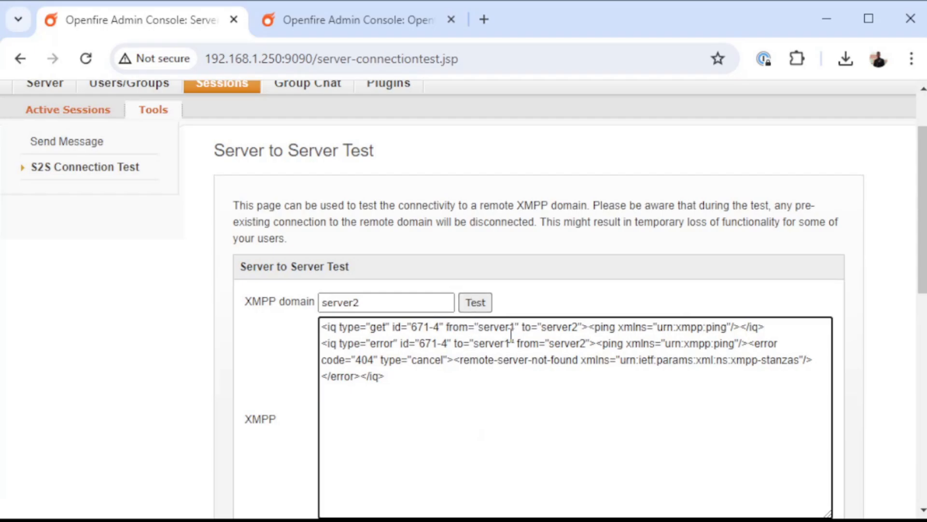
# Review the test output showing the remote-server-not-found 404 error.
pyautogui.doubleClick(465, 359)
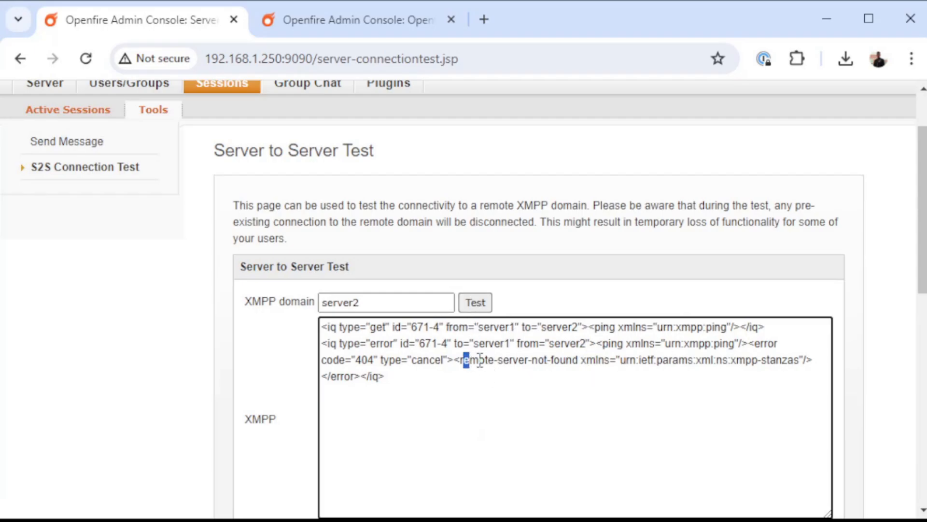
pyautogui.scroll(-3)
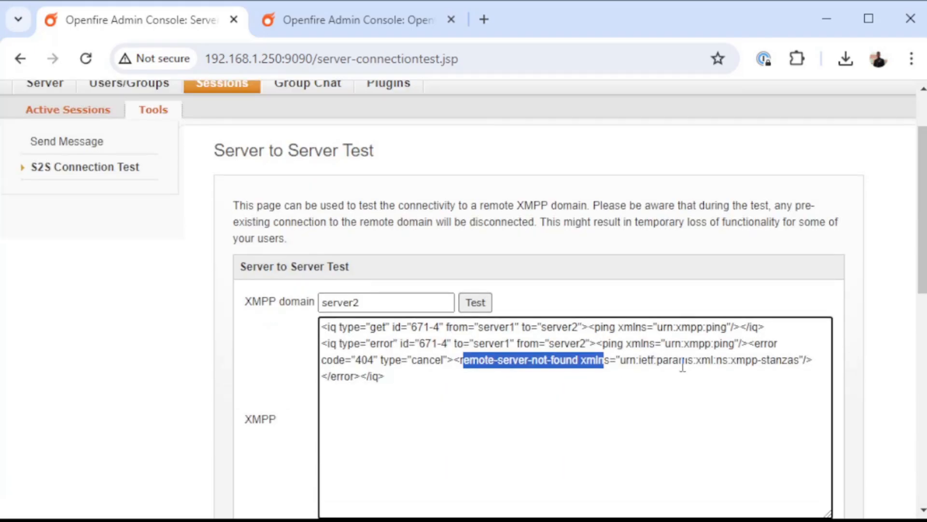
pyautogui.scroll(3)
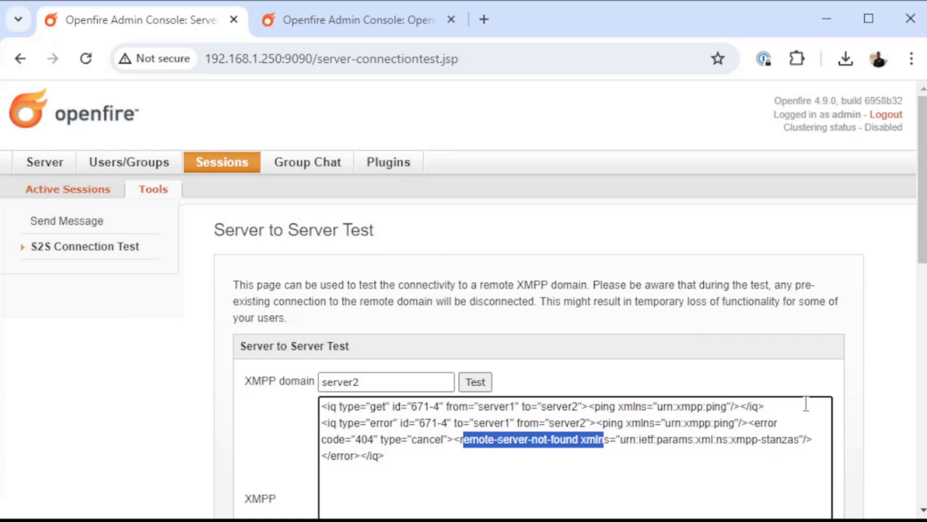
pyautogui.moveTo(663, 365)
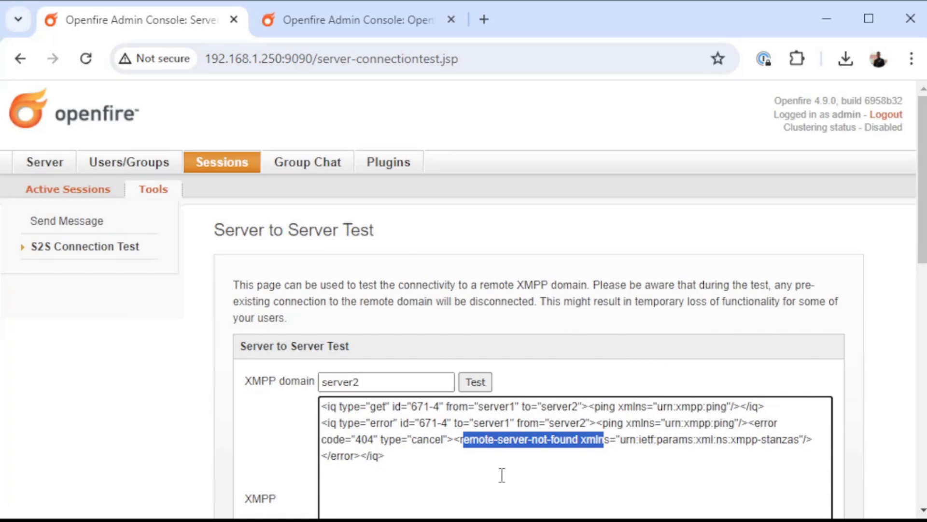
pyautogui.moveTo(766, 232)
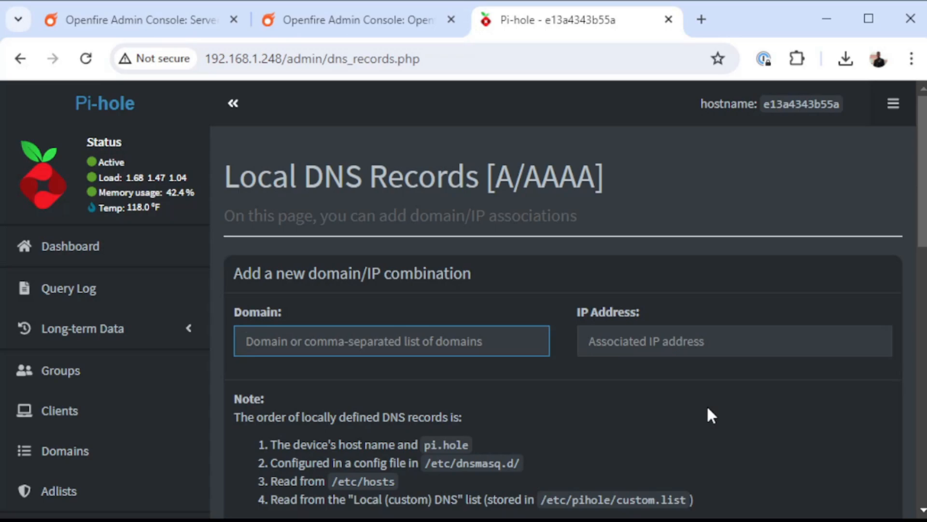
# Add the Pi-hole local DNS record mapping server2 to 192.168.1.27, then return to server1's console.
pyautogui.write('server1')
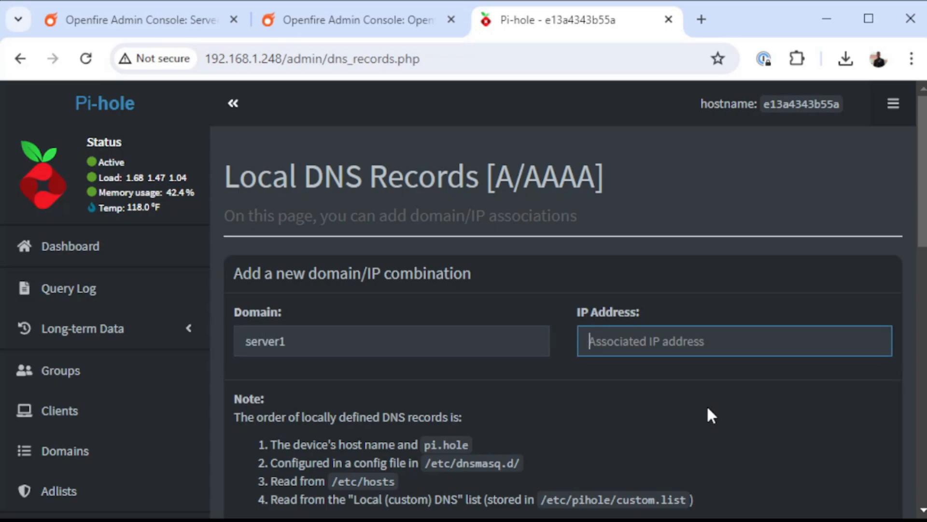
pyautogui.write('192.168.')
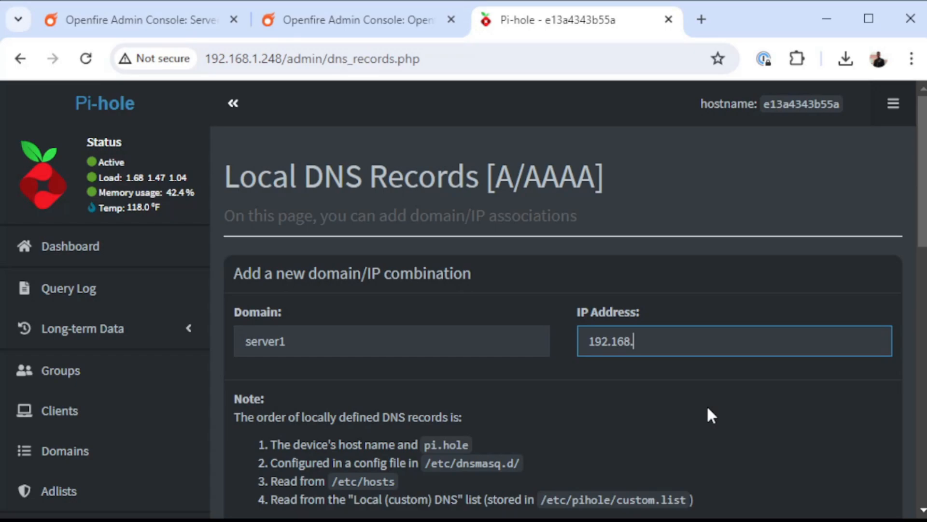
pyautogui.moveTo(724, 336)
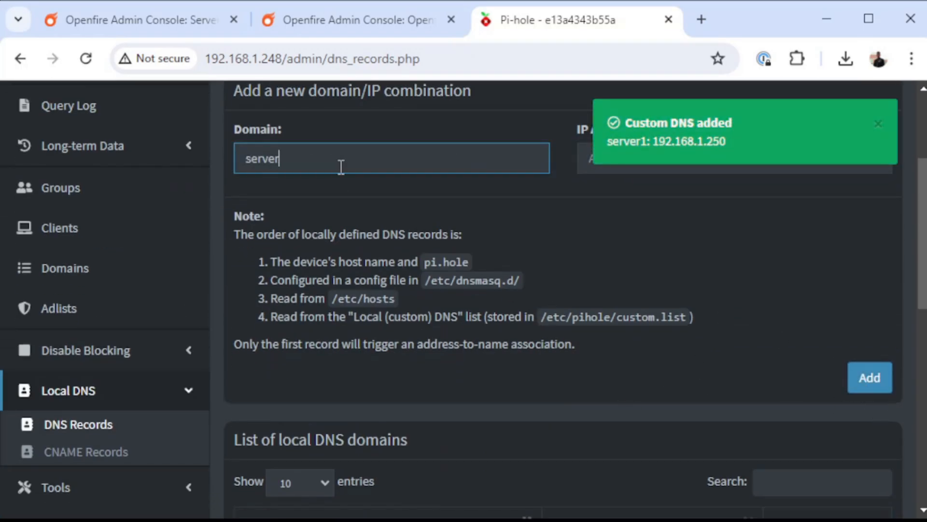
pyautogui.write('192.168.1.27')
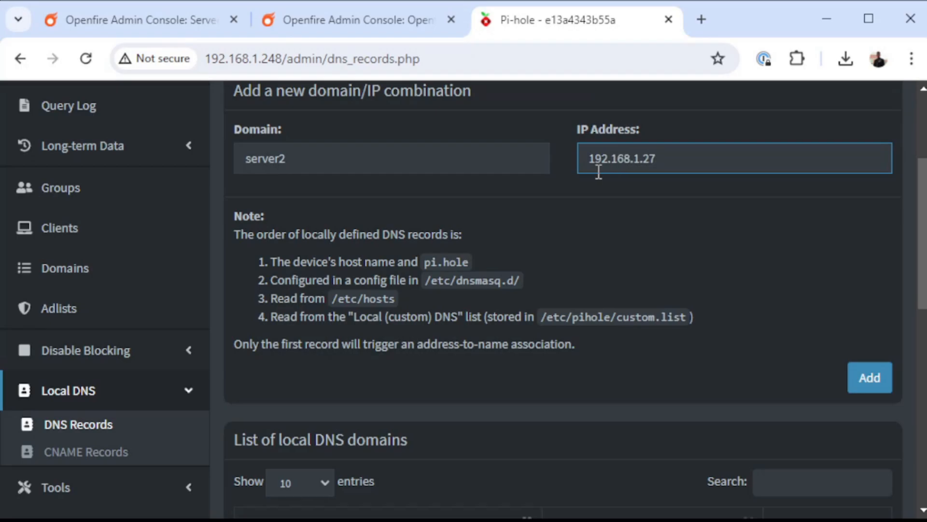
pyautogui.click(869, 377)
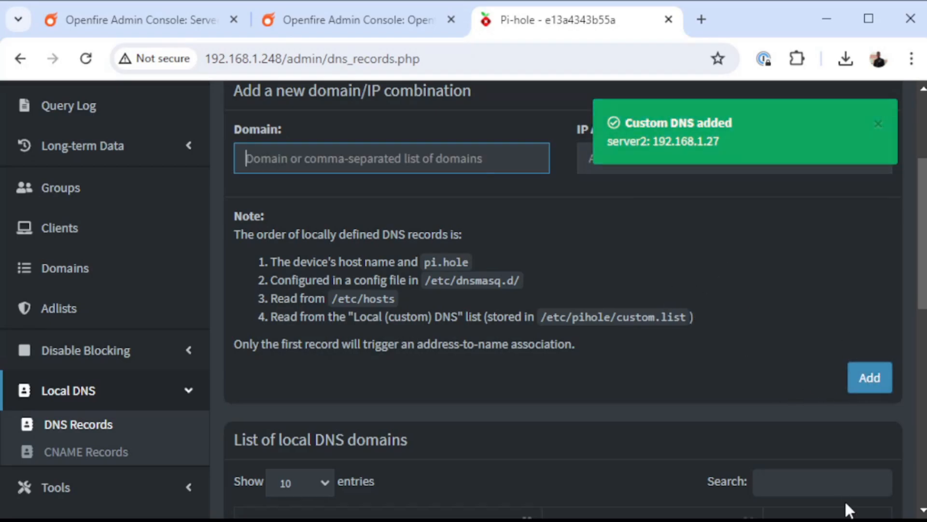
pyautogui.click(131, 20)
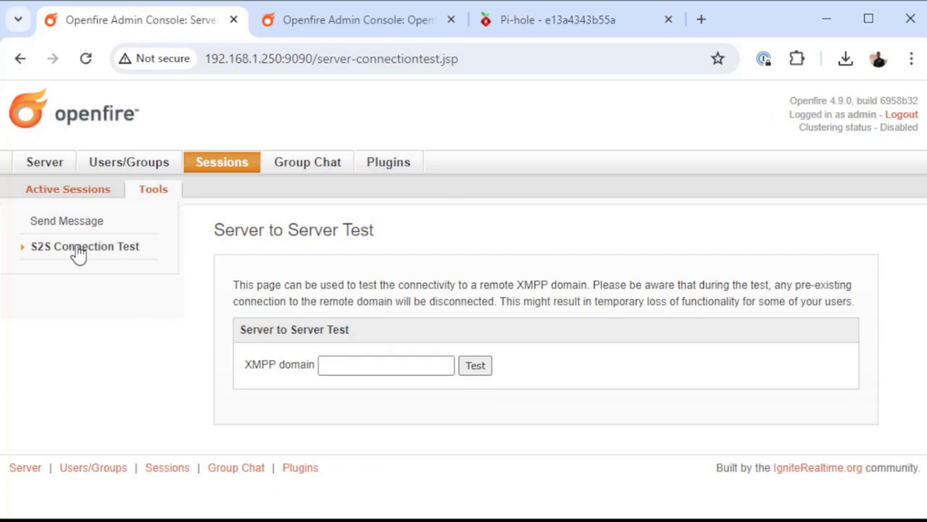
# Rerun the S2S connection test from server1 against server2.
pyautogui.write('s')
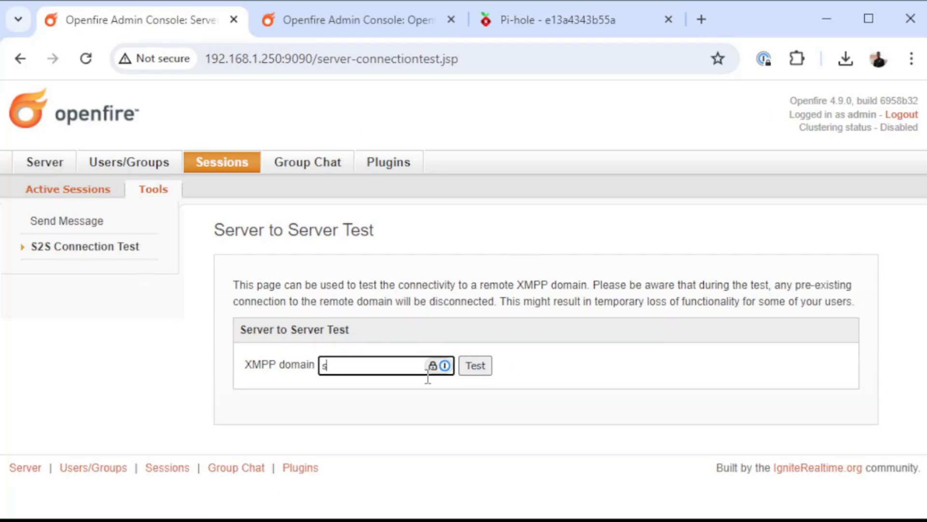
pyautogui.click(475, 365)
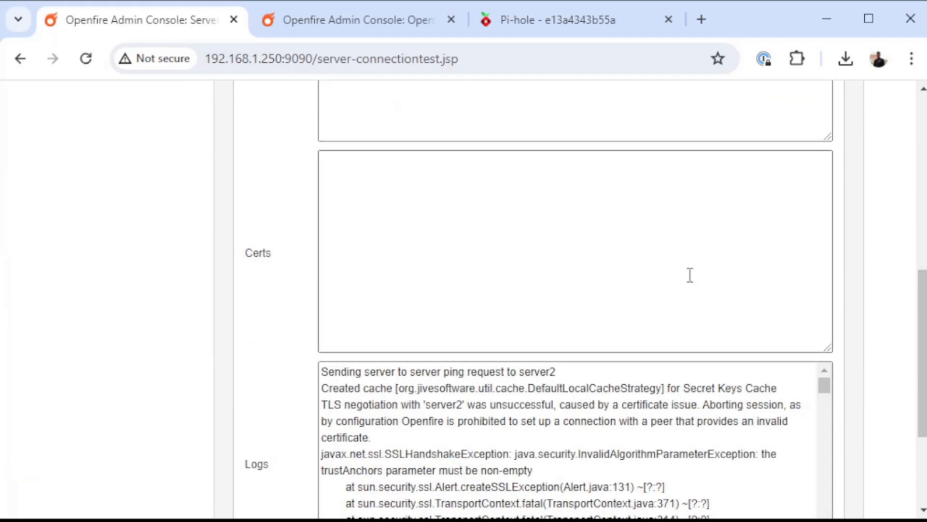
pyautogui.moveTo(622, 301)
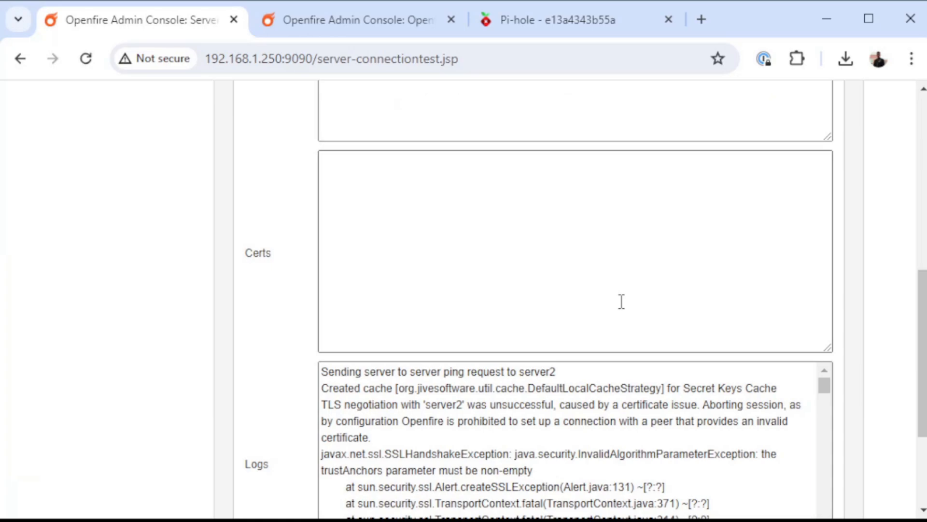
# Highlight the failed TLS negotiation and invalid-certificate lines in the test logs.
pyautogui.scroll(-3)
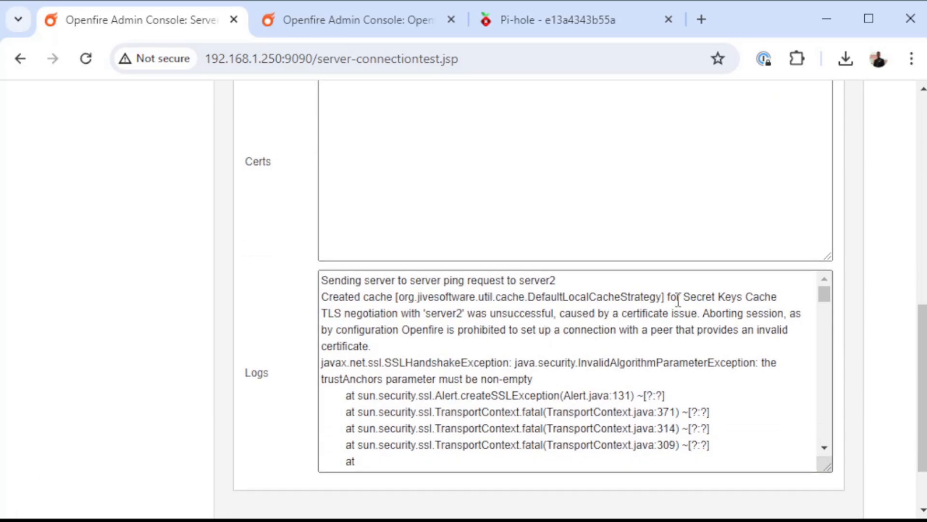
pyautogui.moveTo(544, 313); pyautogui.dragTo(783, 313)
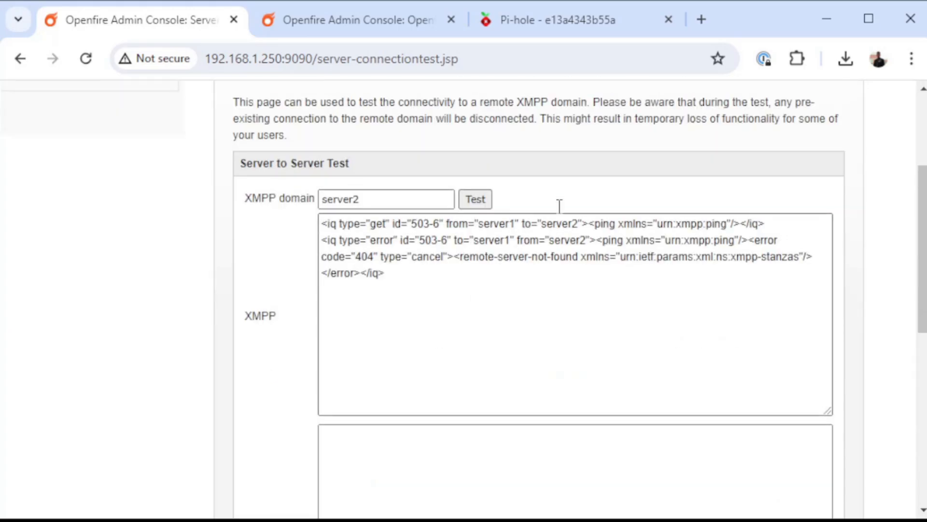
pyautogui.click(462, 251)
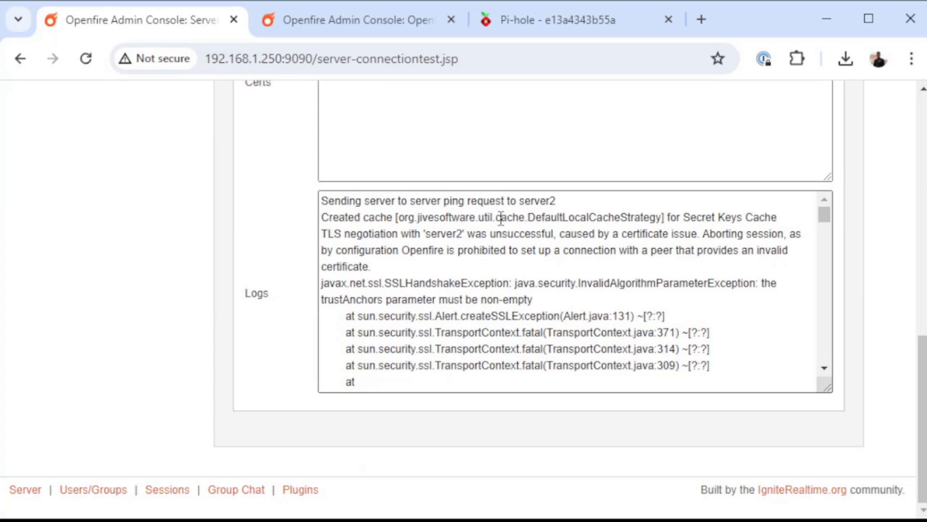
pyautogui.moveTo(346, 292)
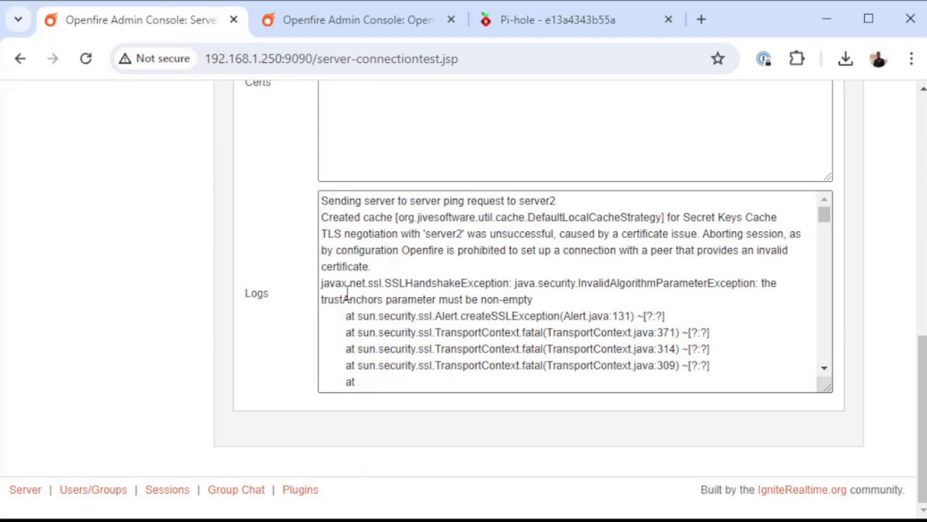
pyautogui.moveTo(321, 233); pyautogui.dragTo(610, 283)
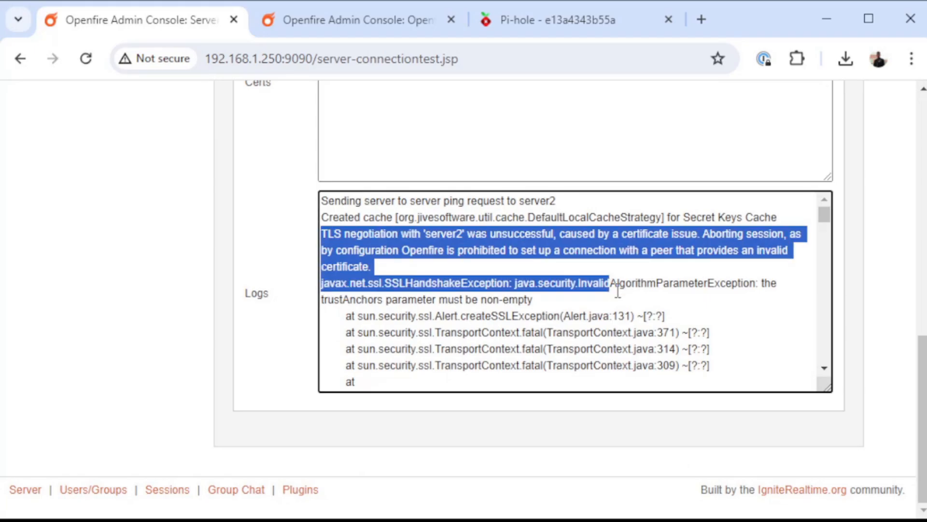
pyautogui.moveTo(518, 80)
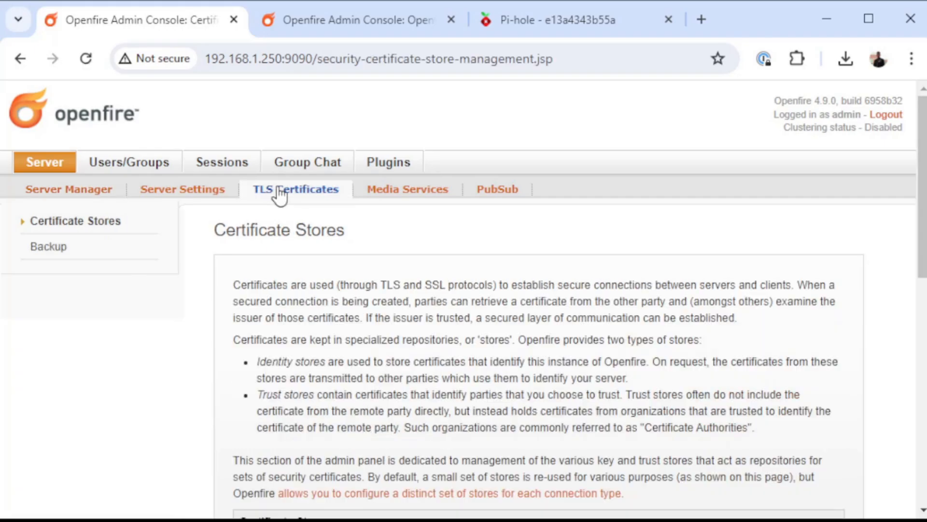
# View server1_rsa identity certificate details down to its PEM block, then switch to server2's console.
pyautogui.scroll(-3)
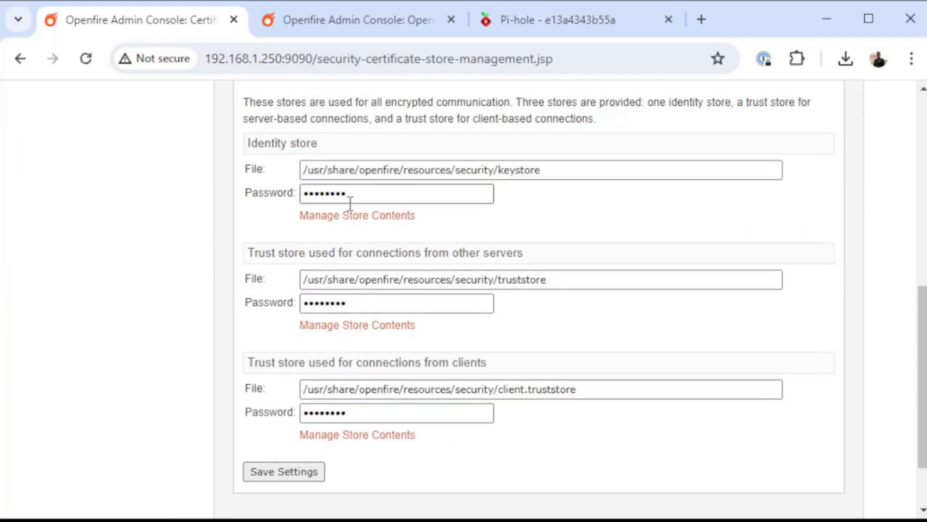
pyautogui.click(356, 215)
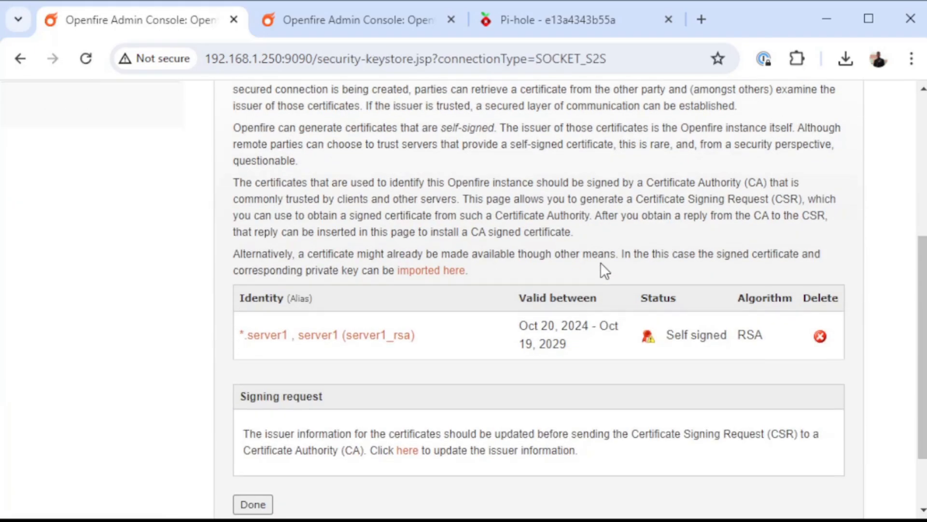
pyautogui.click(326, 335)
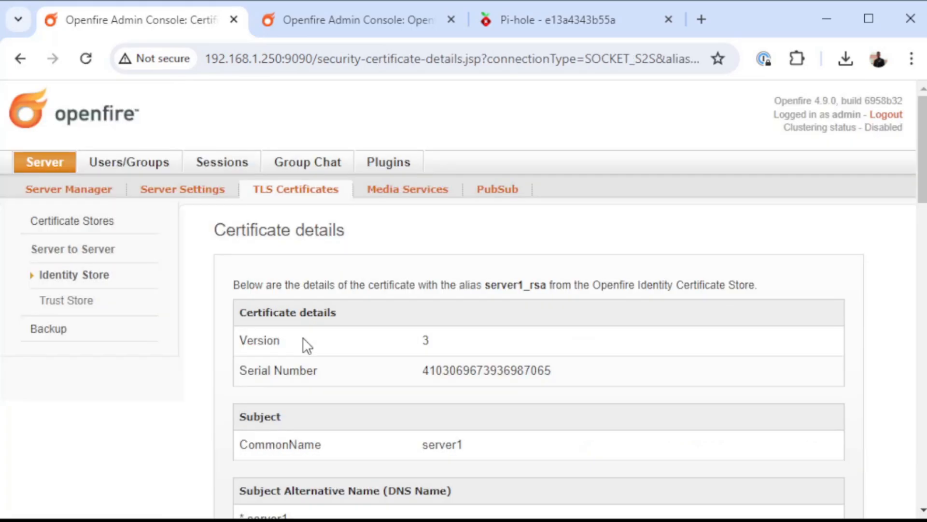
pyautogui.scroll(-3)
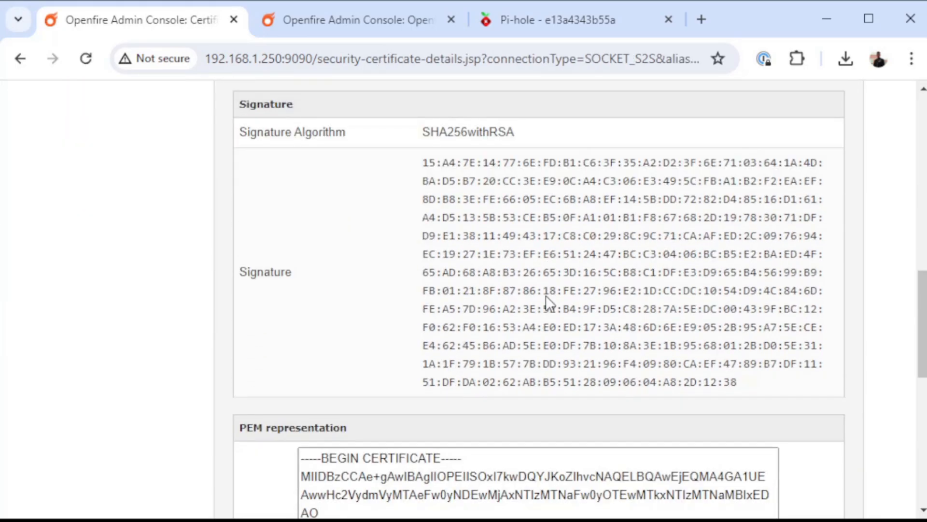
pyautogui.scroll(-3)
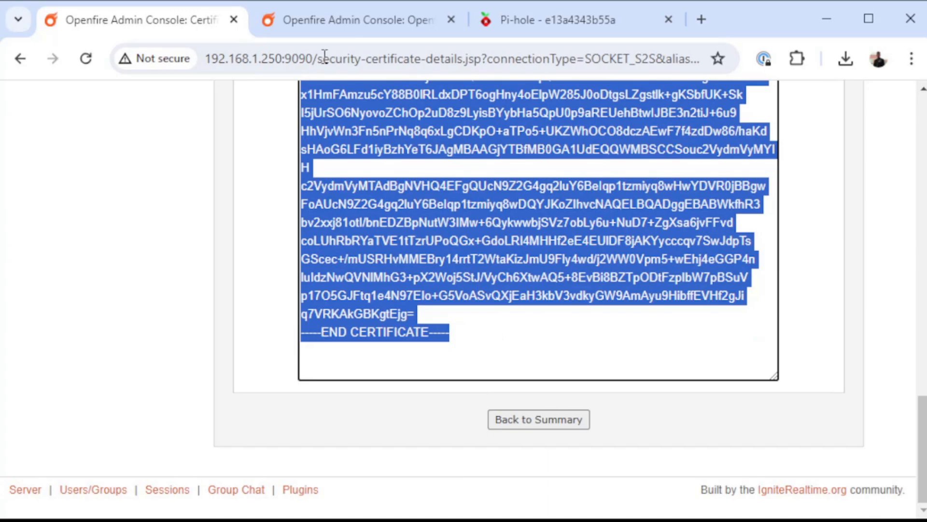
pyautogui.click(354, 20)
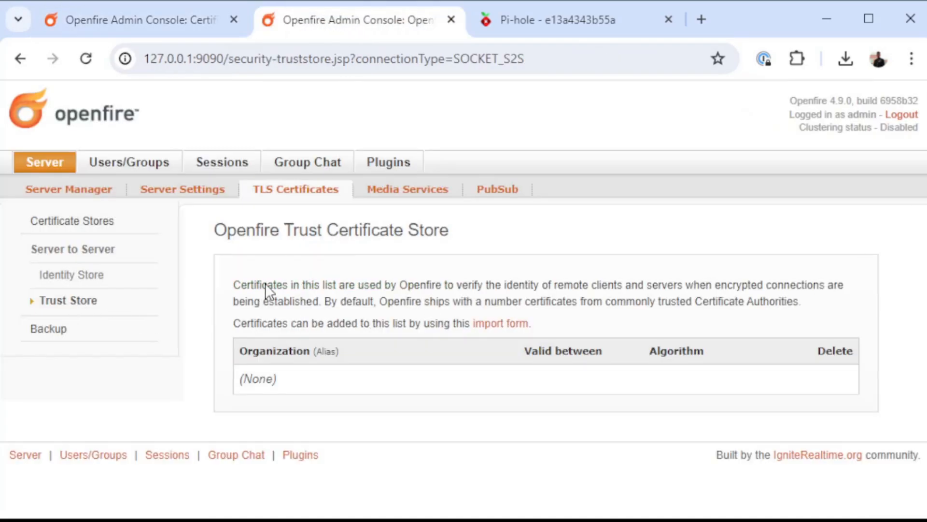
pyautogui.moveTo(523, 335)
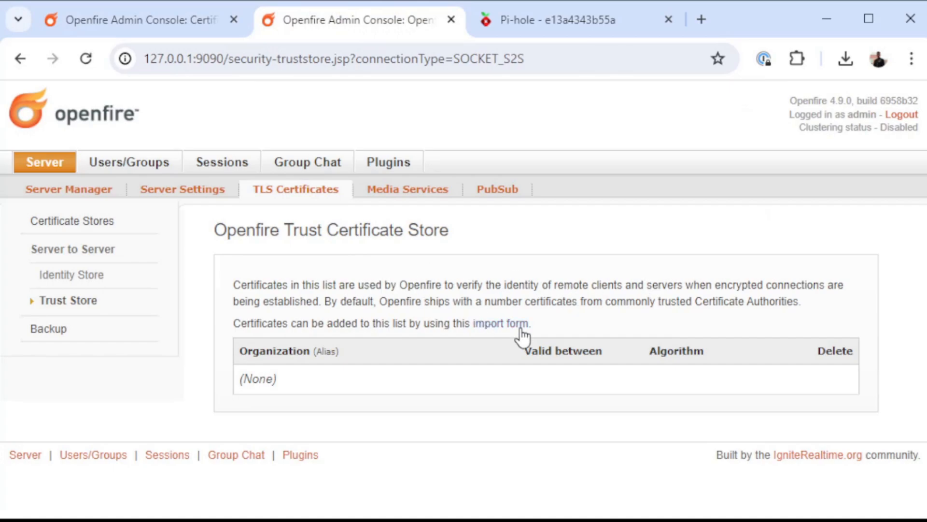
pyautogui.moveTo(513, 299)
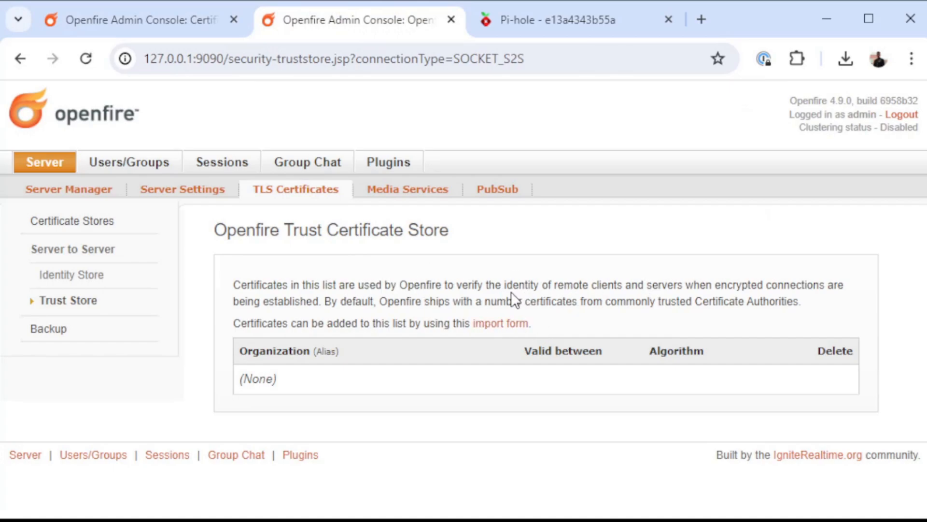
pyautogui.moveTo(637, 421)
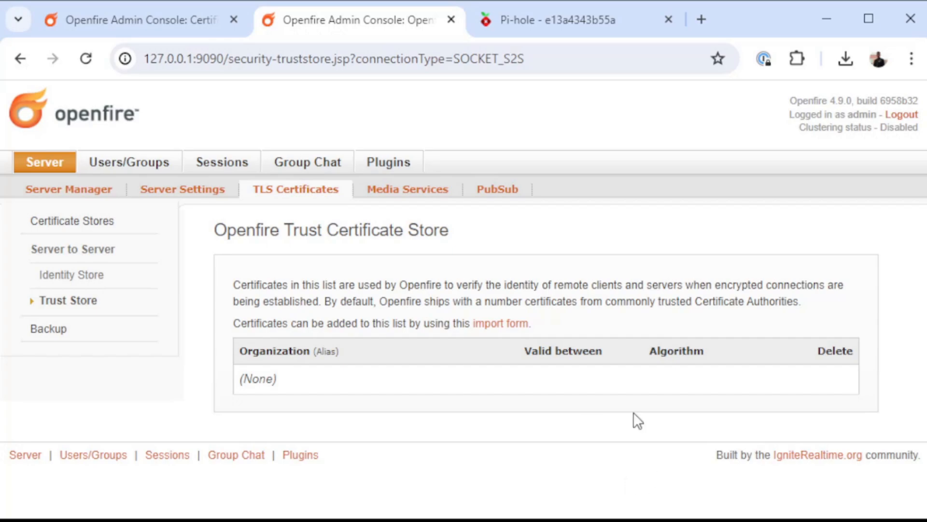
pyautogui.moveTo(391, 379)
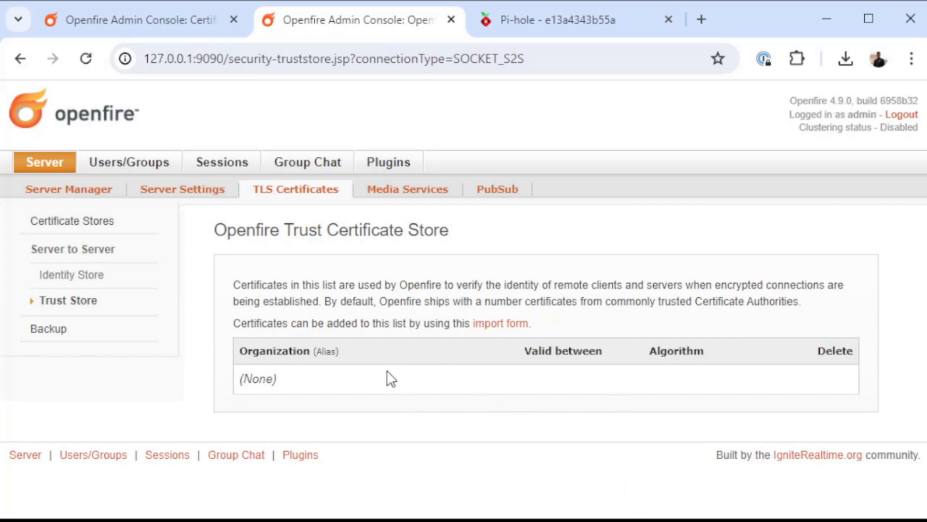
pyautogui.moveTo(440, 328)
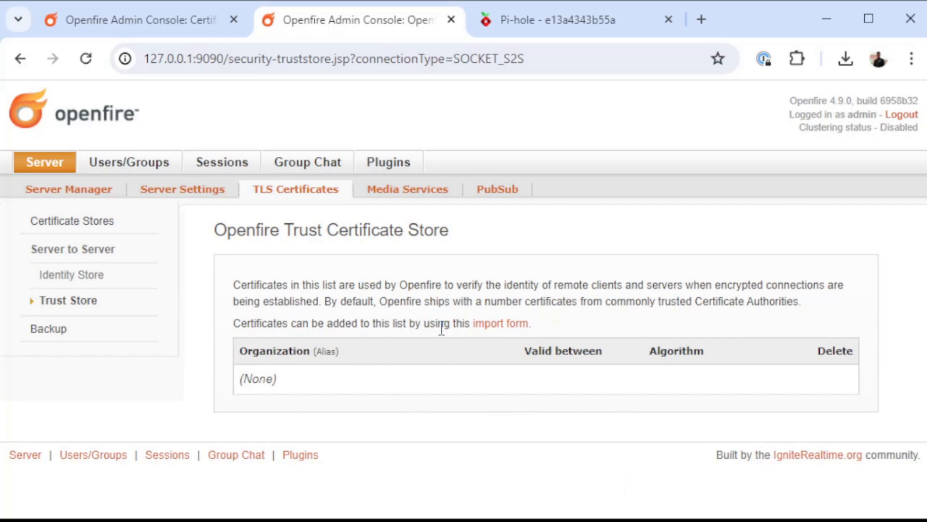
# Import server1's PEM certificate into server2's trust store under alias server1 and save it.
pyautogui.click(501, 322)
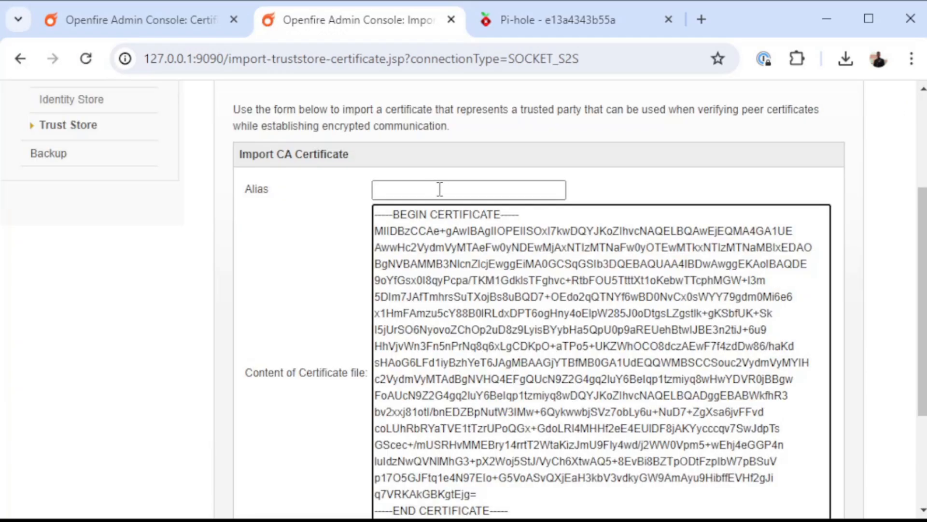
pyautogui.write('Server1')
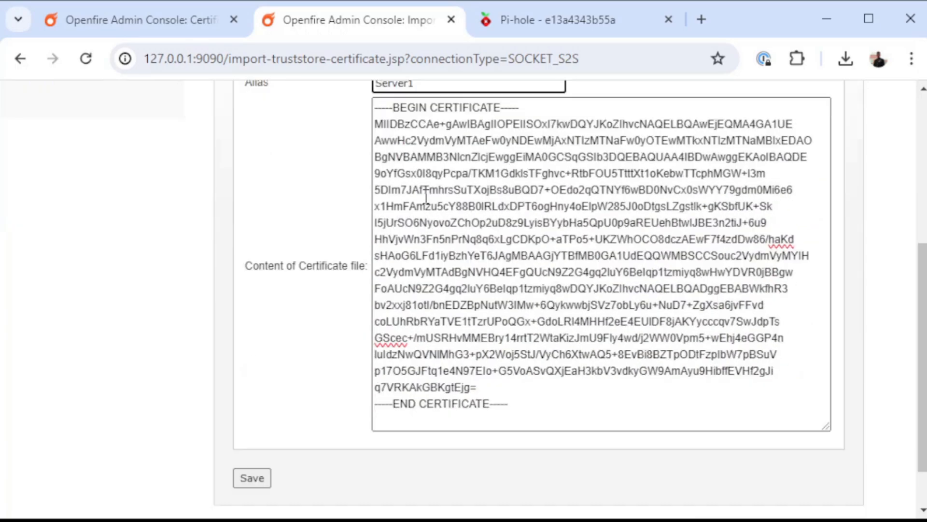
pyautogui.click(251, 478)
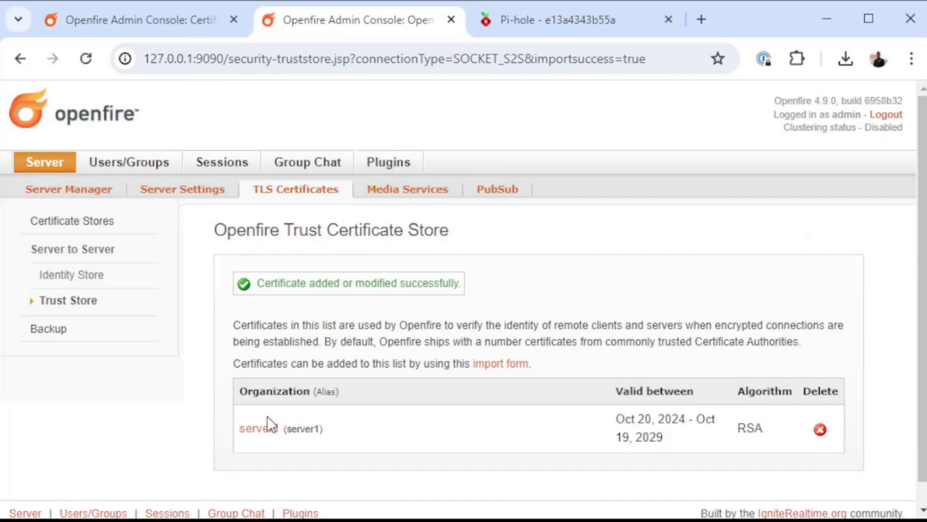
pyautogui.moveTo(432, 122)
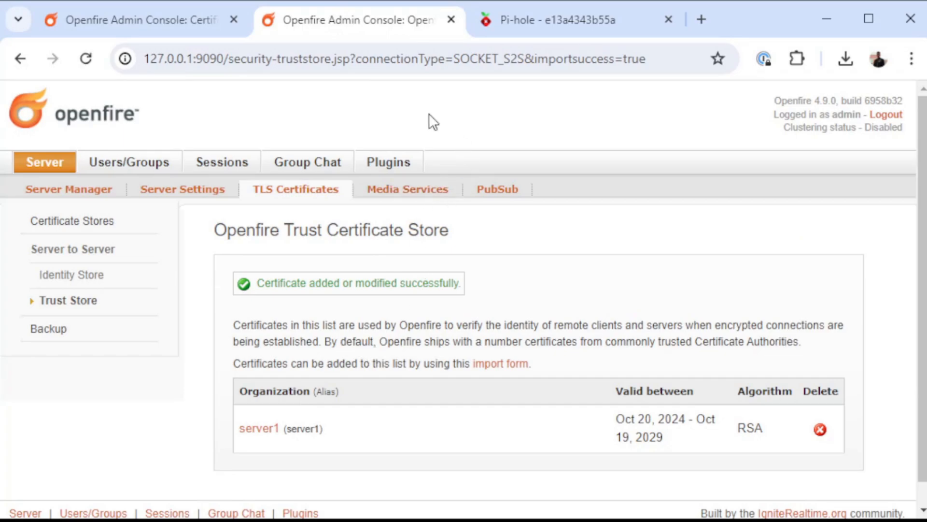
pyautogui.moveTo(282, 428)
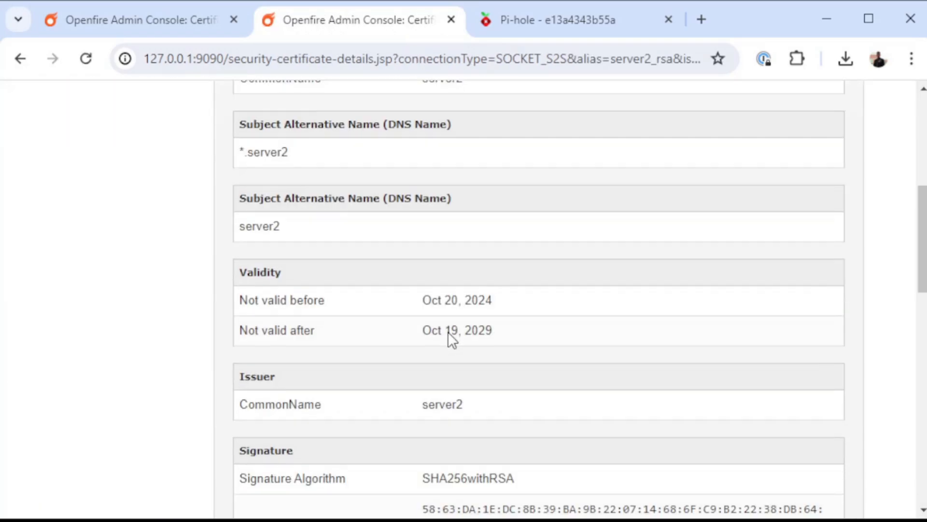
# Scroll through server2's server2_rsa identity certificate details.
pyautogui.scroll(-3)
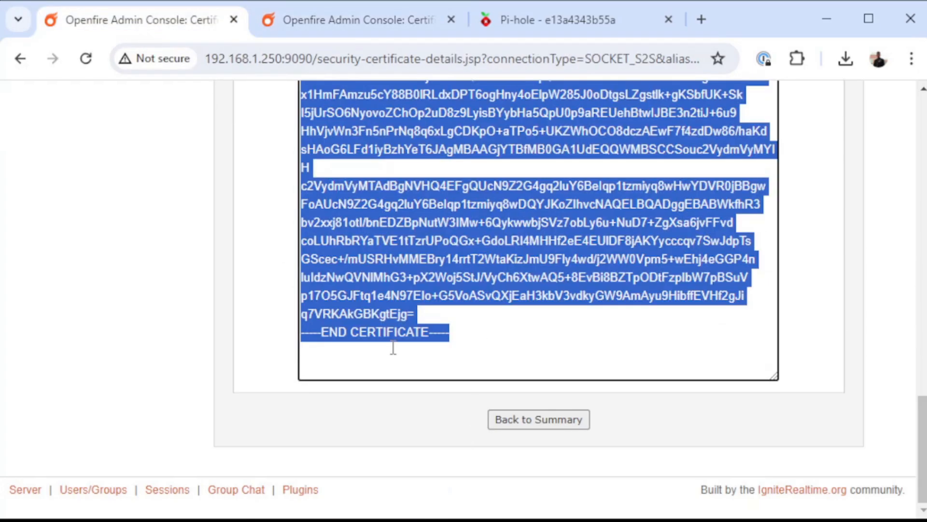
pyautogui.scroll(3)
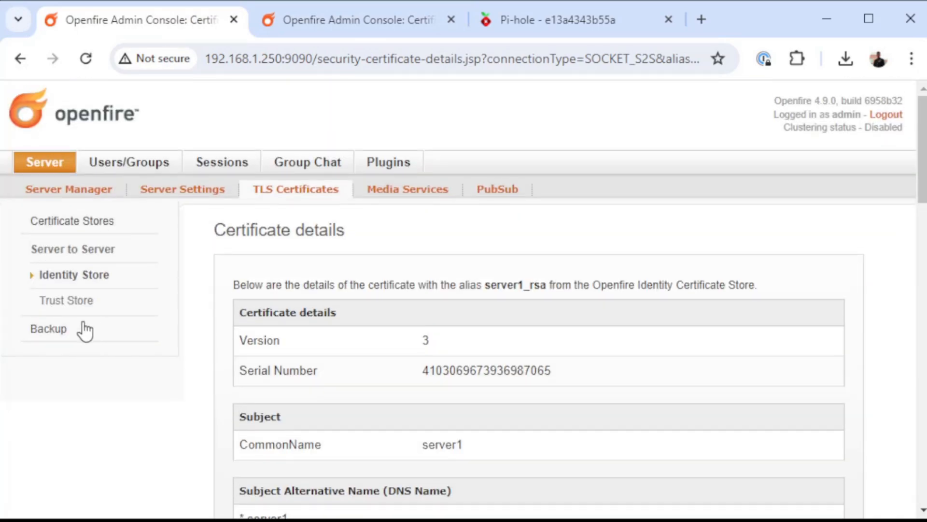
# Import server2's PEM certificate into server1's trust store under alias Server2 and save it.
pyautogui.click(65, 299)
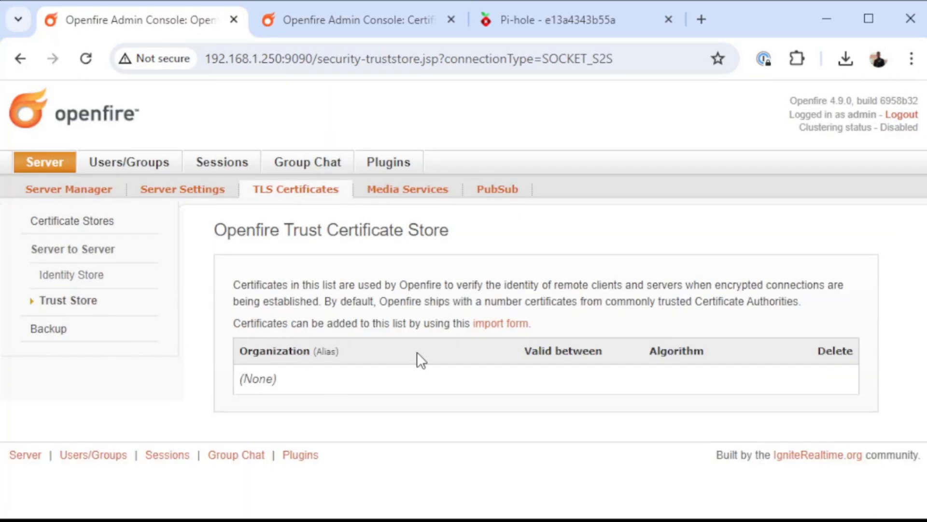
pyautogui.click(500, 322)
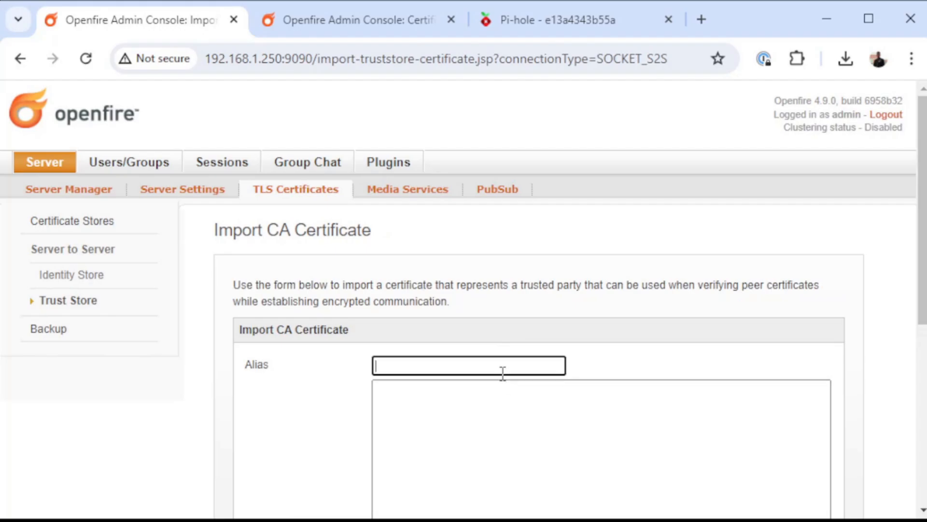
pyautogui.write('-----BEGIN CERTIFICATE-----')
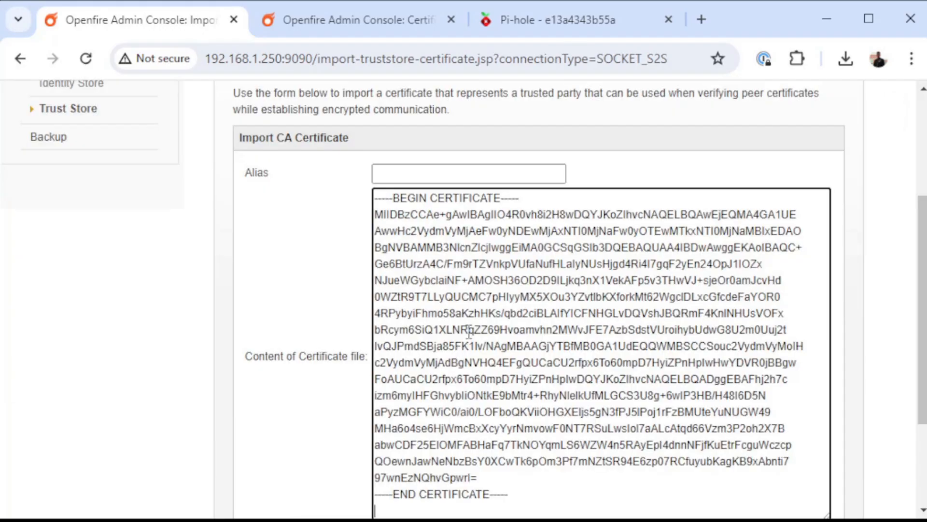
pyautogui.write('Server')
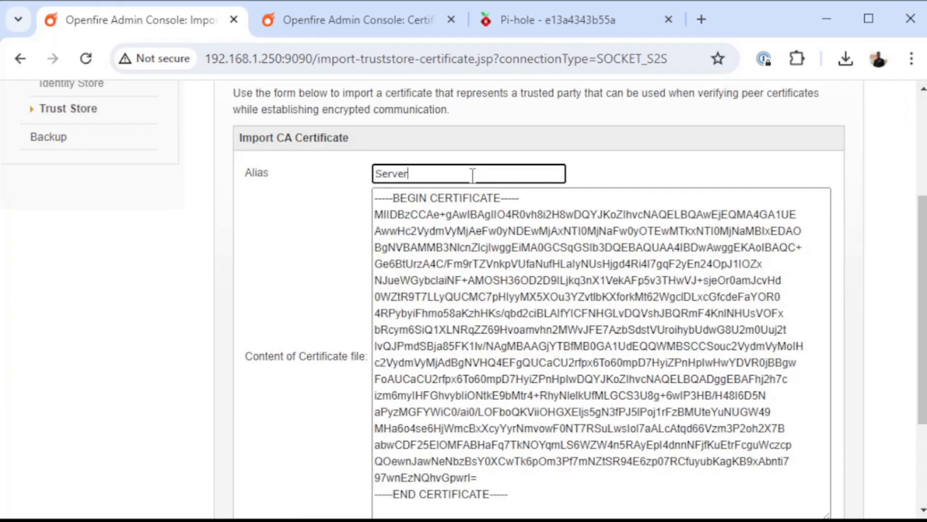
pyautogui.scroll(-3)
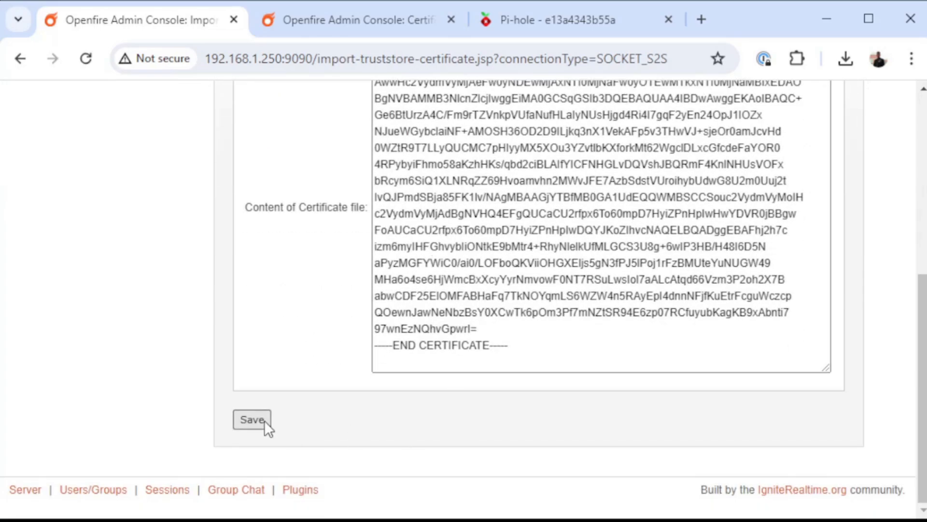
pyautogui.click(251, 418)
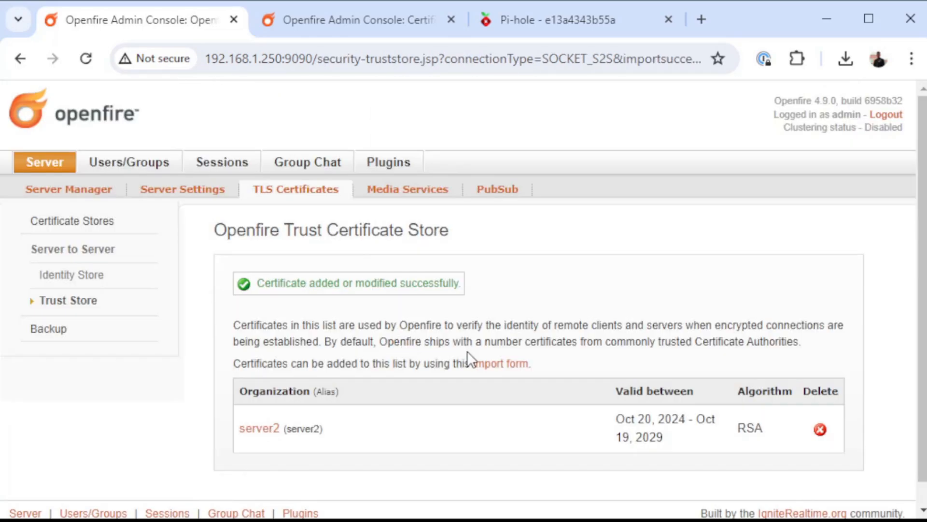
pyautogui.moveTo(222, 165)
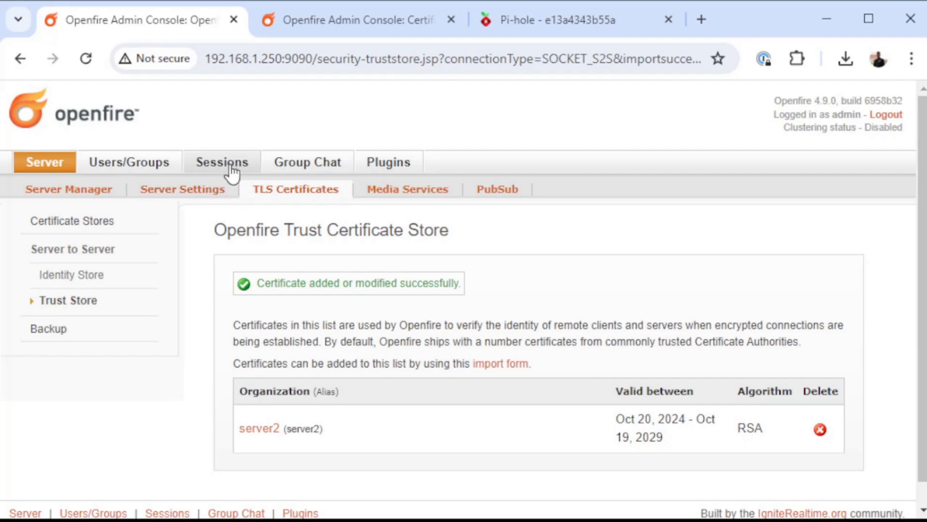
pyautogui.click(223, 162)
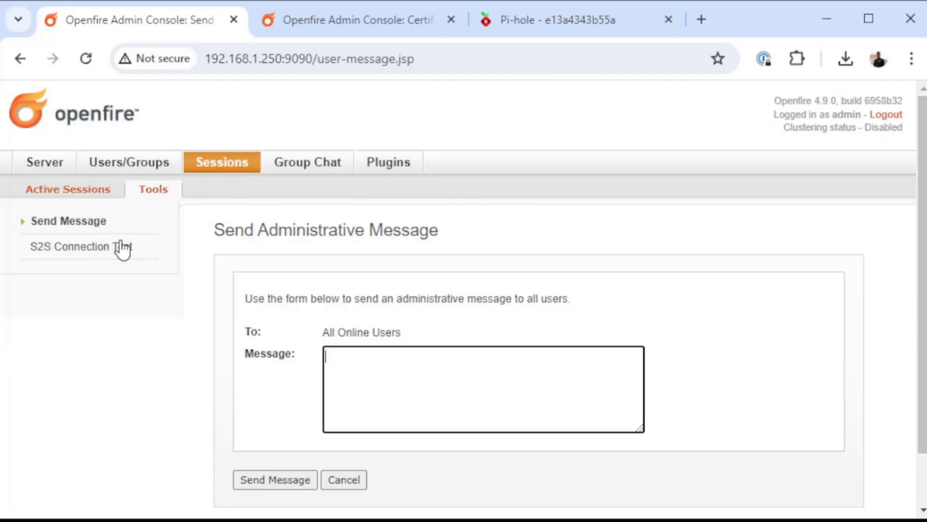
# Test the S2S connection to server2 (remote-server-not-found) and view server2's certificate stores.
pyautogui.click(77, 246)
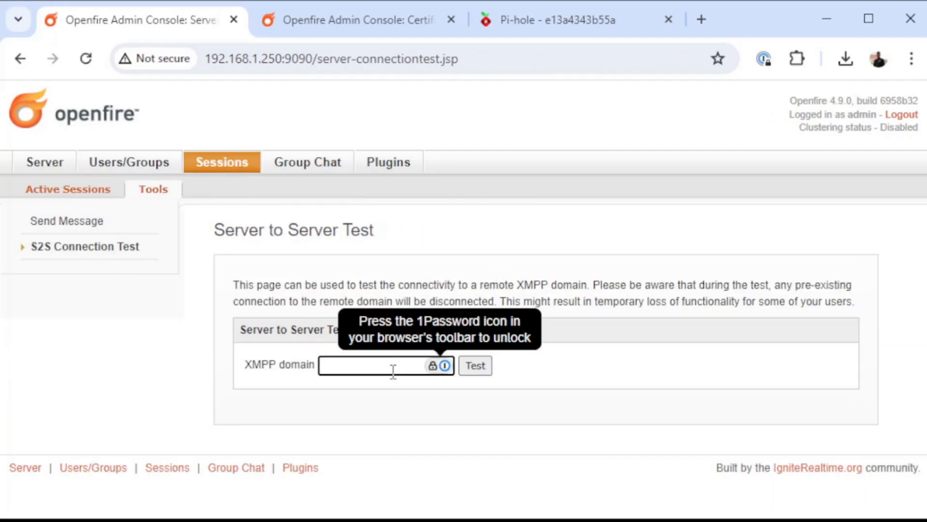
pyautogui.write('server2')
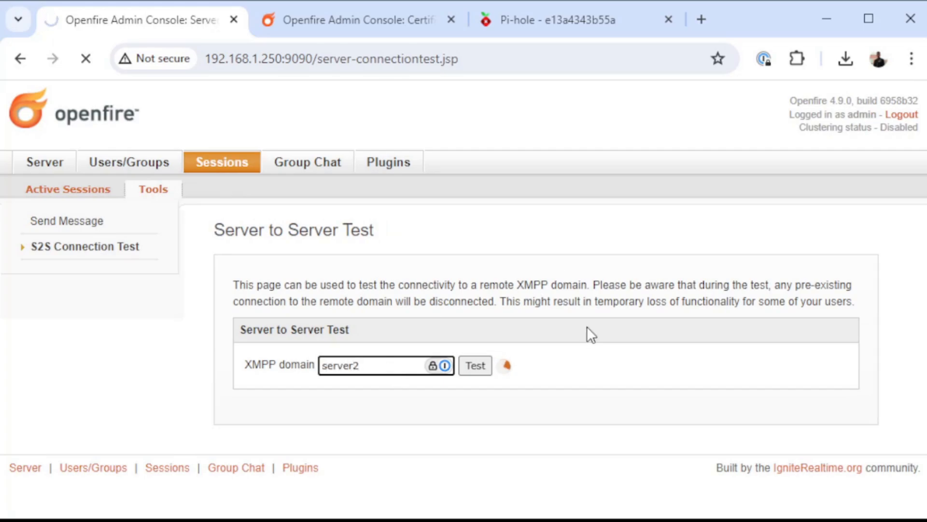
pyautogui.click(474, 365)
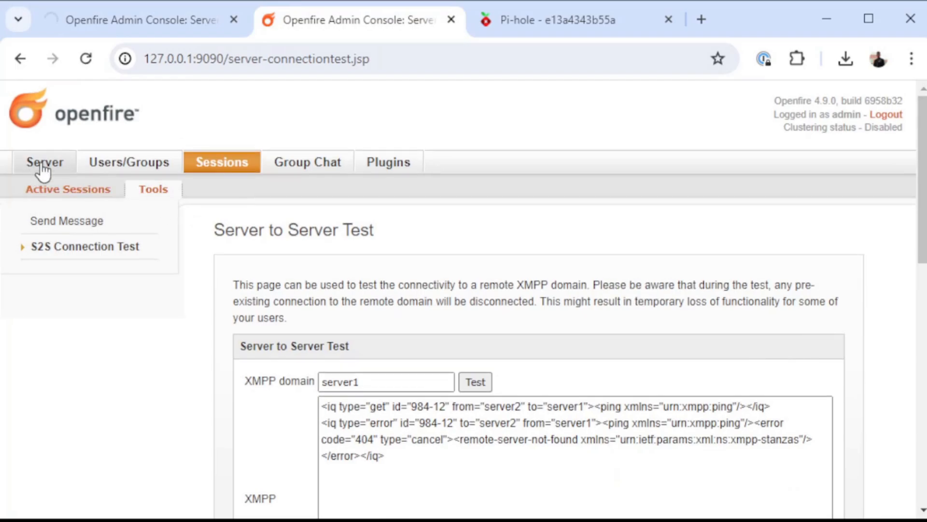
pyautogui.click(44, 162)
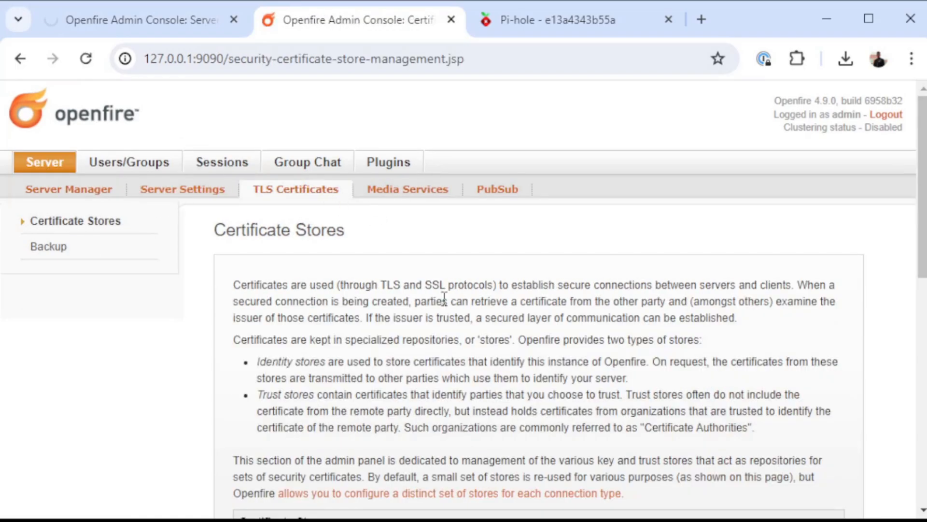
# Manage the identity store contents, restart the HTTP server, and log back in as admin.
pyautogui.scroll(-3)
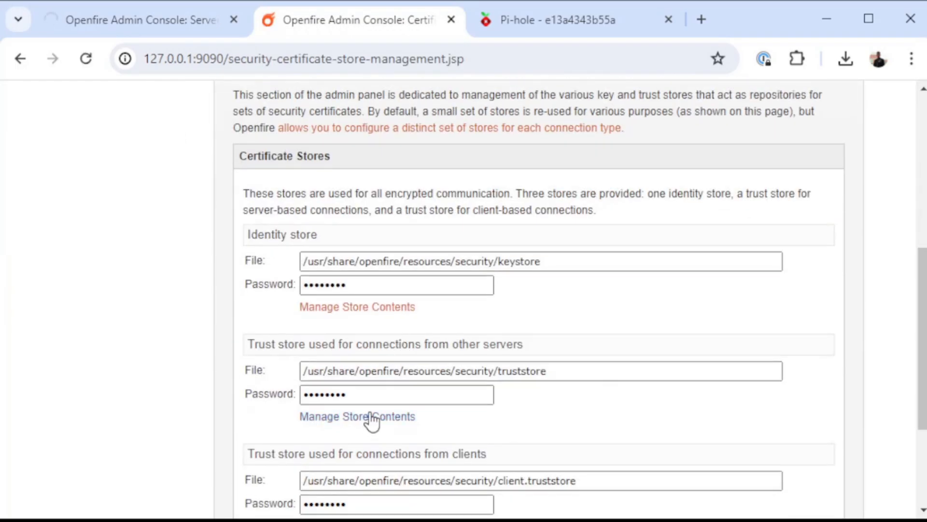
pyautogui.click(357, 416)
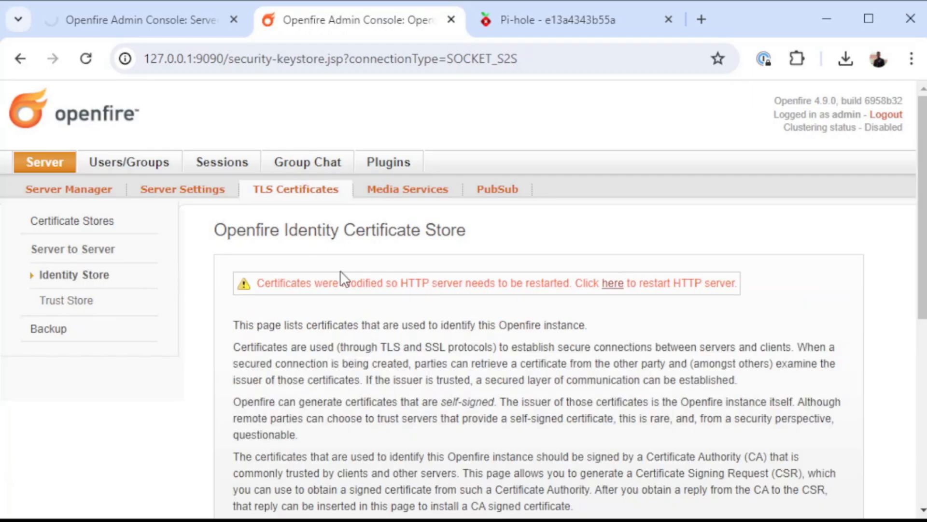
pyautogui.moveTo(310, 310)
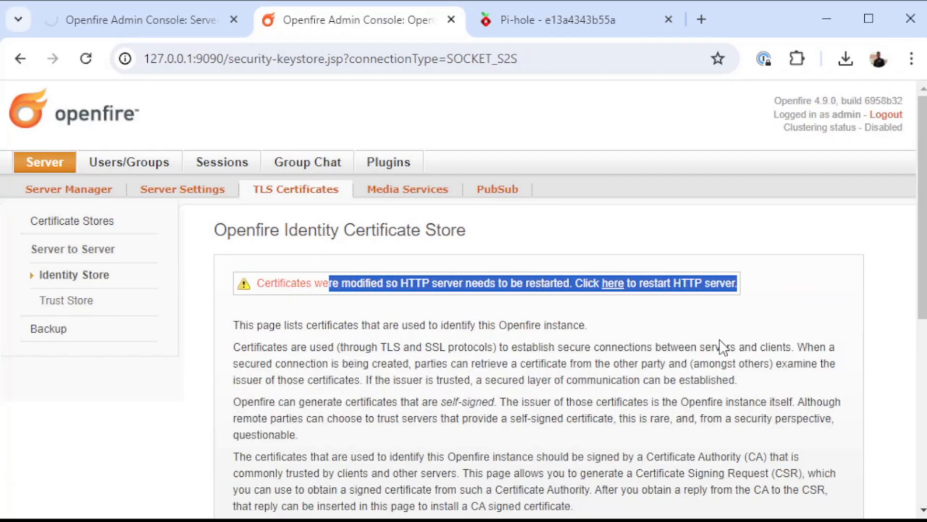
pyautogui.click(612, 283)
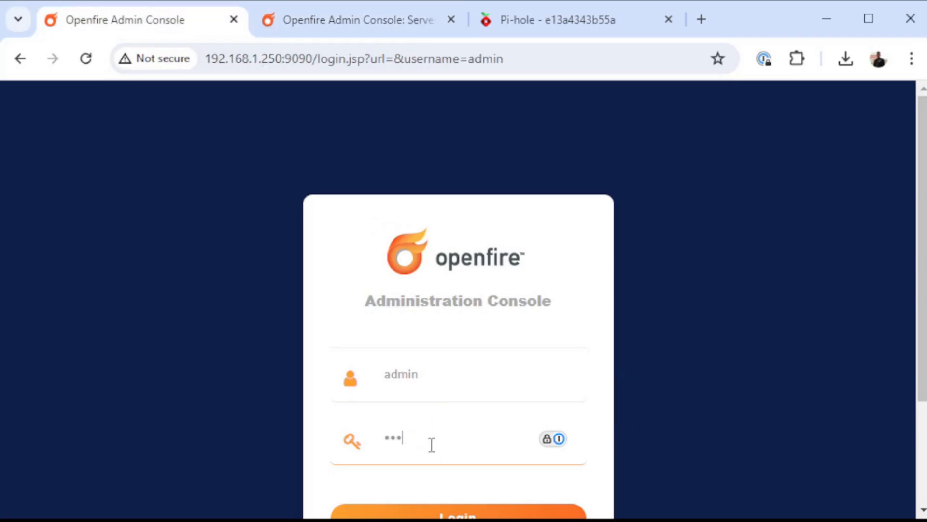
pyautogui.click(457, 512)
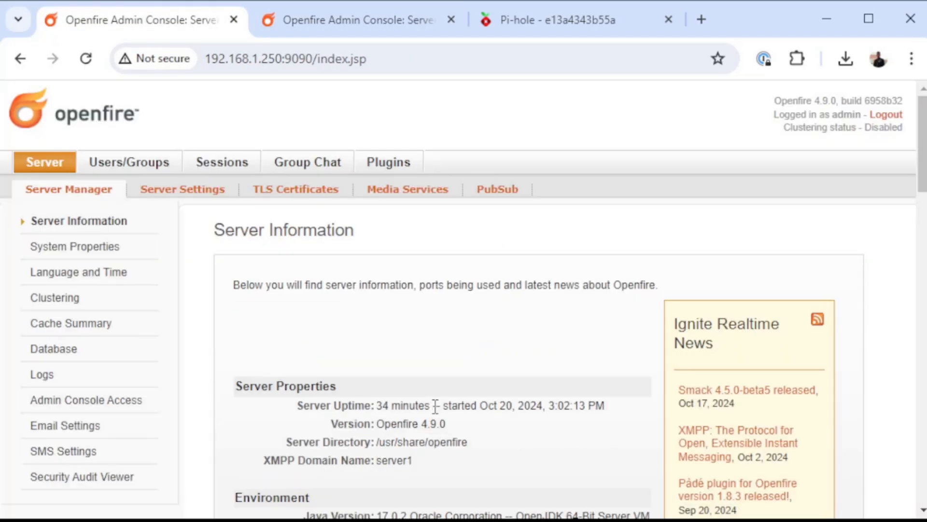
pyautogui.moveTo(223, 168)
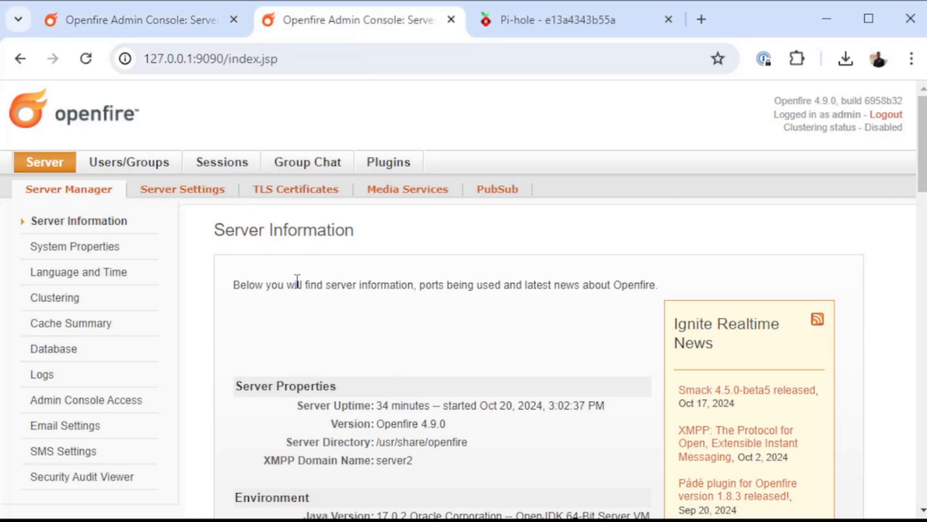
# From server2, test the S2S connection to server1, which cannot open a socket to server1:5269.
pyautogui.click(222, 161)
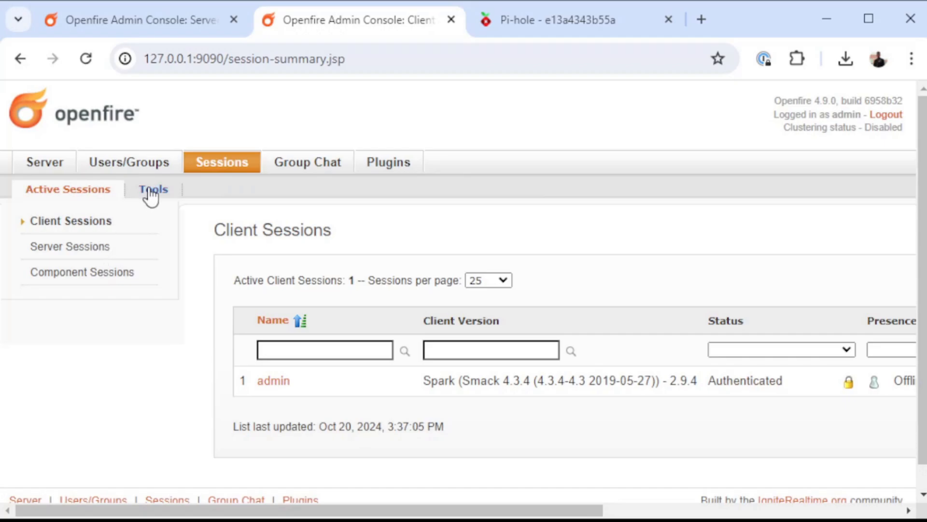
pyautogui.click(152, 190)
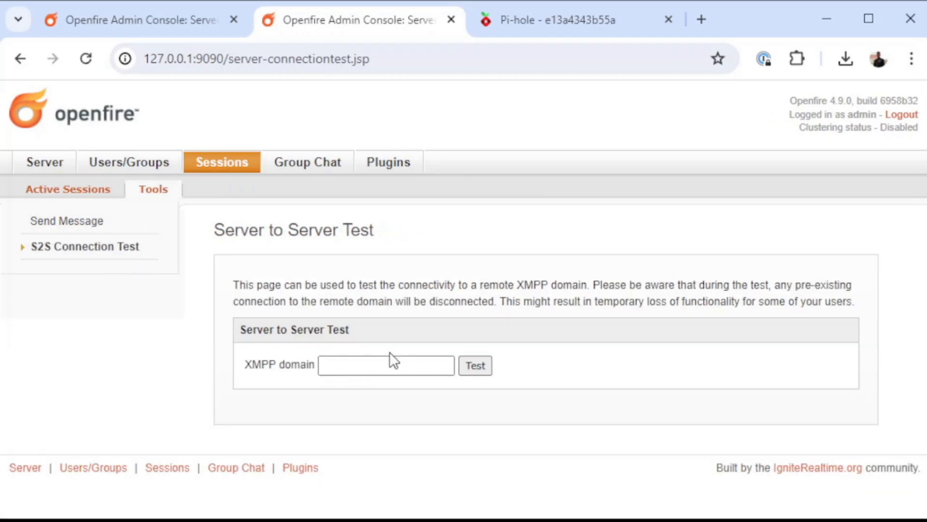
pyautogui.write('server1')
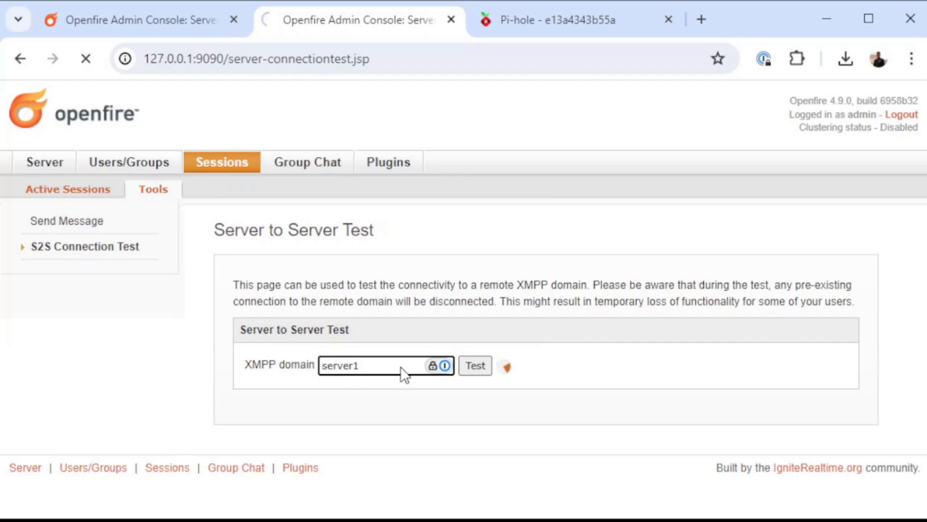
pyautogui.click(476, 365)
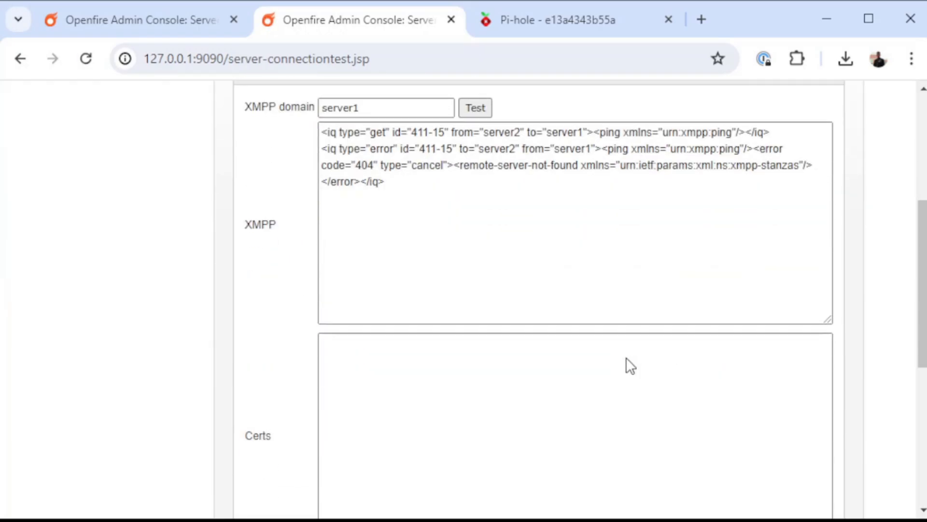
pyautogui.scroll(-3)
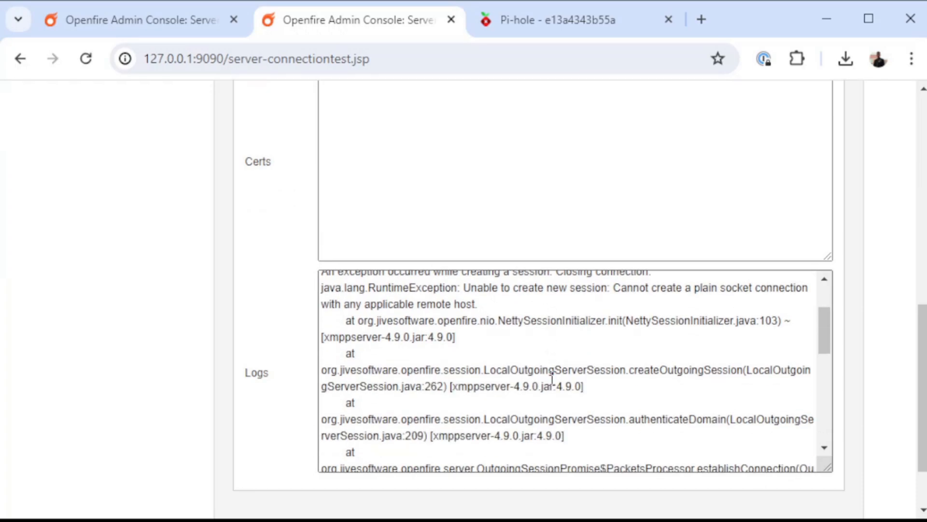
pyautogui.scroll(-3)
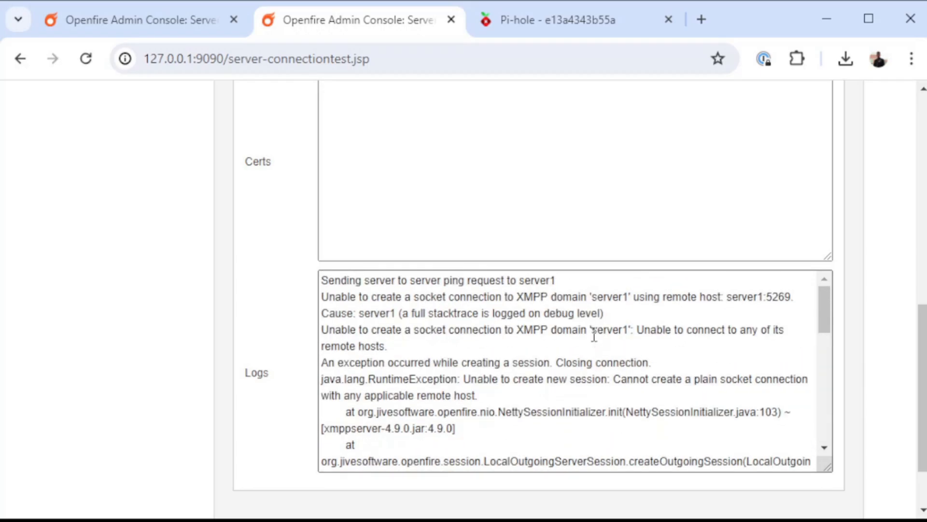
pyautogui.click(142, 19)
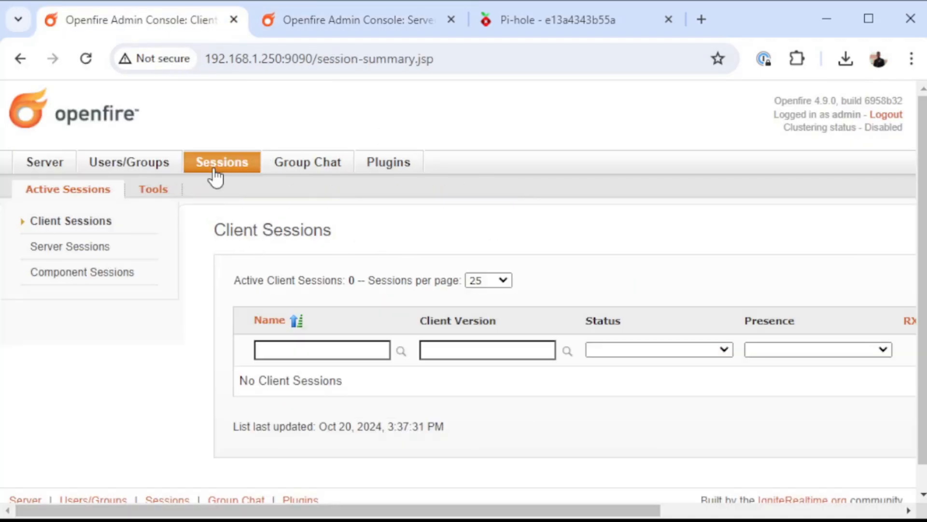
# Rerun server1's S2S test to server2 and review server2's logs showing server1 unreachable.
pyautogui.click(152, 188)
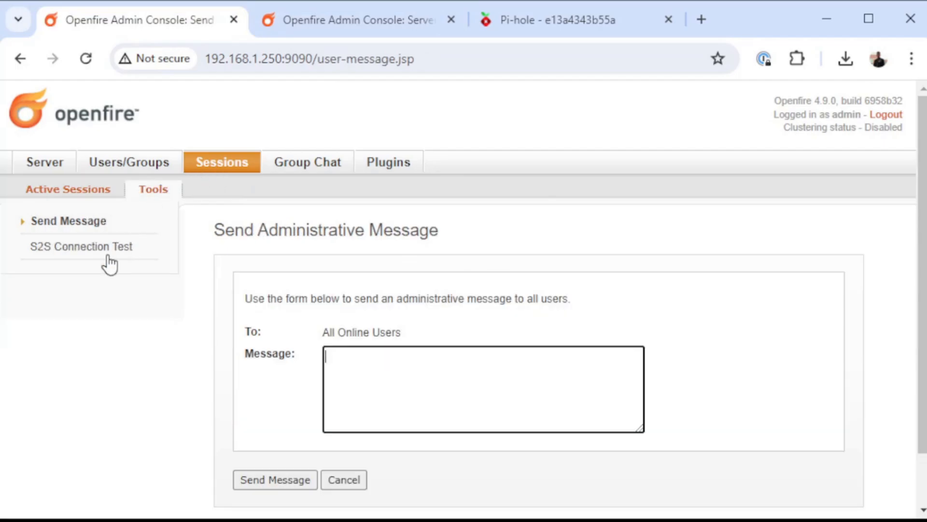
pyautogui.click(80, 247)
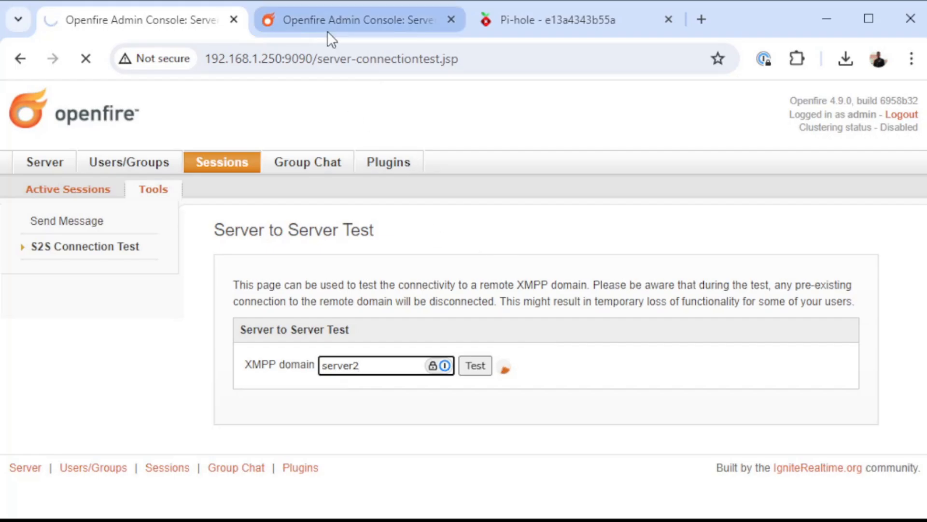
pyautogui.click(475, 365)
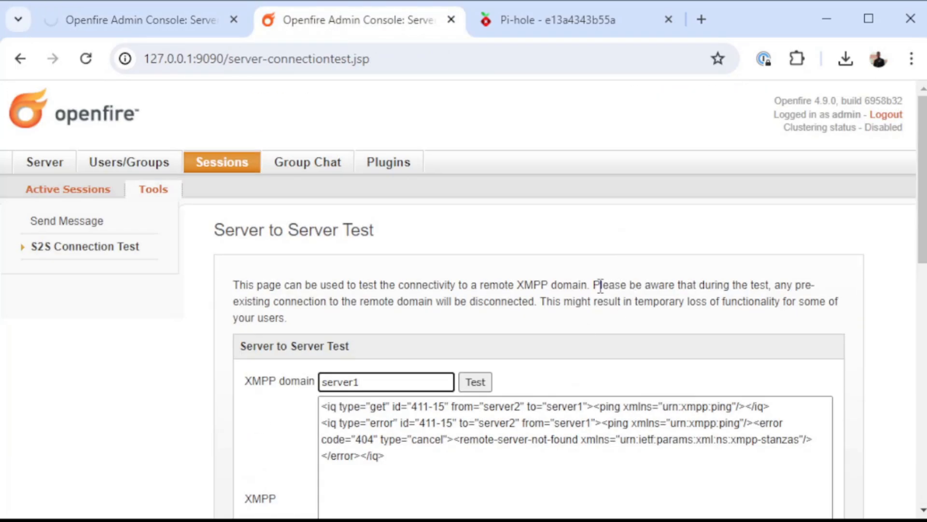
pyautogui.scroll(-3)
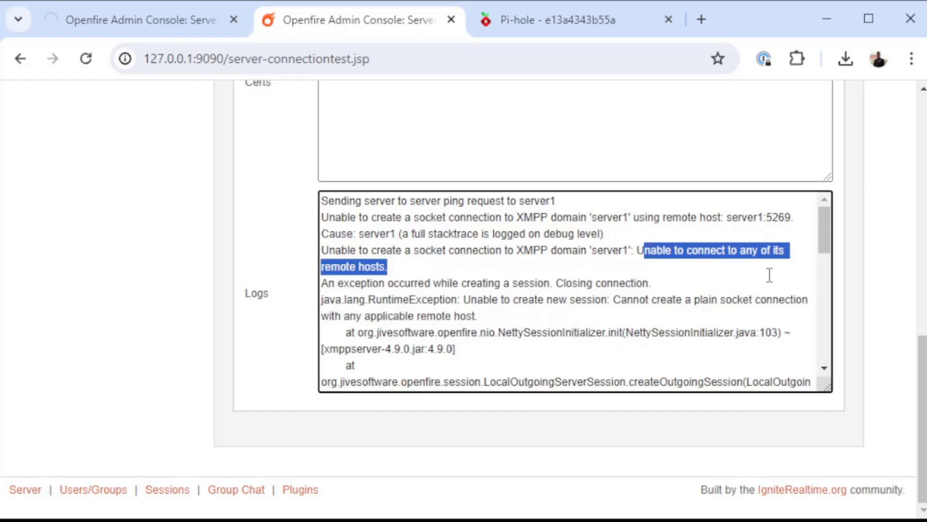
pyautogui.click(642, 304)
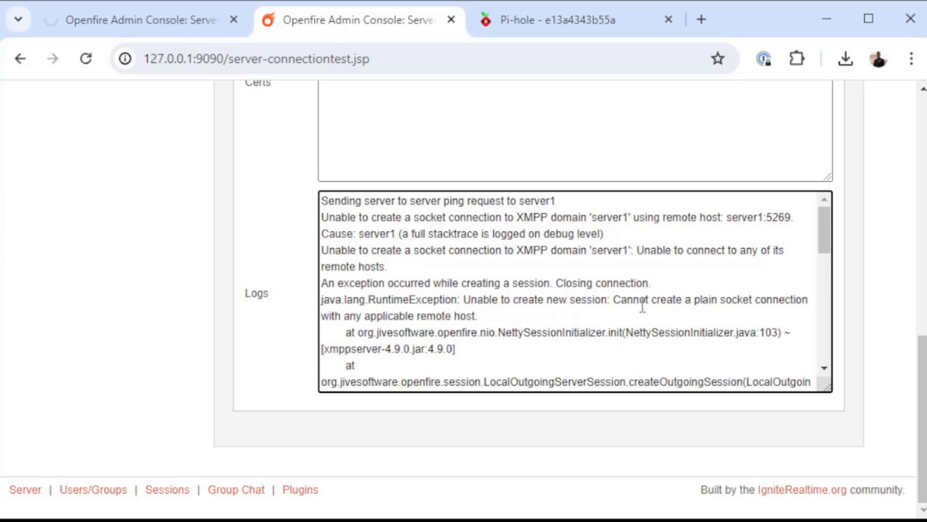
pyautogui.moveTo(515, 324)
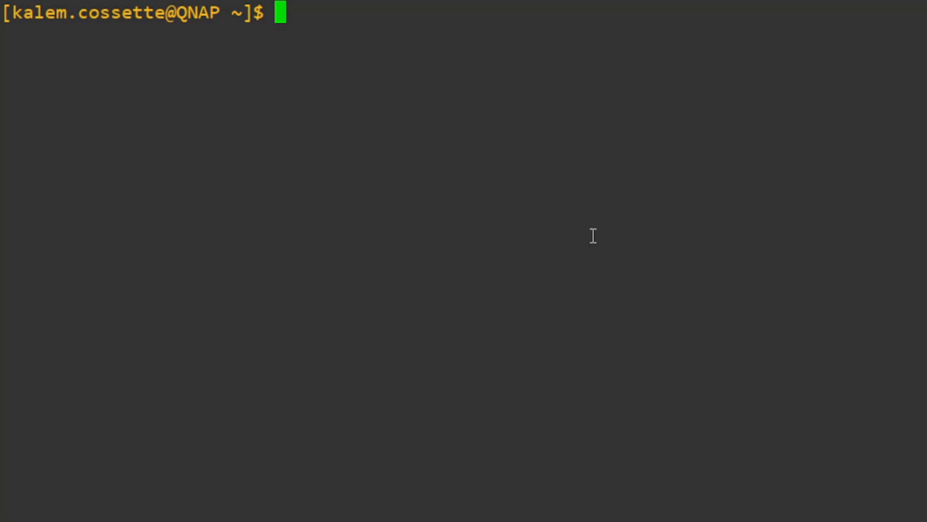
# Print the dnsmasq srv-host entries mapping server1 and server2 XMPP to ports 5269 and 5222.
pyautogui.write('c')
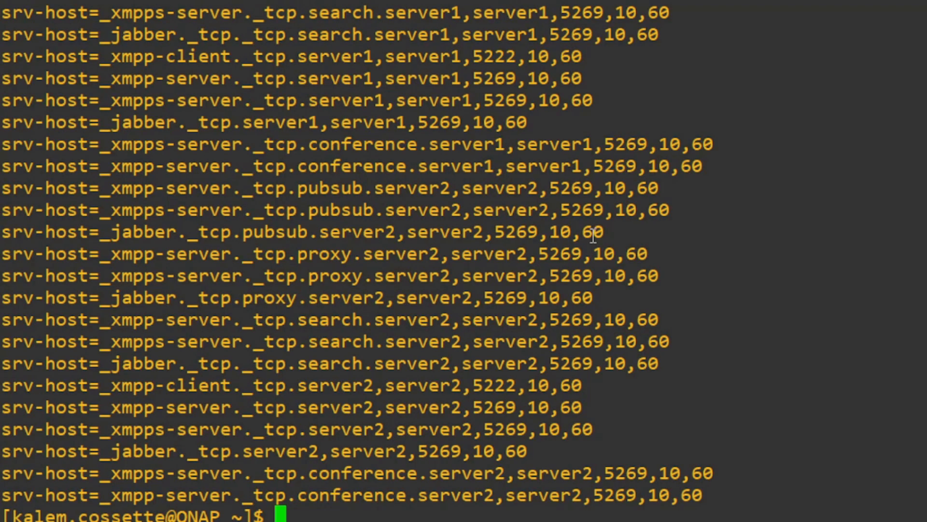
pyautogui.press('Enter')
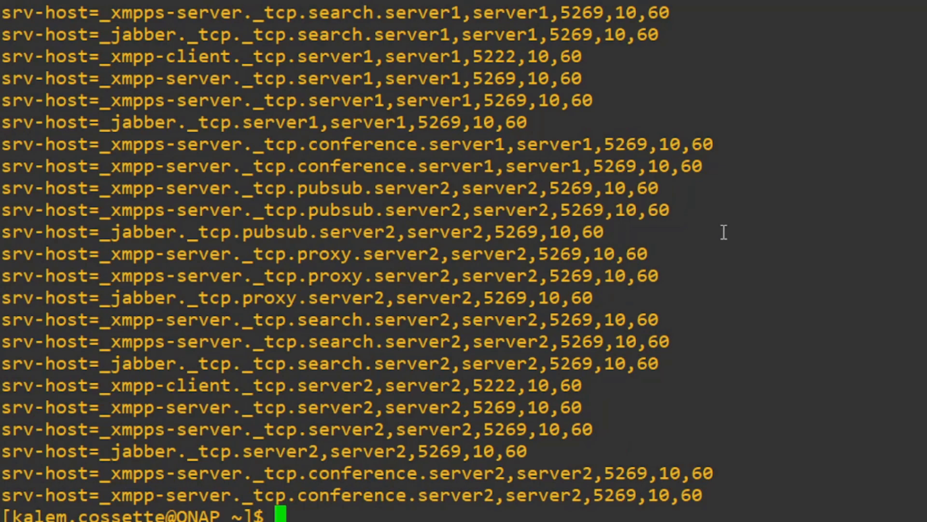
pyautogui.moveTo(638, 337)
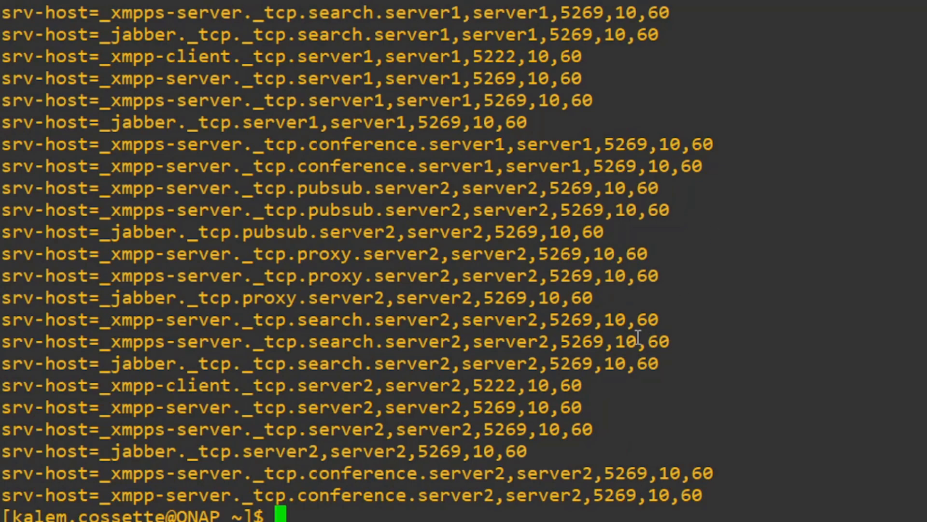
pyautogui.moveTo(742, 329)
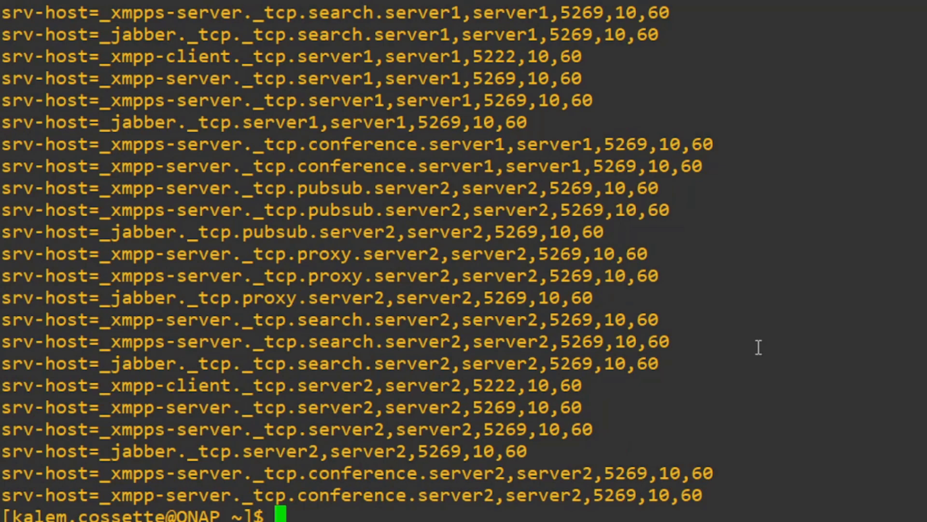
pyautogui.moveTo(774, 310)
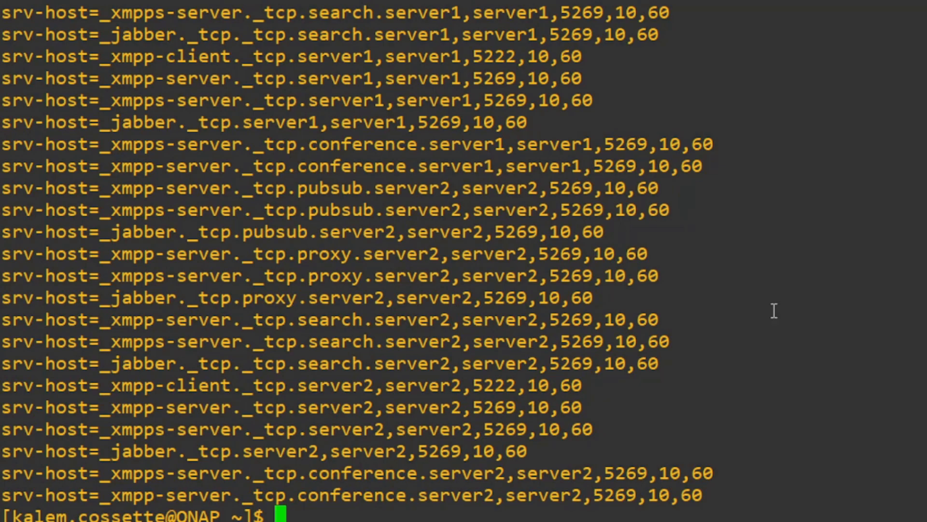
pyautogui.moveTo(802, 312)
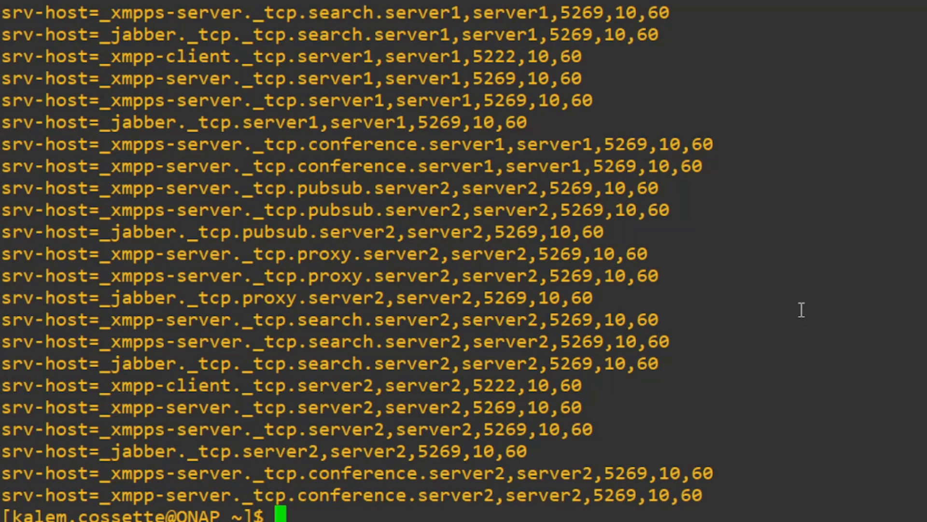
pyautogui.moveTo(808, 286)
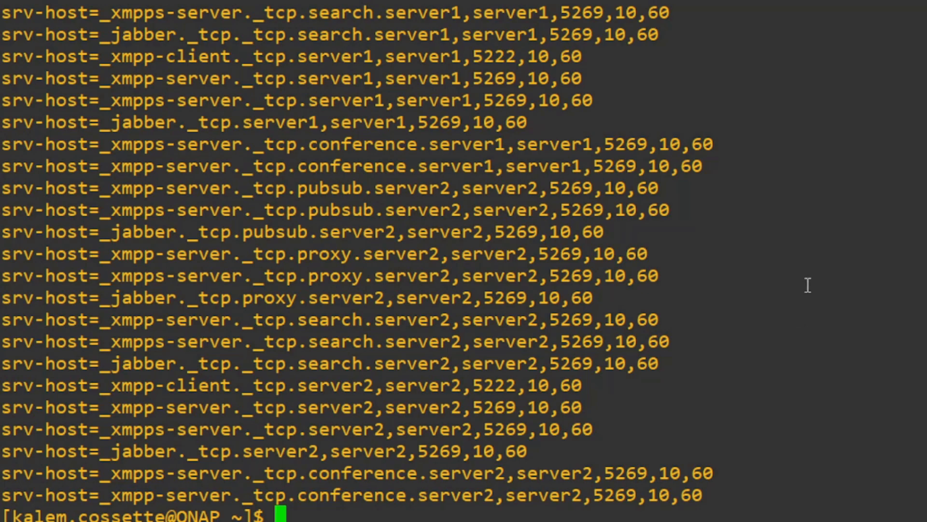
pyautogui.moveTo(832, 402)
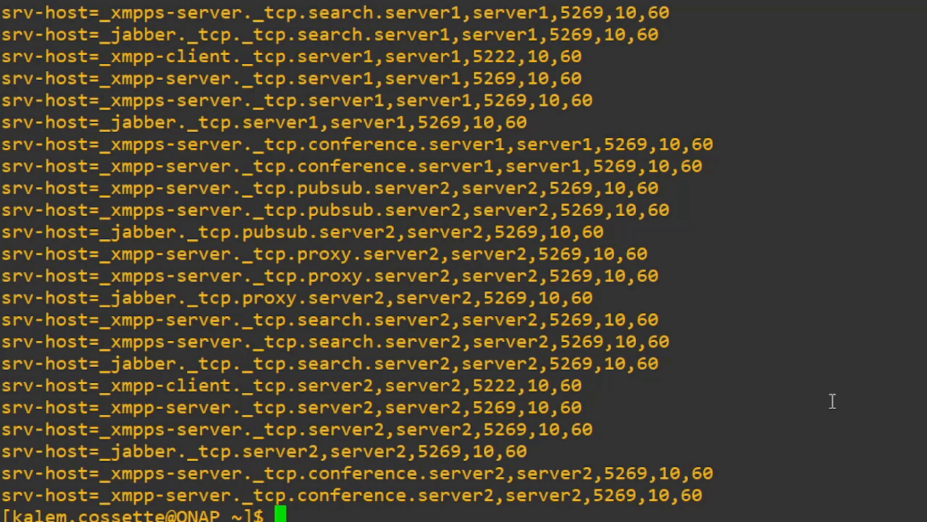
pyautogui.moveTo(838, 391)
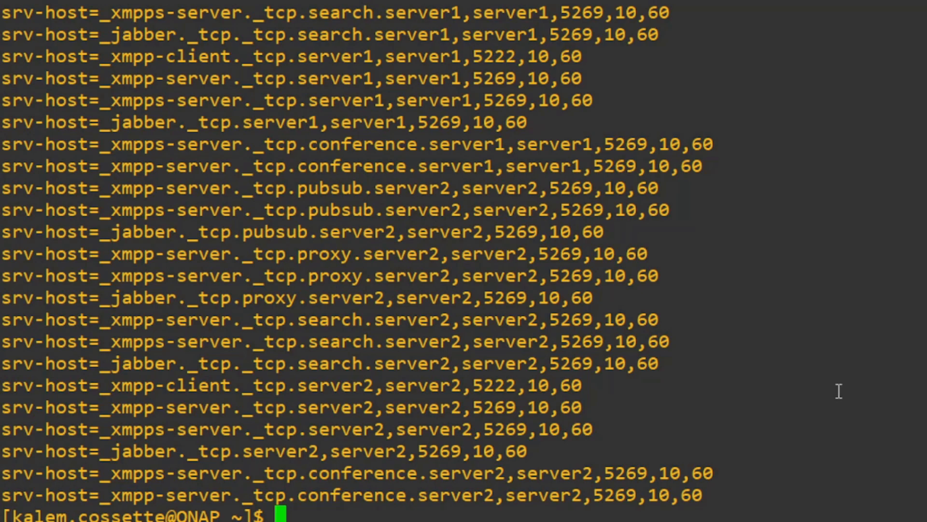
pyautogui.write('c')
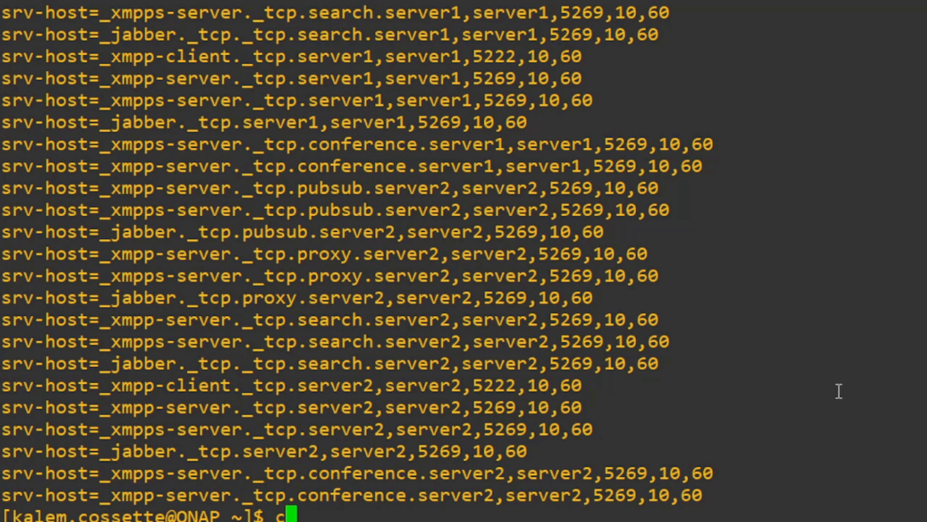
# Display custom.list mapping server1 to 192.168.1.250 and server2 to 192.168.1.27.
pyautogui.write('at custom.list')
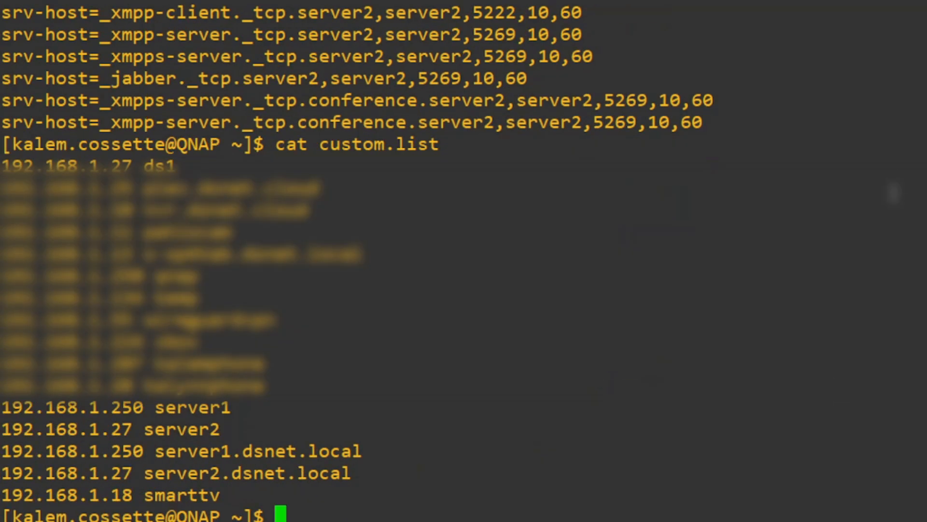
pyautogui.moveTo(694, 399)
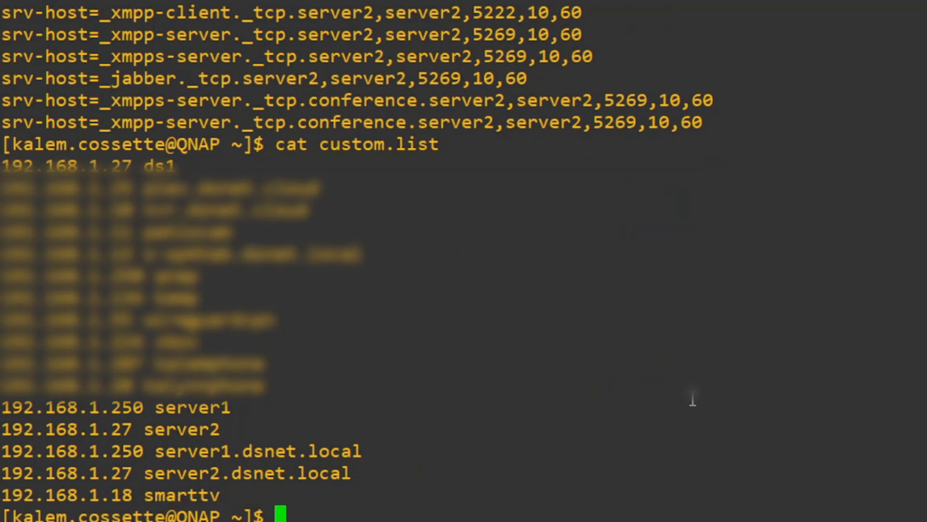
pyautogui.moveTo(702, 436)
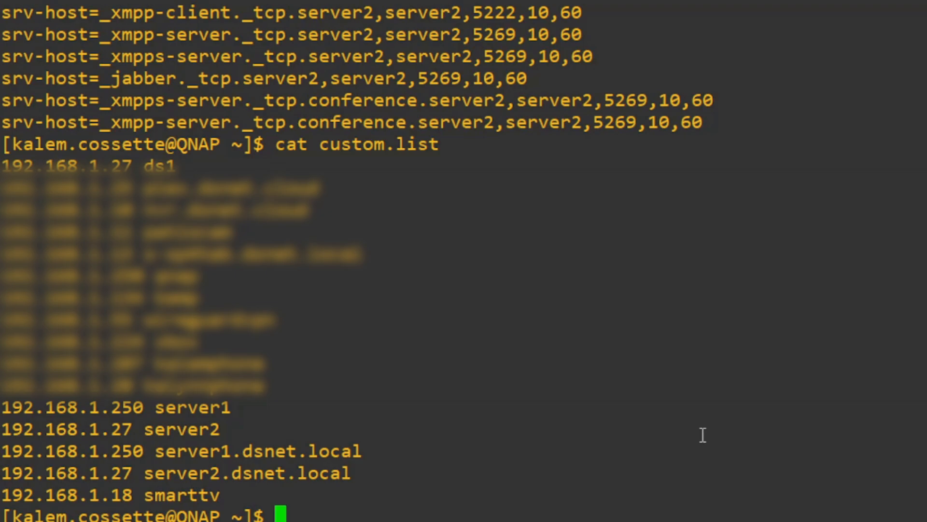
pyautogui.moveTo(758, 396)
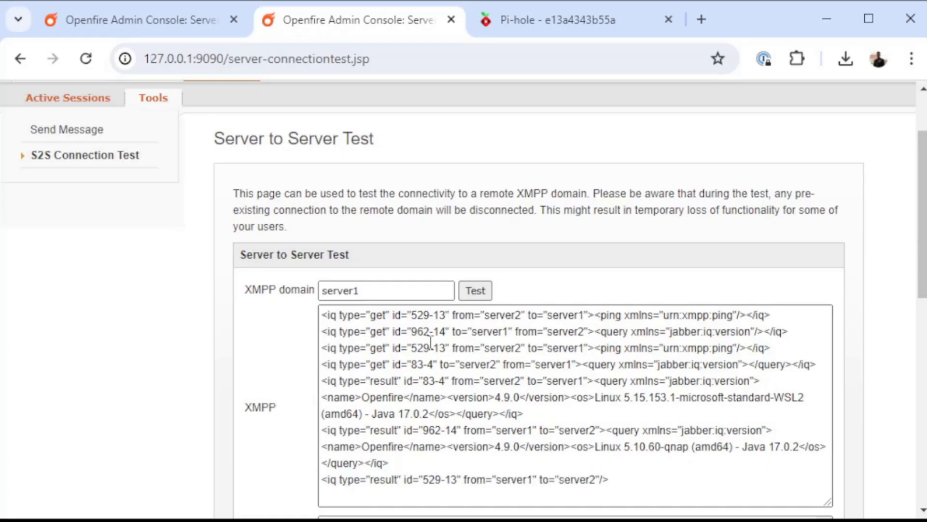
# View the active two-way server session with remote host server1 under Server Sessions.
pyautogui.scroll(-3)
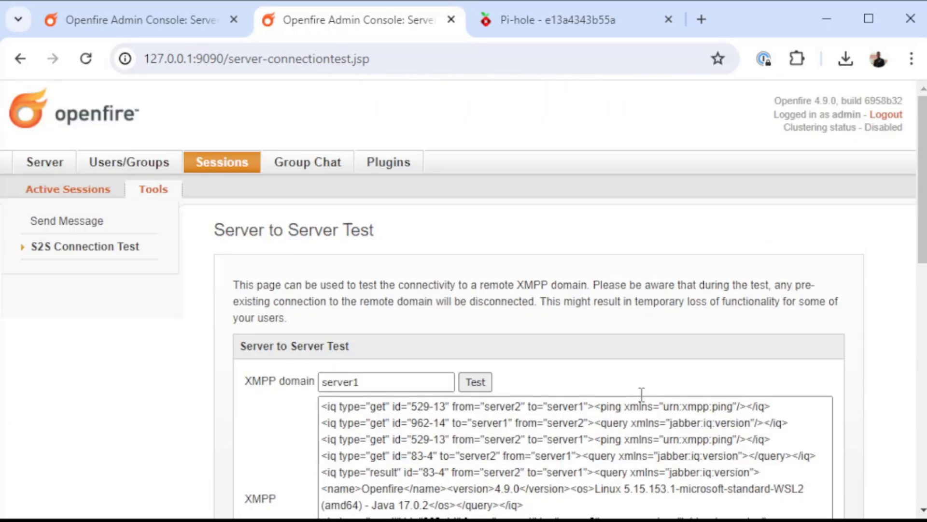
pyautogui.moveTo(67, 190)
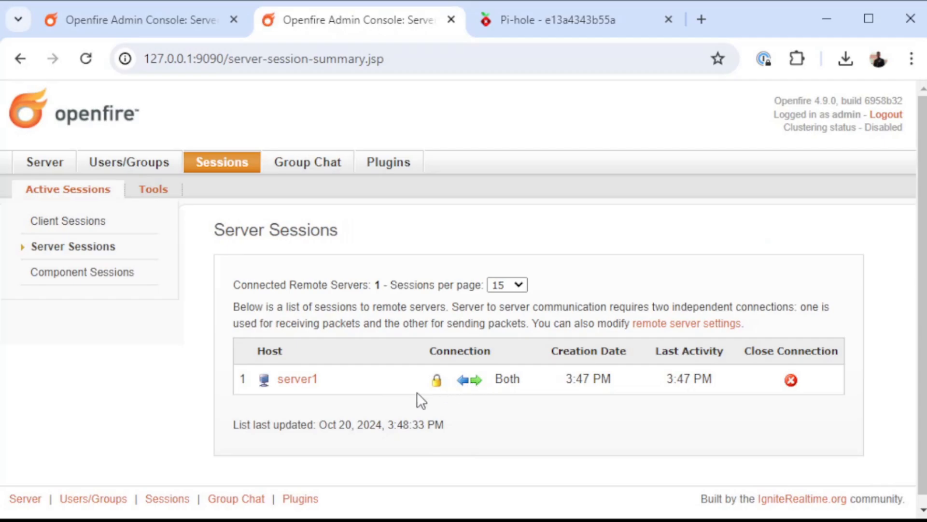
pyautogui.moveTo(296, 384)
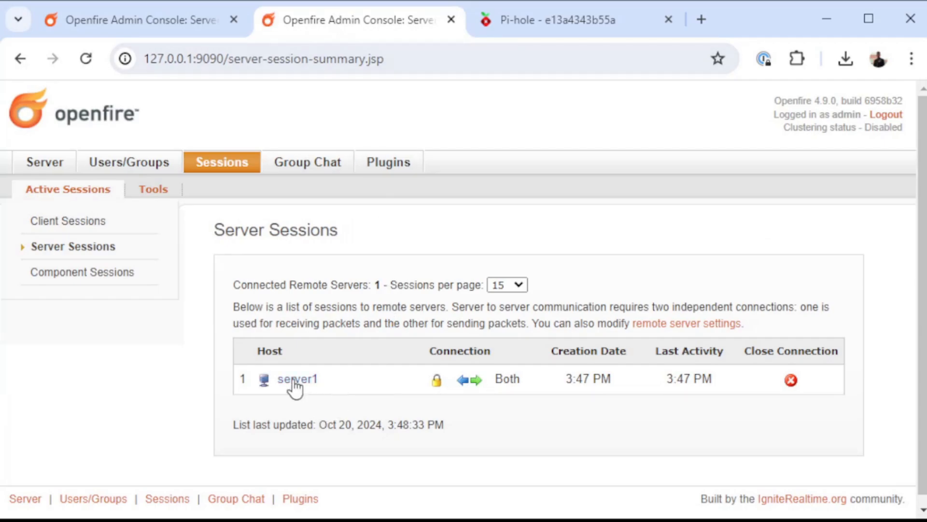
pyautogui.click(297, 378)
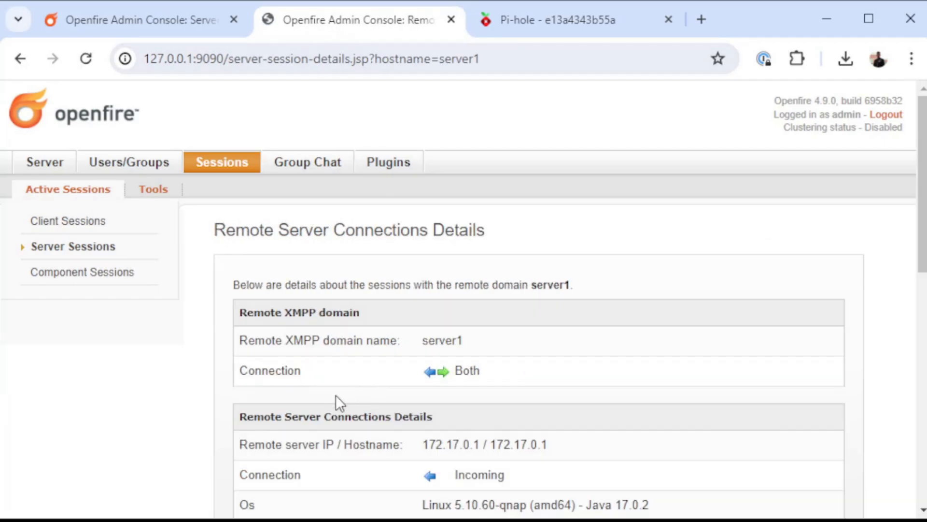
pyautogui.scroll(-3)
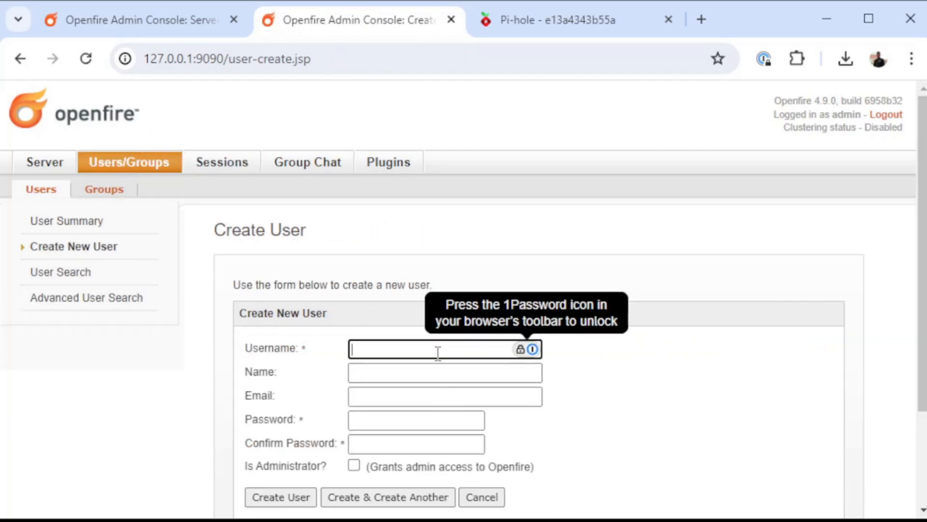
# Create the non-administrator user kalem with a password on server2.
pyautogui.write('kalem')
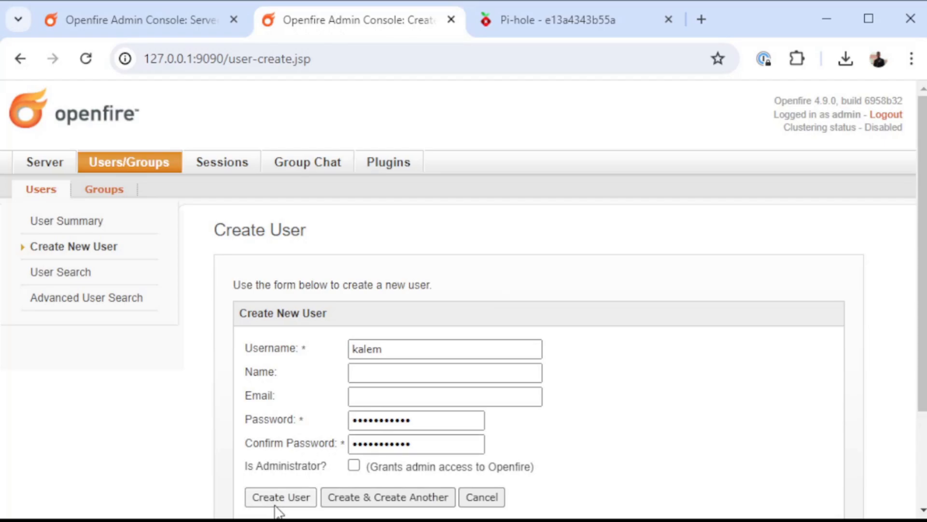
pyautogui.click(280, 497)
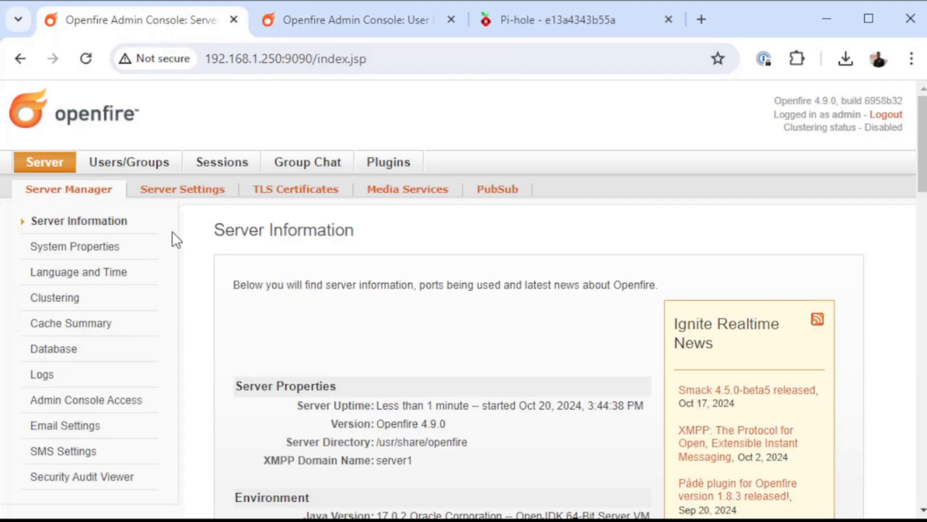
pyautogui.click(128, 162)
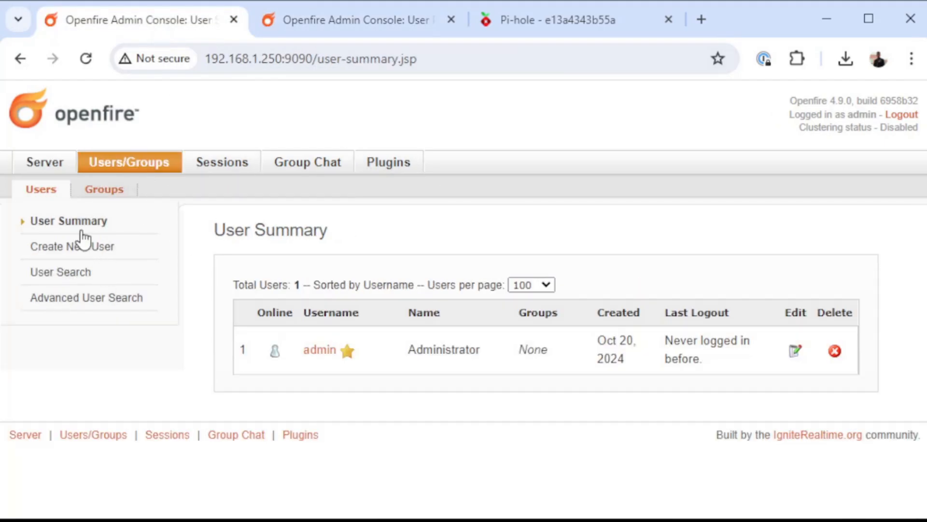
pyautogui.click(73, 247)
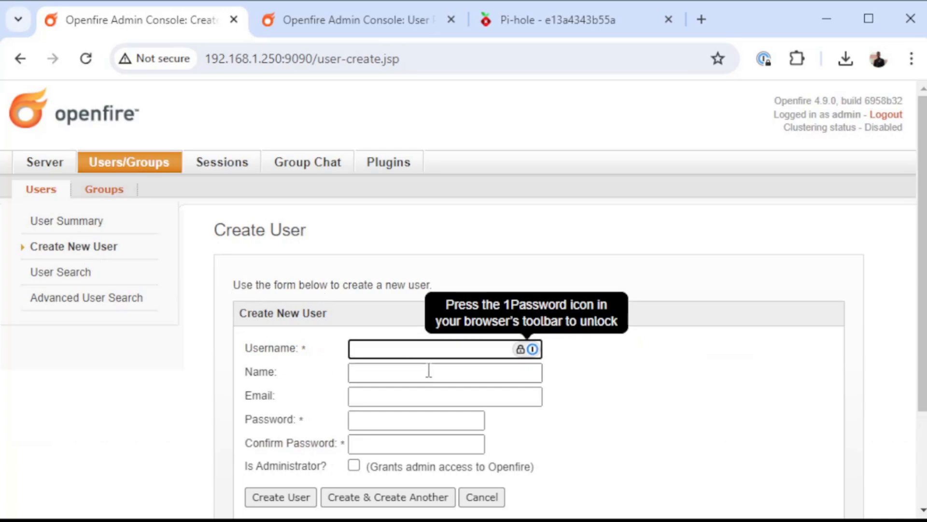
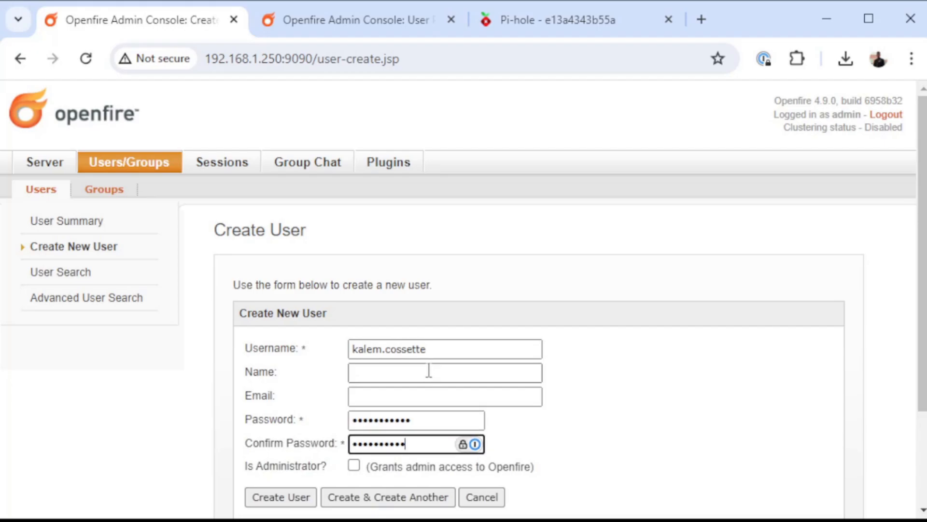
pyautogui.click(280, 496)
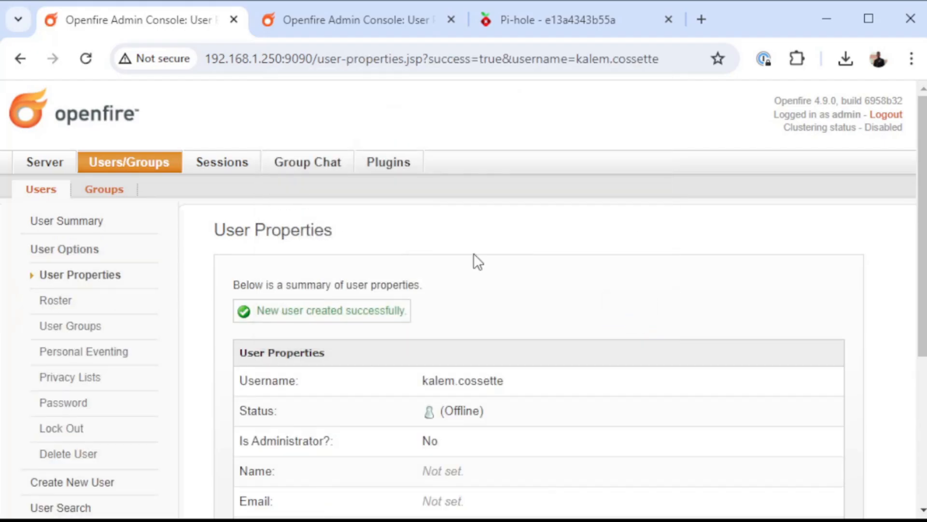
pyautogui.moveTo(156, 186)
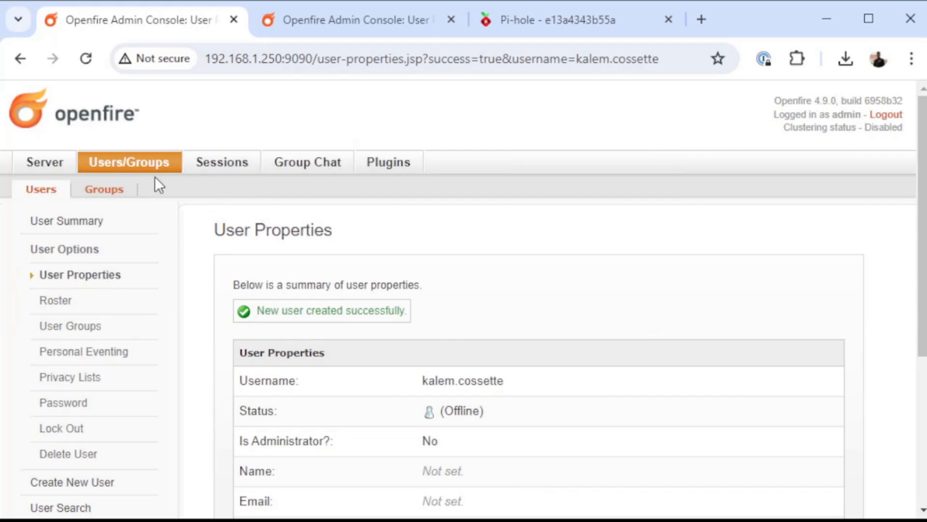
pyautogui.moveTo(84, 206)
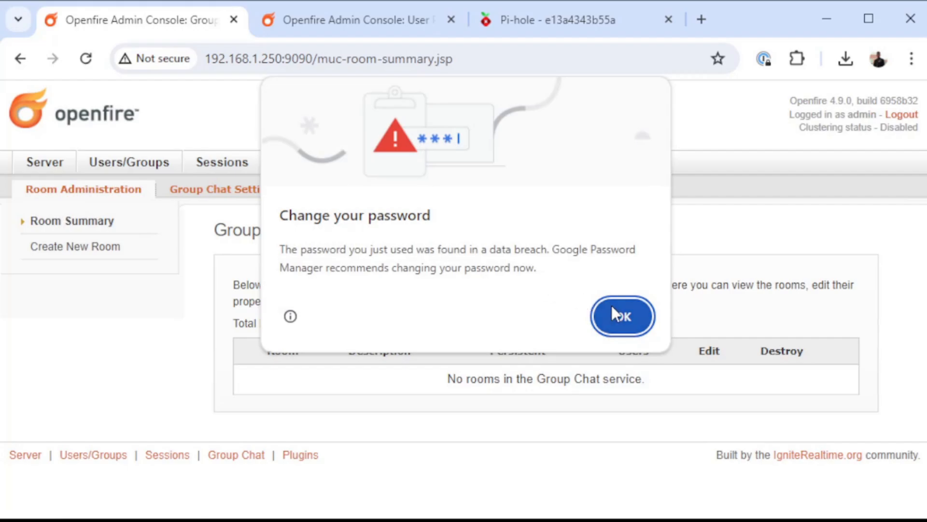
# Create the persistent room server1chat with matching ID, name and description, and save it.
pyautogui.click(621, 315)
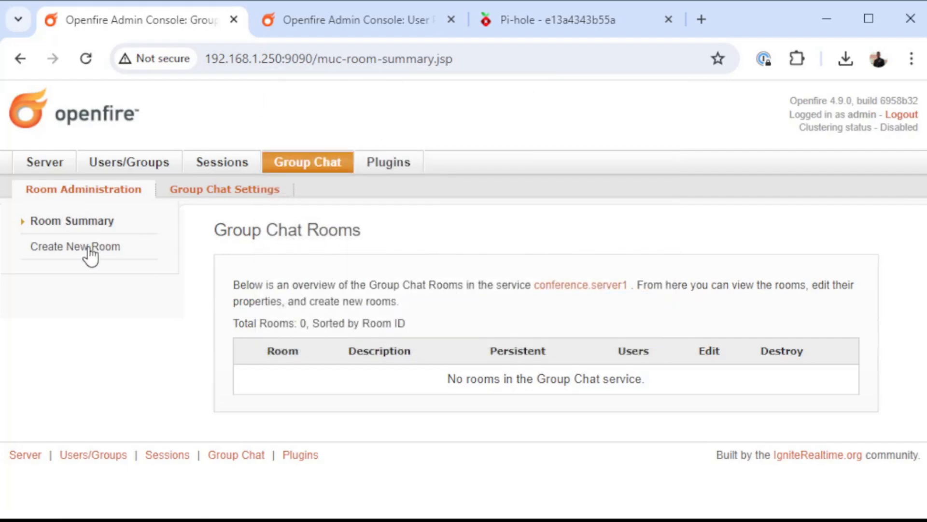
pyautogui.click(75, 246)
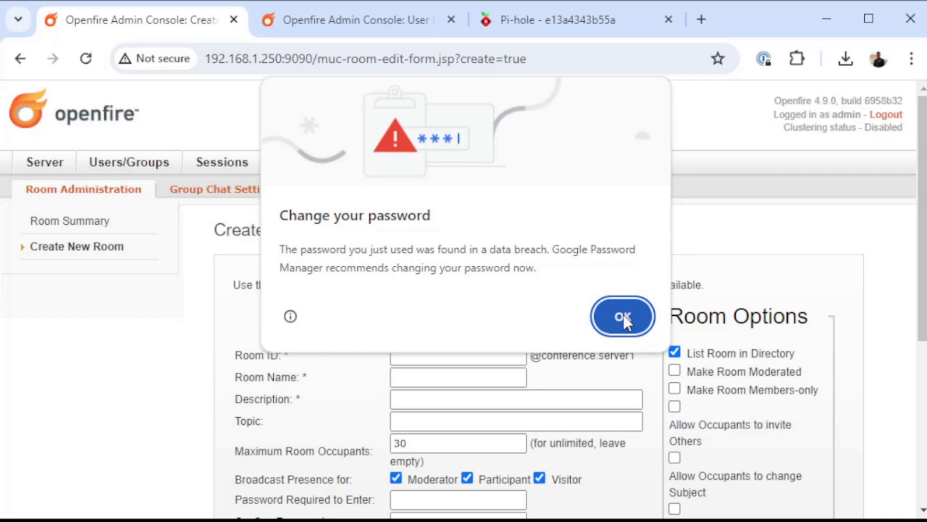
pyautogui.click(622, 316)
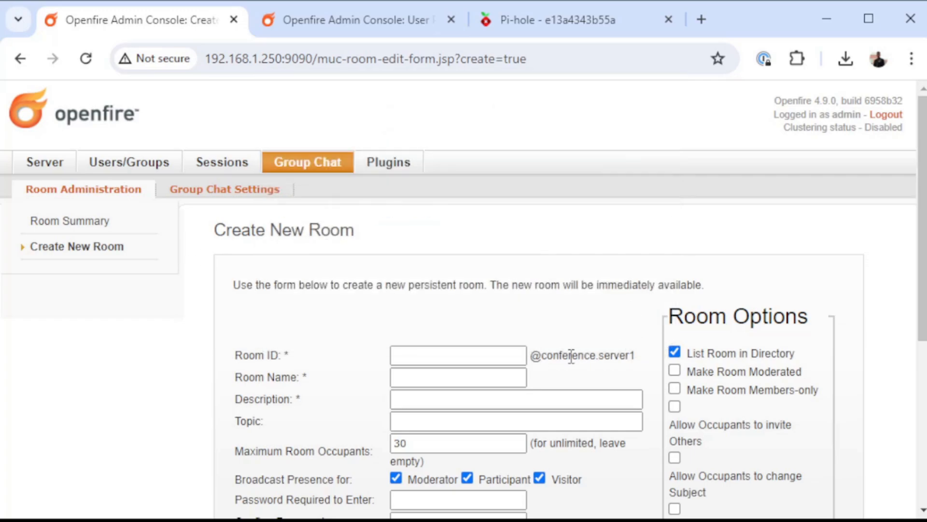
pyautogui.scroll(-3)
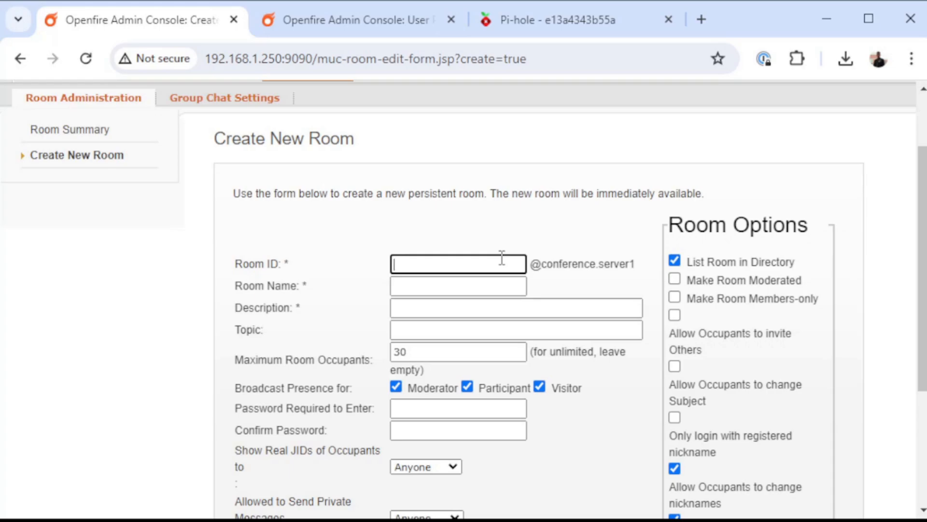
pyautogui.write('server1chat')
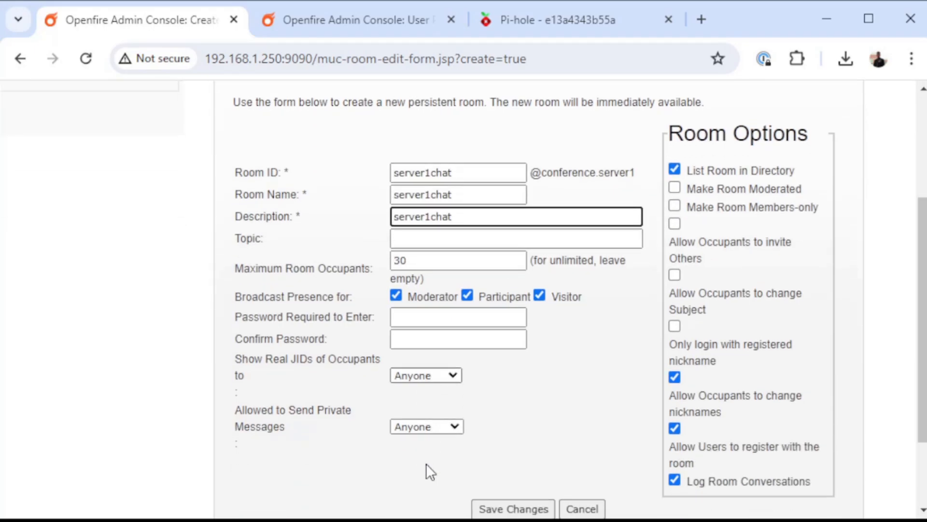
pyautogui.click(512, 509)
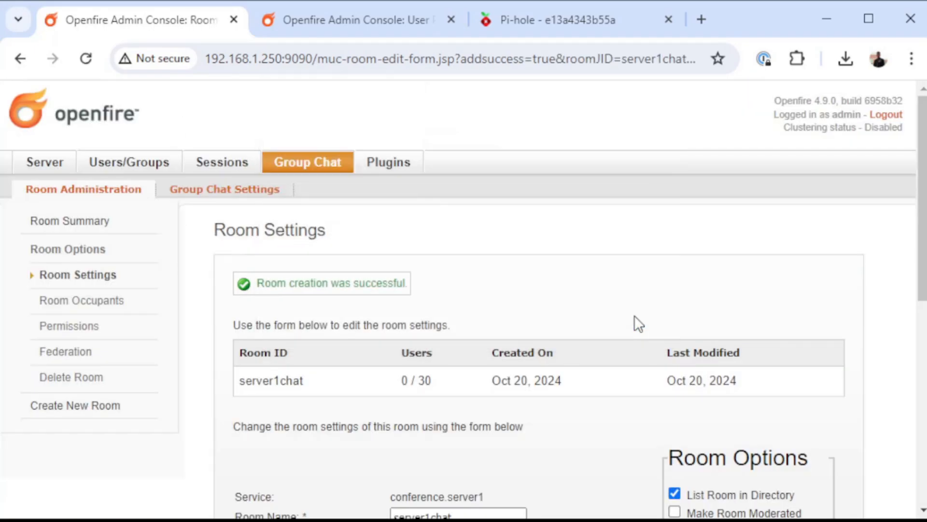
pyautogui.click(352, 20)
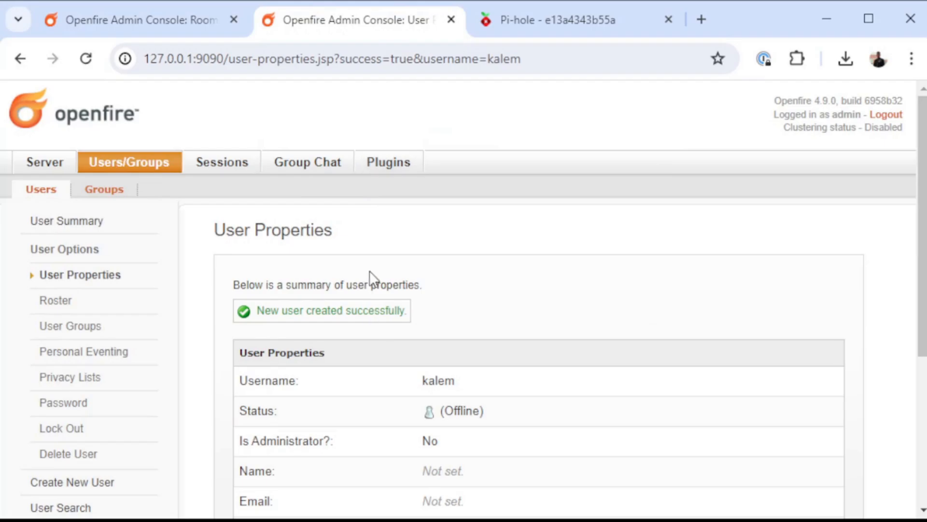
# Create a new group chat room with Room ID server2chat on server2.
pyautogui.click(307, 163)
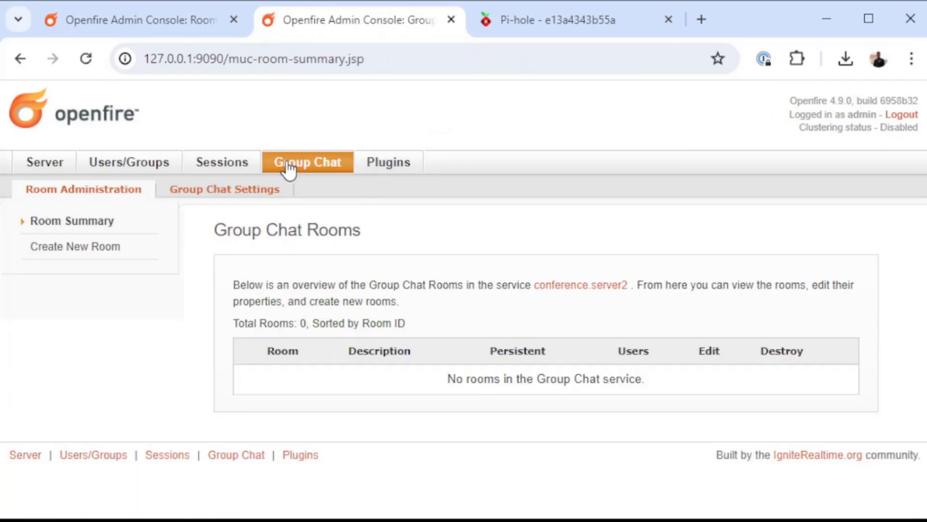
pyautogui.click(74, 246)
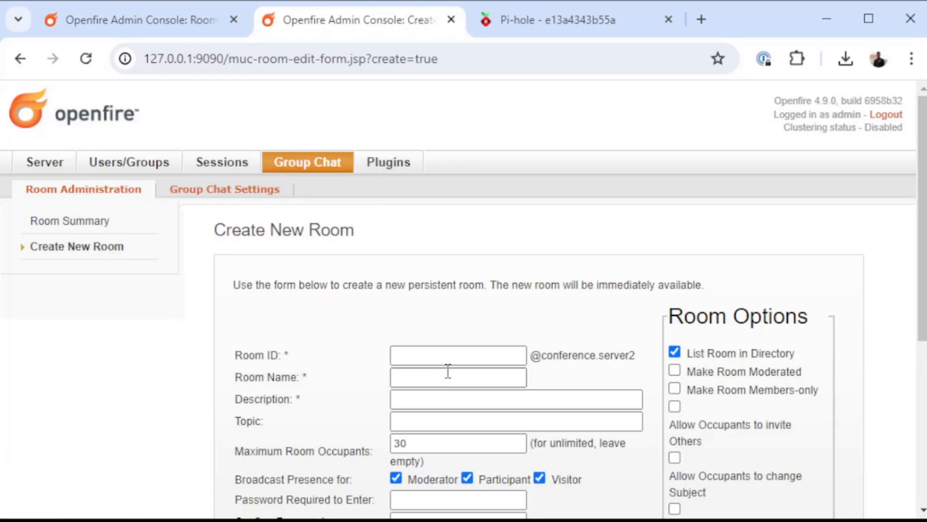
pyautogui.write('server2chat')
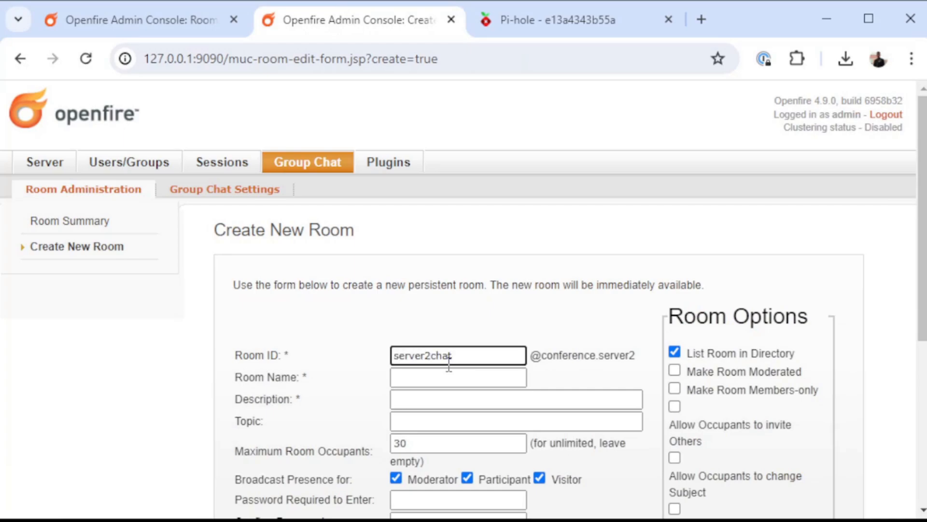
pyautogui.write('server2chat')
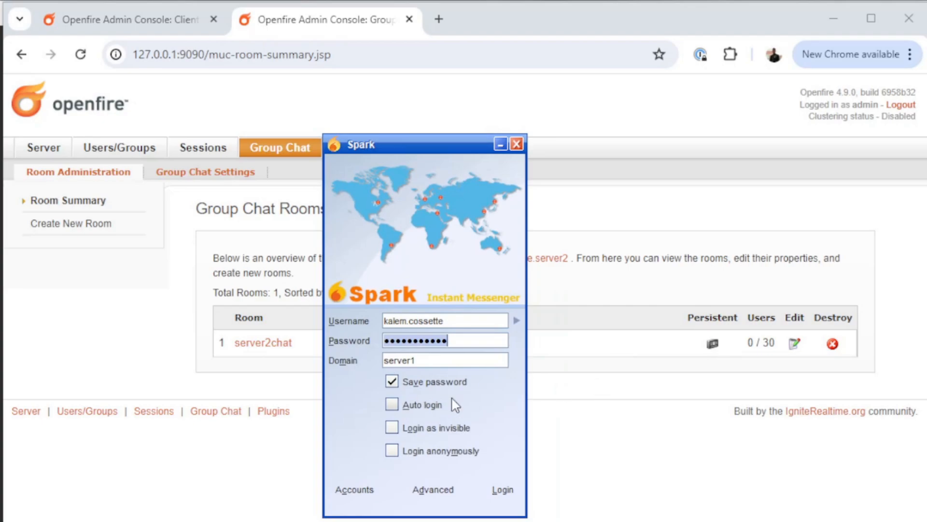
pyautogui.click(501, 489)
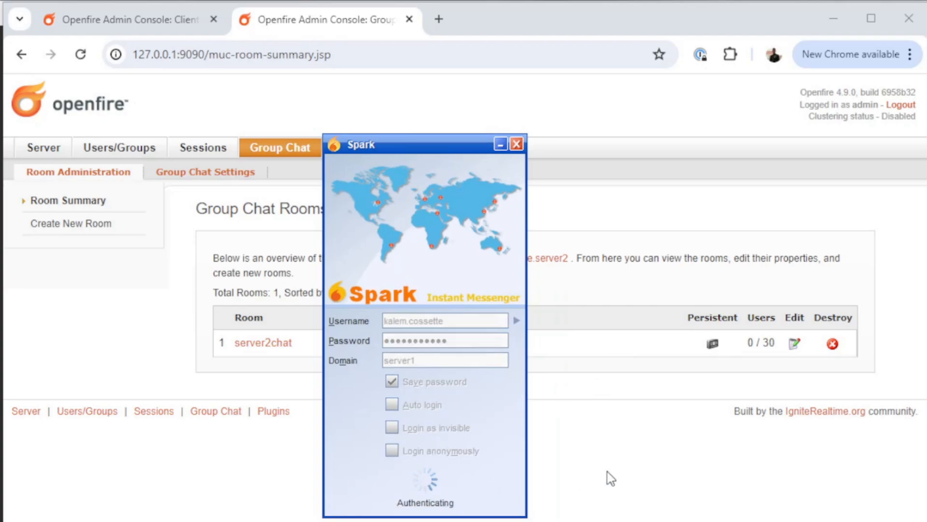
pyautogui.moveTo(579, 383)
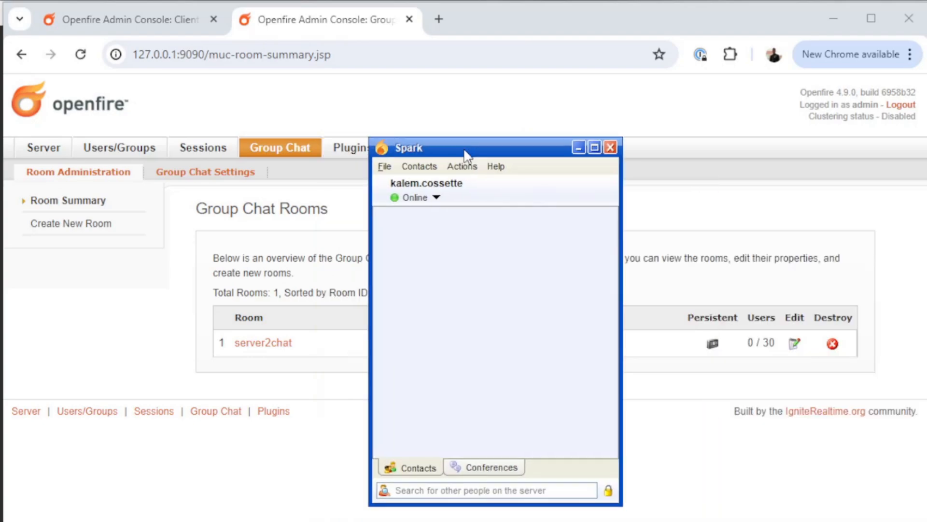
pyautogui.moveTo(480, 233)
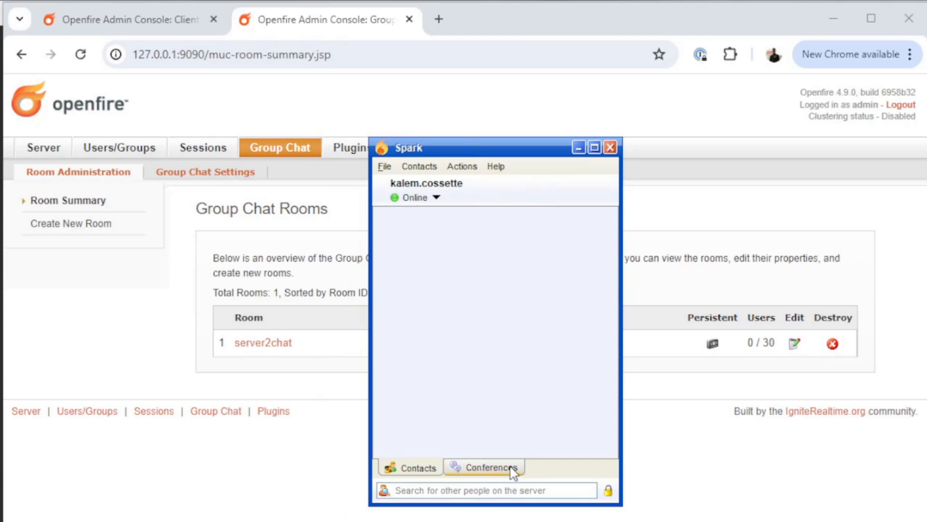
# Add the server2 conference service alongside conference.server1 in Conferences.
pyautogui.click(484, 468)
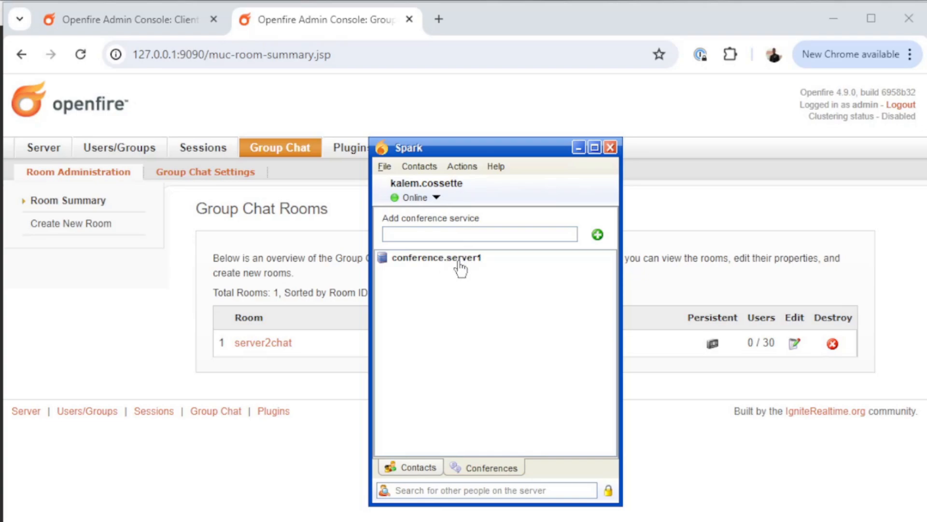
pyautogui.doubleClick(436, 257)
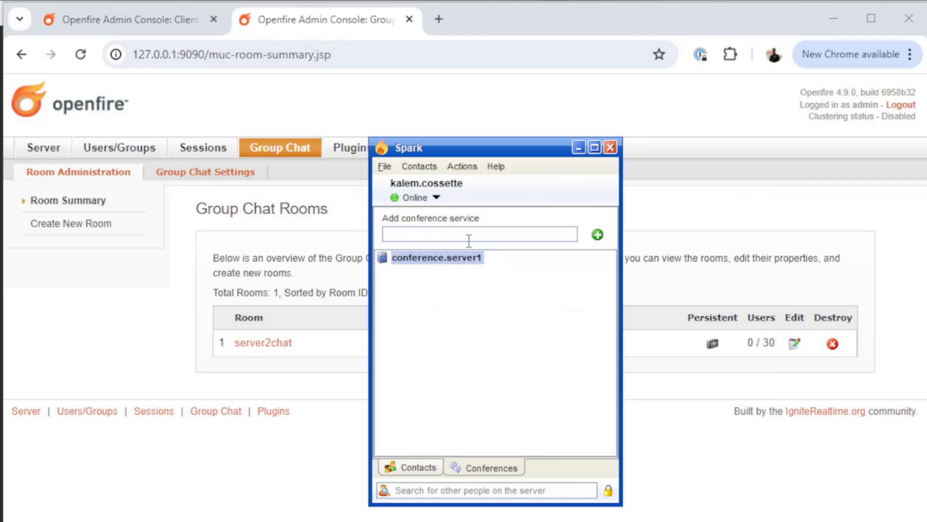
pyautogui.write('ser')
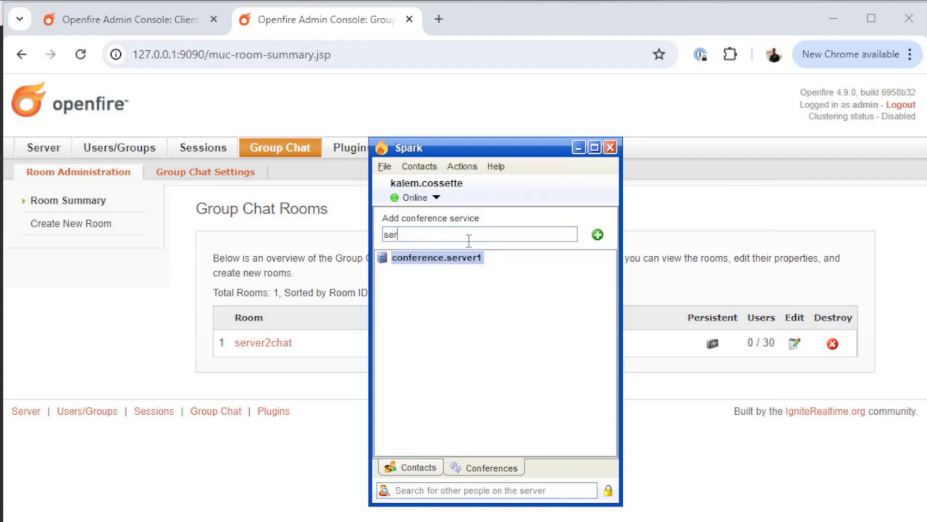
pyautogui.write('ver')
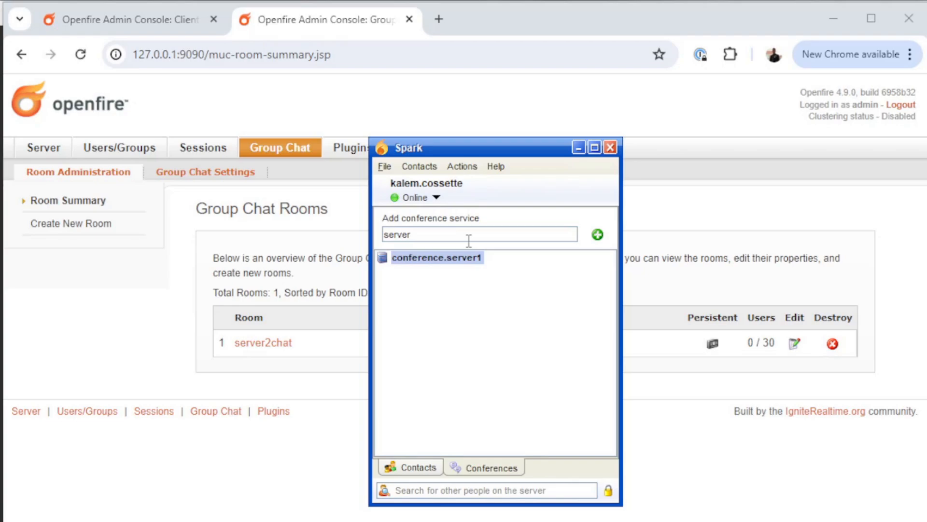
pyautogui.click(597, 233)
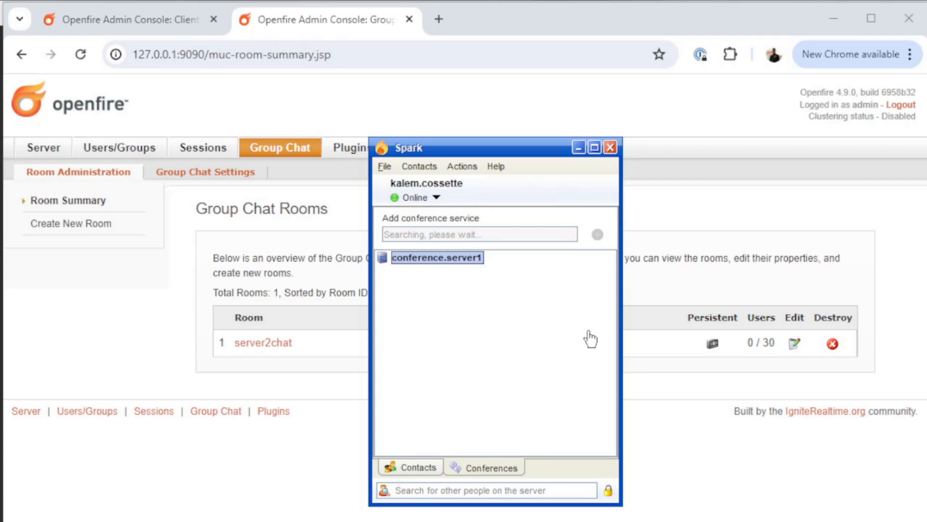
pyautogui.moveTo(540, 312)
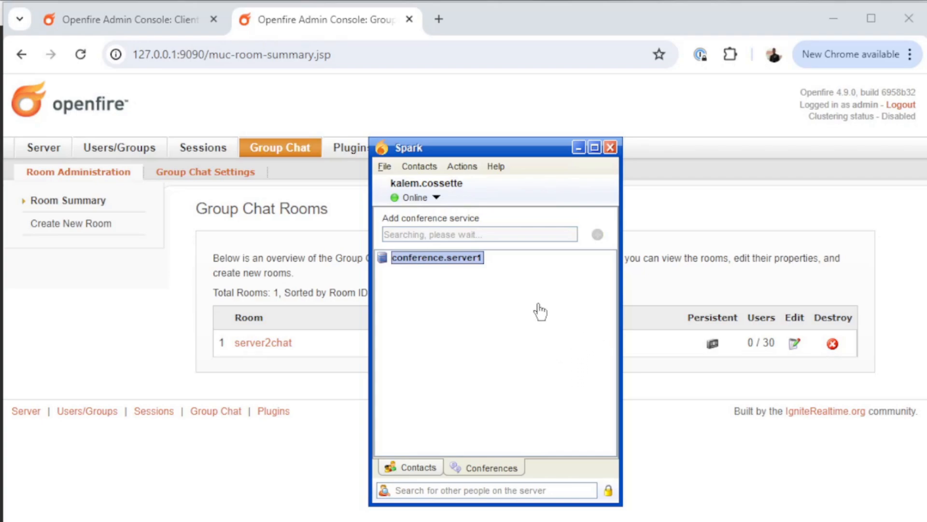
pyautogui.moveTo(411, 295)
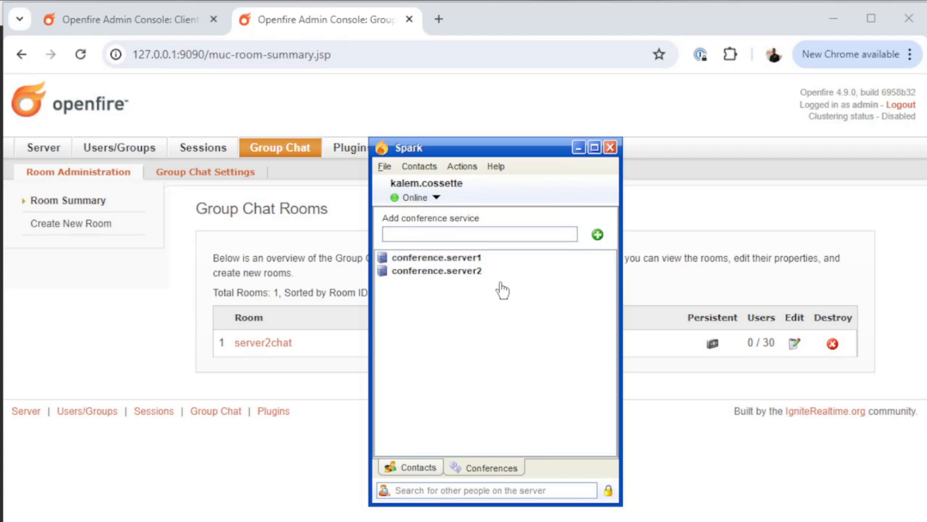
# Browse the rooms on conference.server2.
pyautogui.click(435, 270)
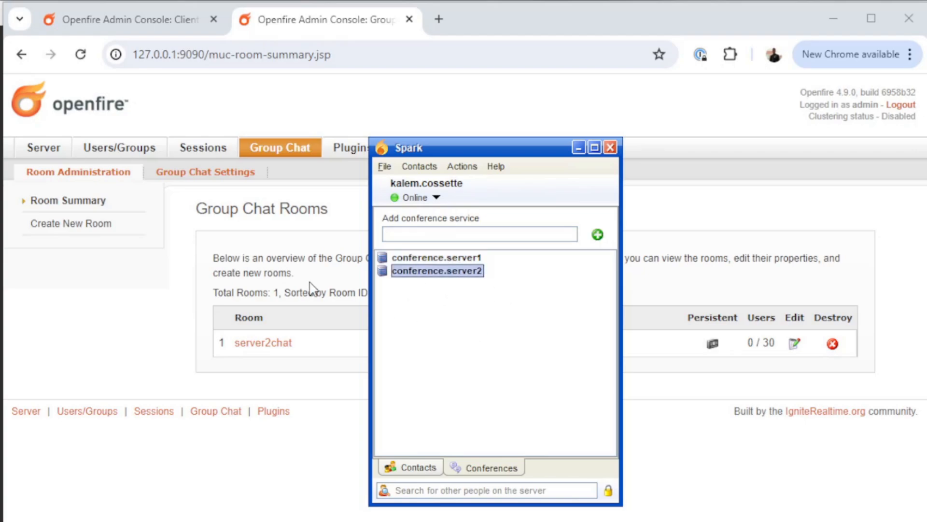
pyautogui.doubleClick(436, 271)
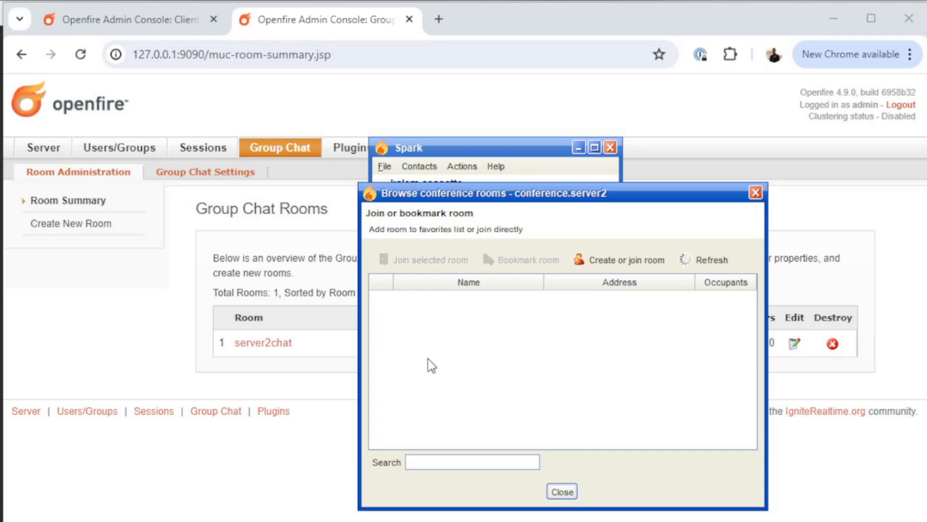
# Refresh the room list, join server2chat, and switch to its conversation tab.
pyautogui.click(709, 259)
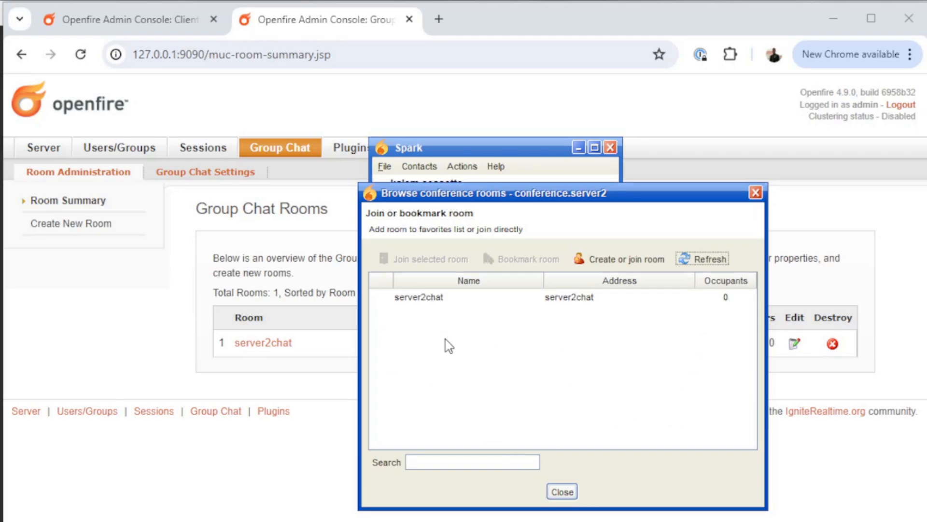
pyautogui.click(418, 296)
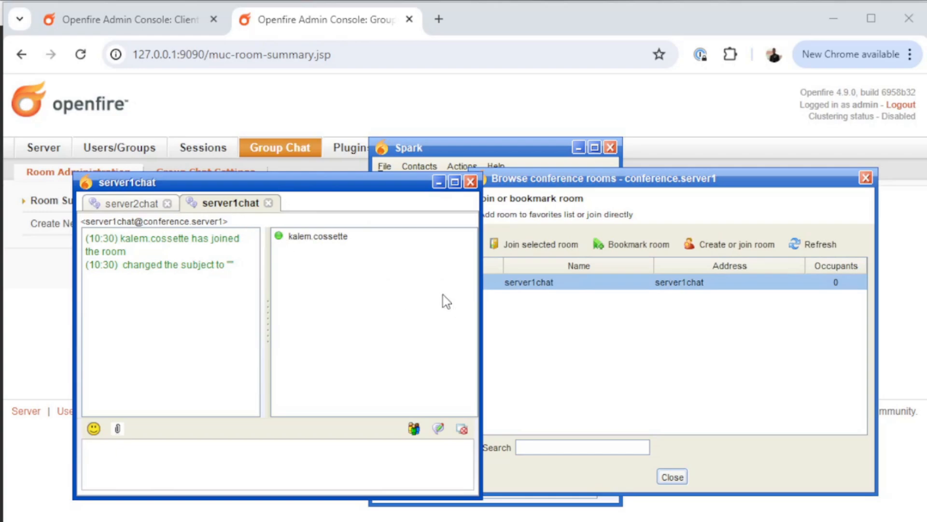
pyautogui.click(131, 203)
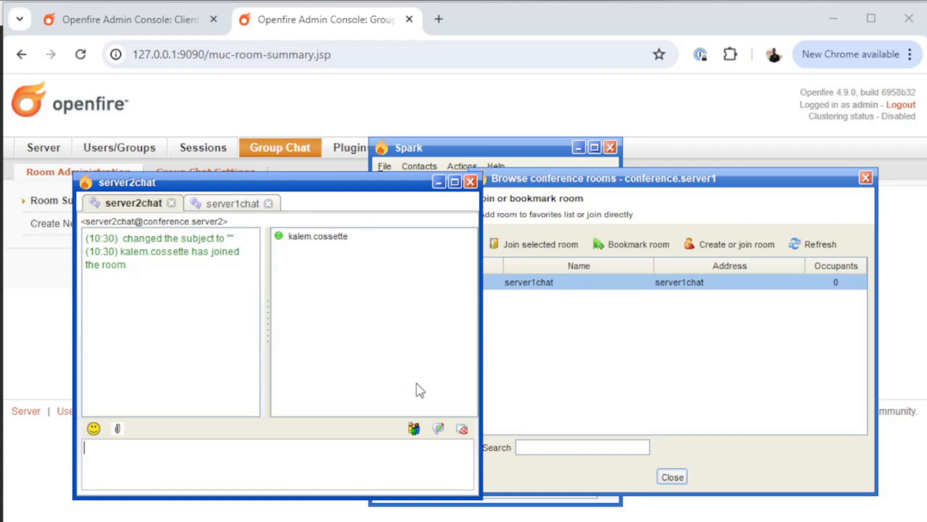
pyautogui.moveTo(674, 393)
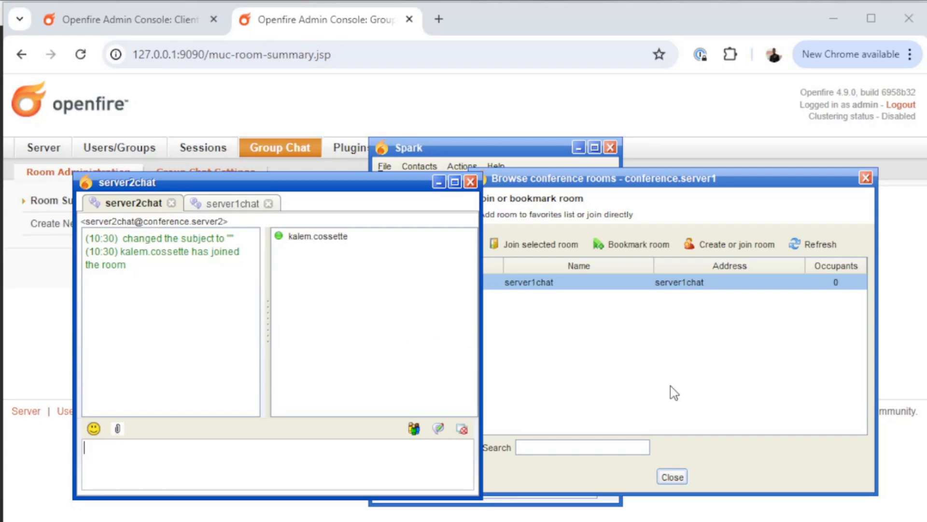